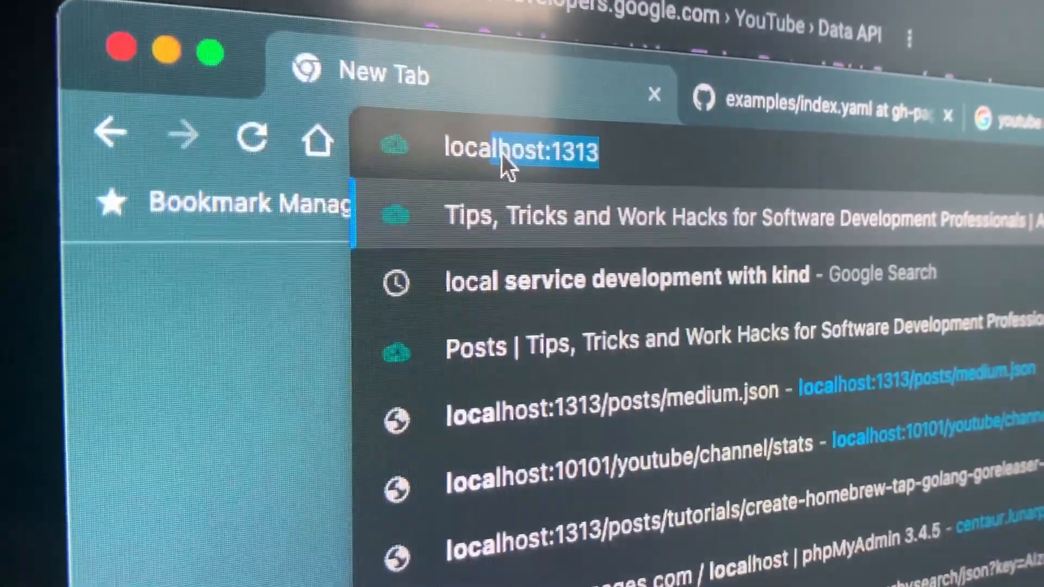
# Return to VS Code with main.go's getChannelStats handler on screen, dismissing its context menu
pyautogui.click(633, 449)
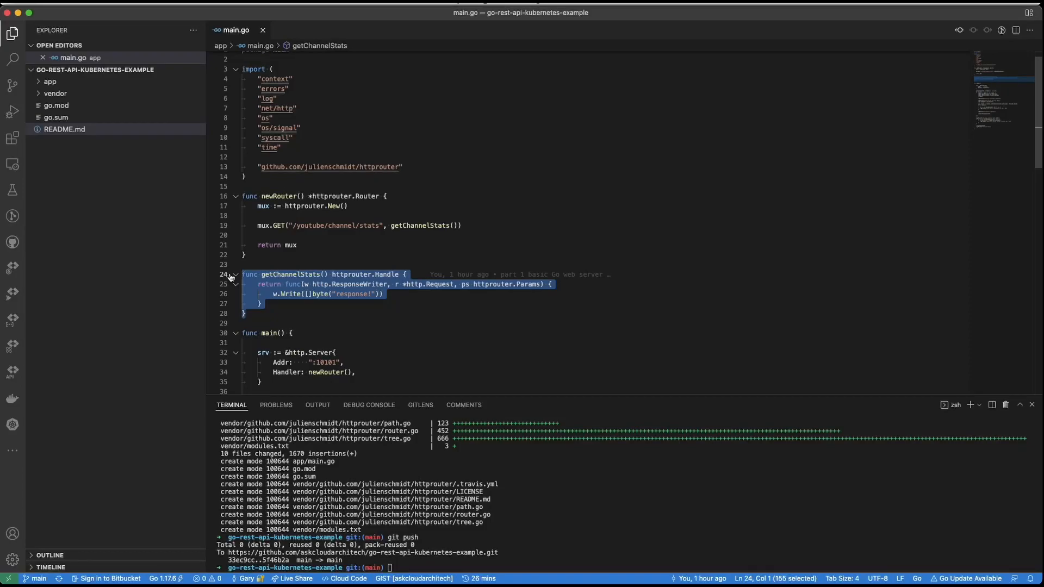
pyautogui.rightClick(299, 286)
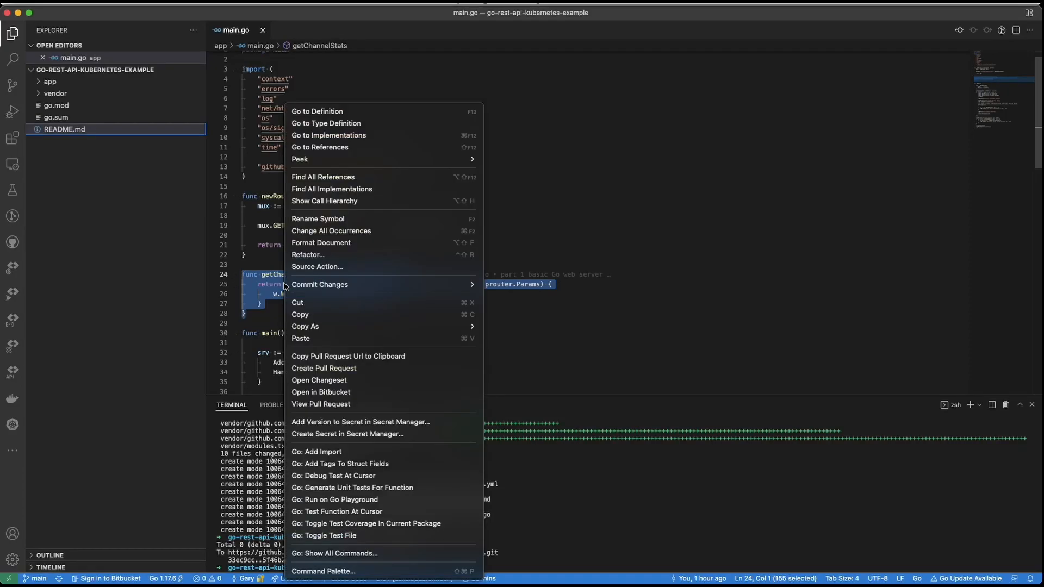
pyautogui.click(120, 168)
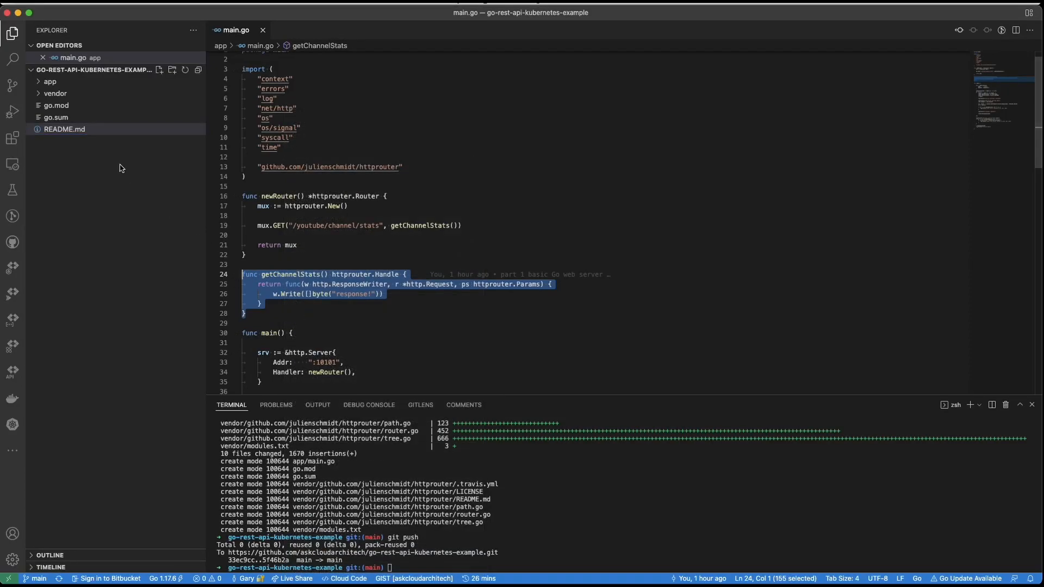
# Add a new file named youtubehandler.go inside the app folder
pyautogui.click(50, 81)
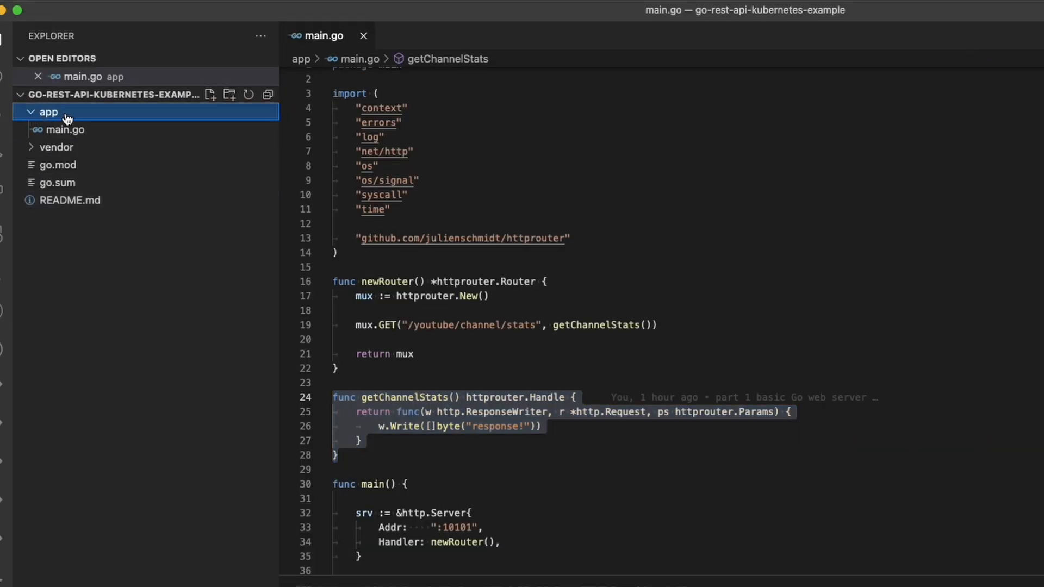
pyautogui.click(230, 94)
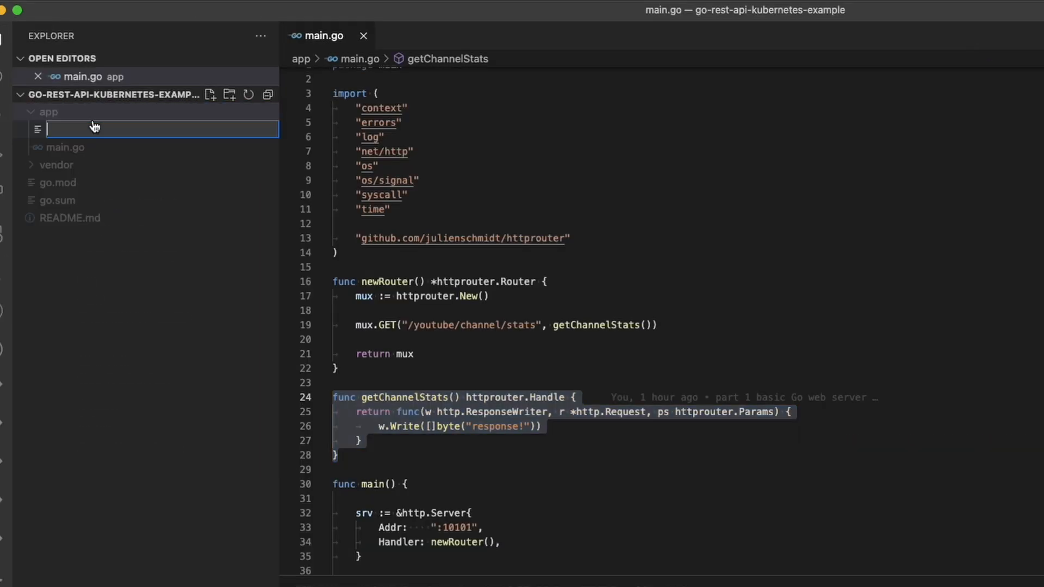
pyautogui.write('ytou')
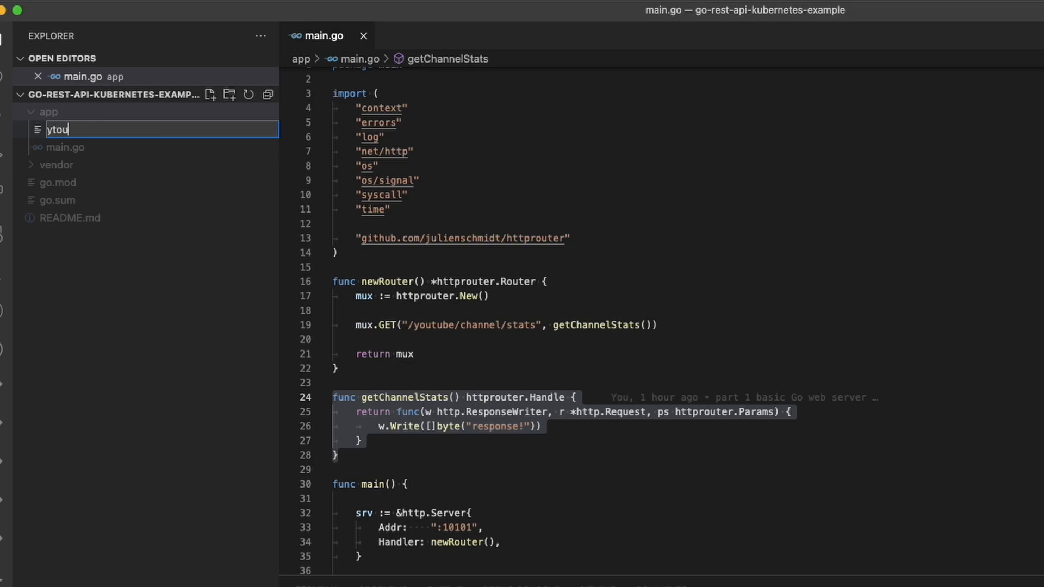
pyautogui.write('youtubehand')
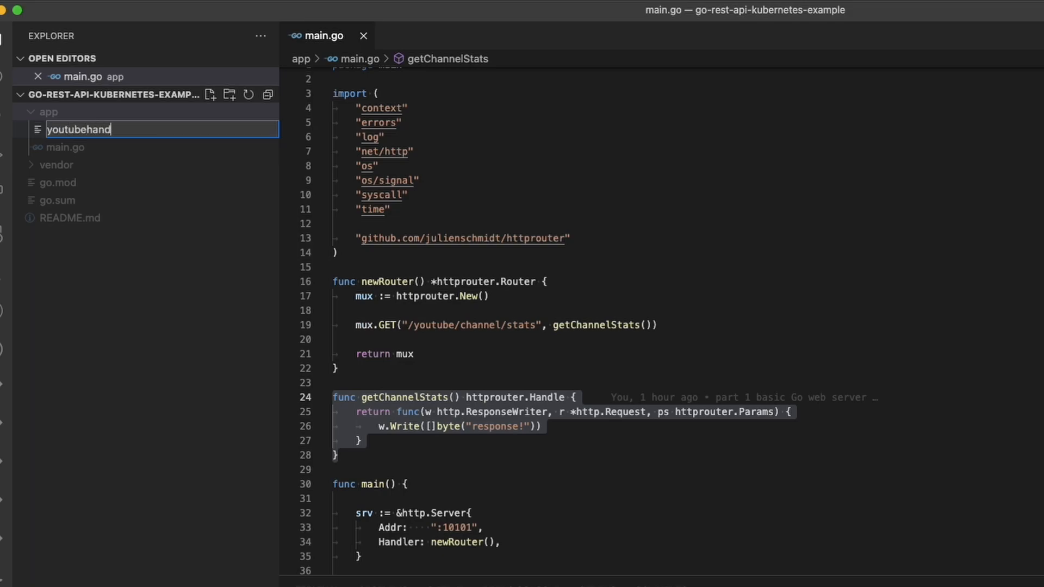
pyautogui.write('ler.go')
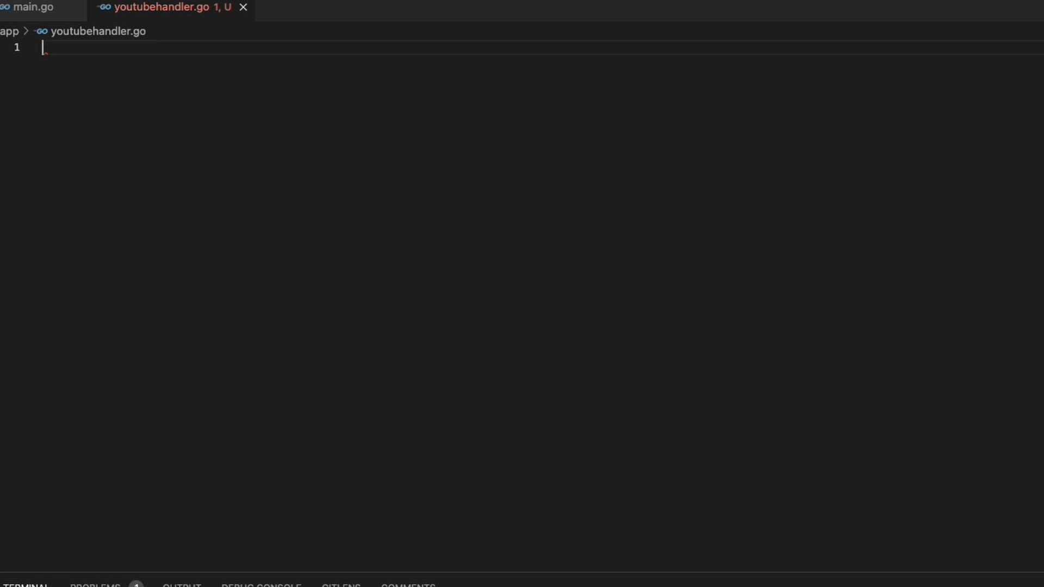
# Start youtubehandler.go with package main, check main.go, then return to the new file
pyautogui.write('package')
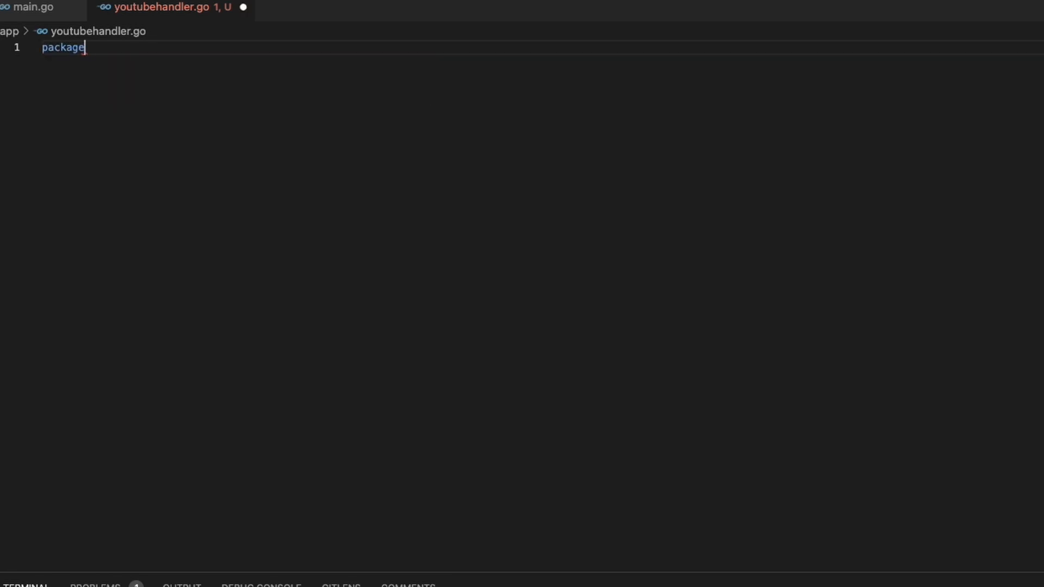
pyautogui.write('main')
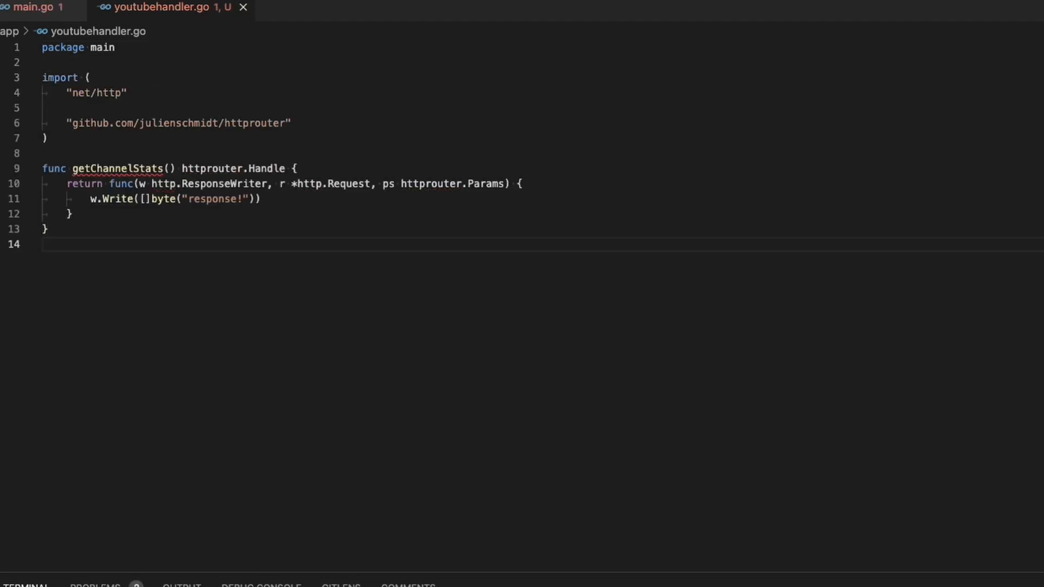
pyautogui.click(30, 7)
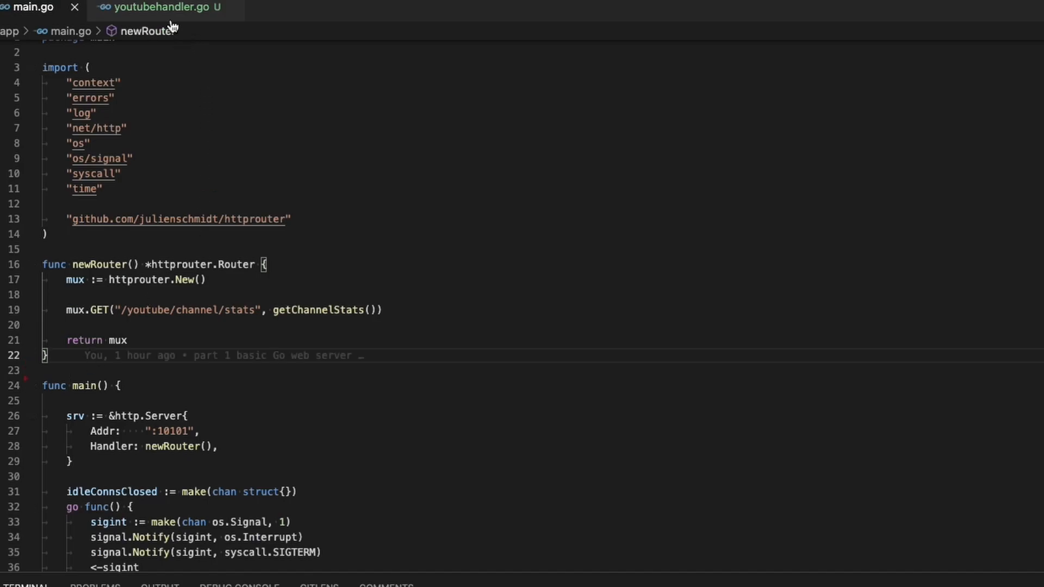
pyautogui.click(160, 7)
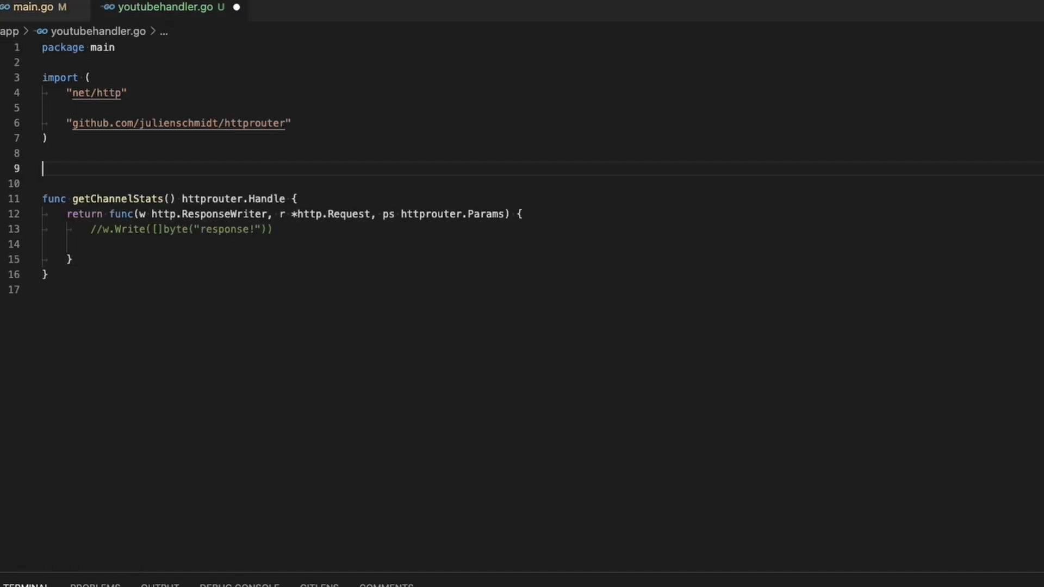
# Declare the YoutubeStats struct with a Subscribers int field
pyautogui.write('type')
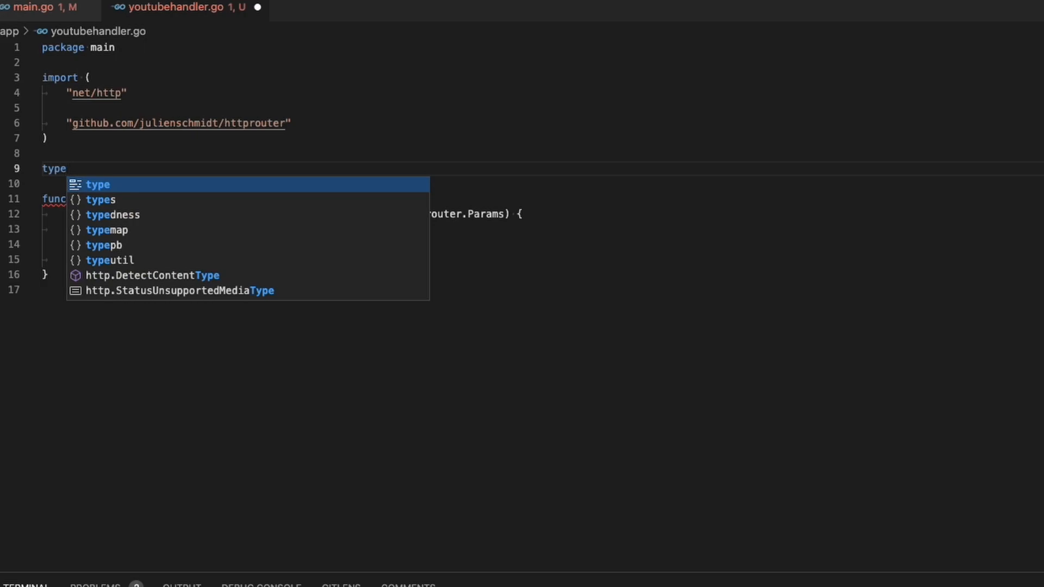
pyautogui.write('Youtub')
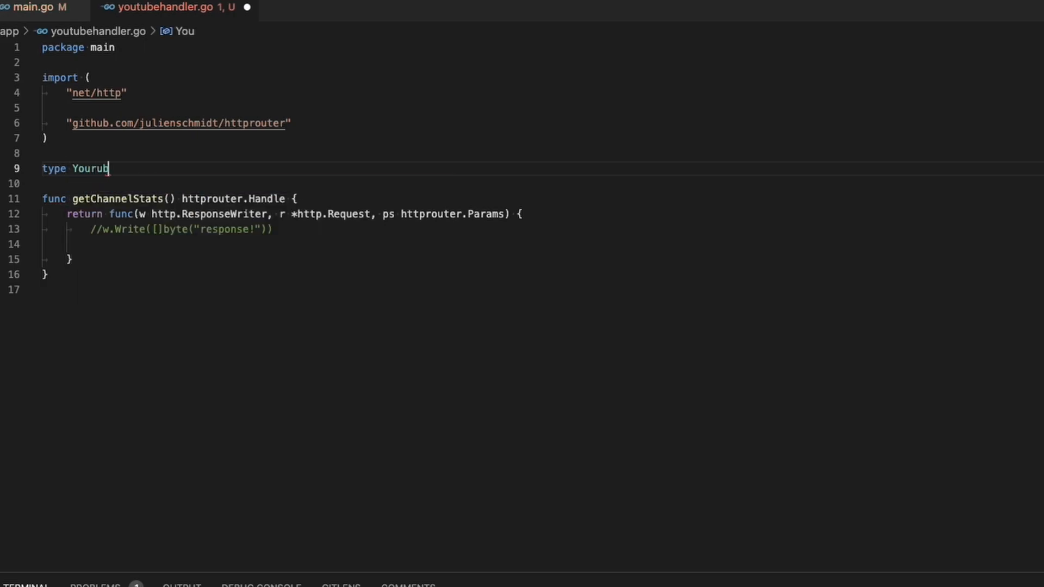
pyautogui.write('be')
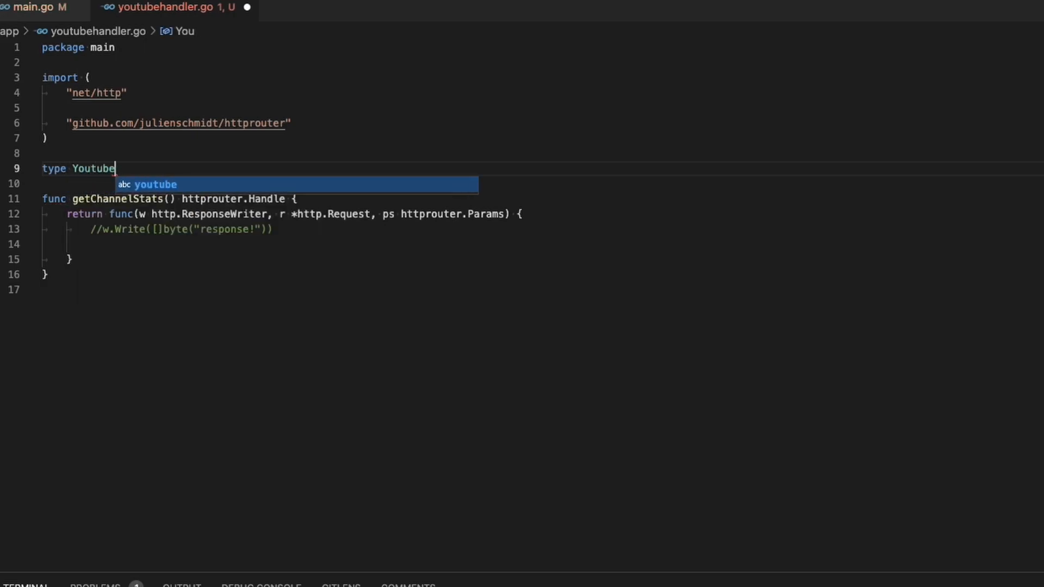
pyautogui.write('Stats')
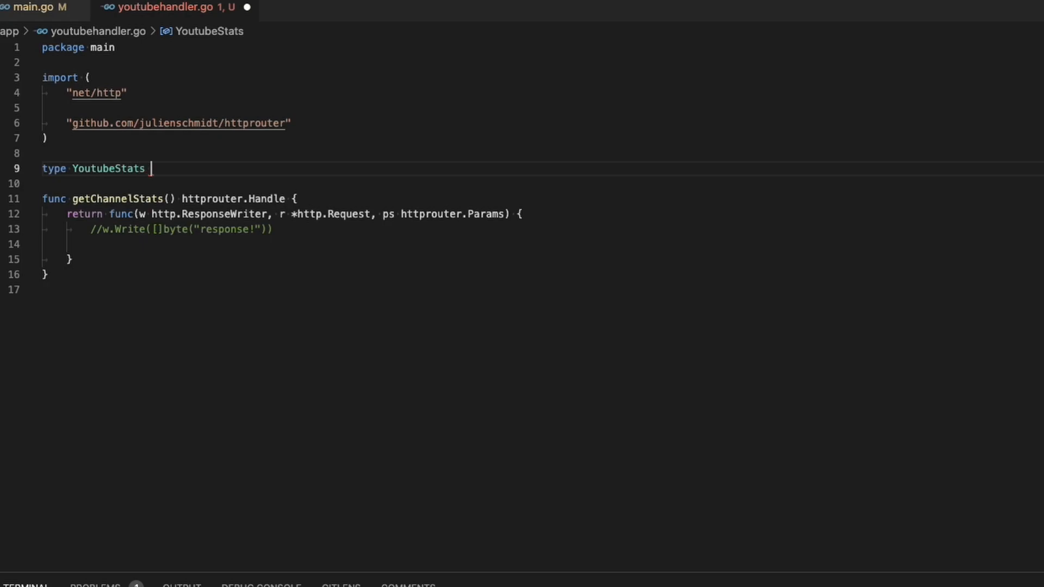
pyautogui.write('struct {')
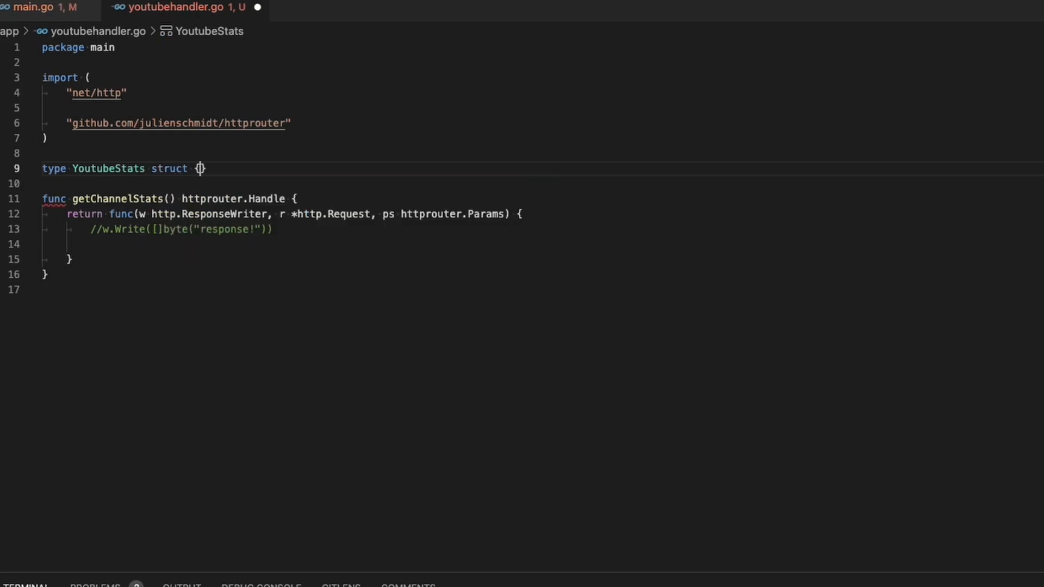
pyautogui.press('Enter')
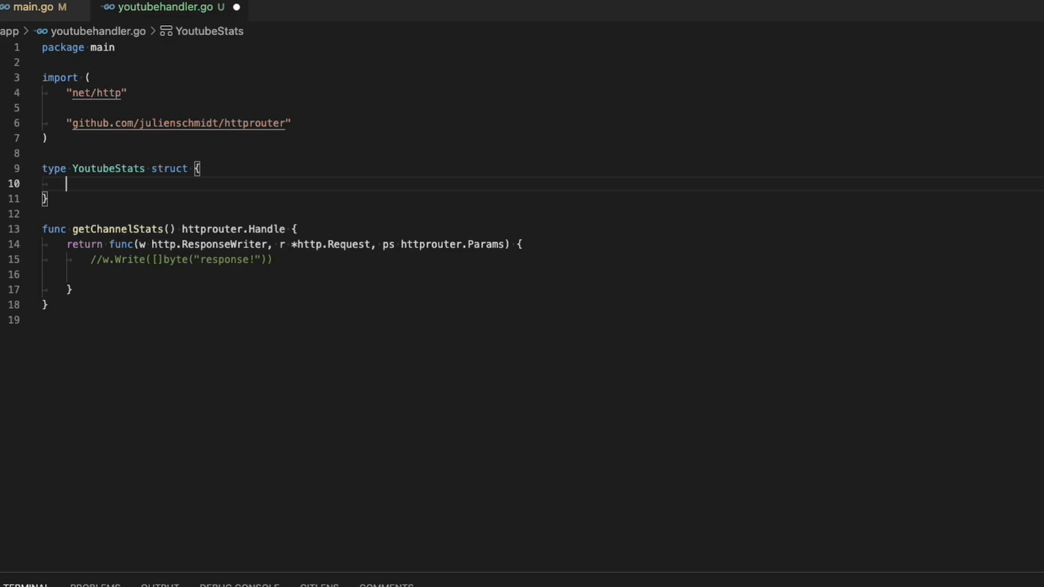
pyautogui.write('Subscribers')
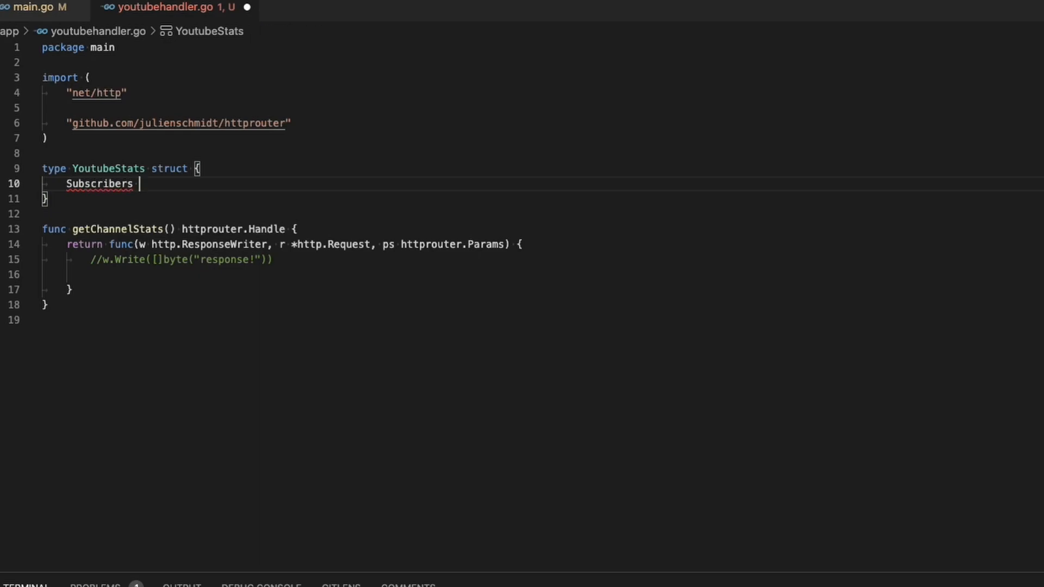
pyautogui.write('int')
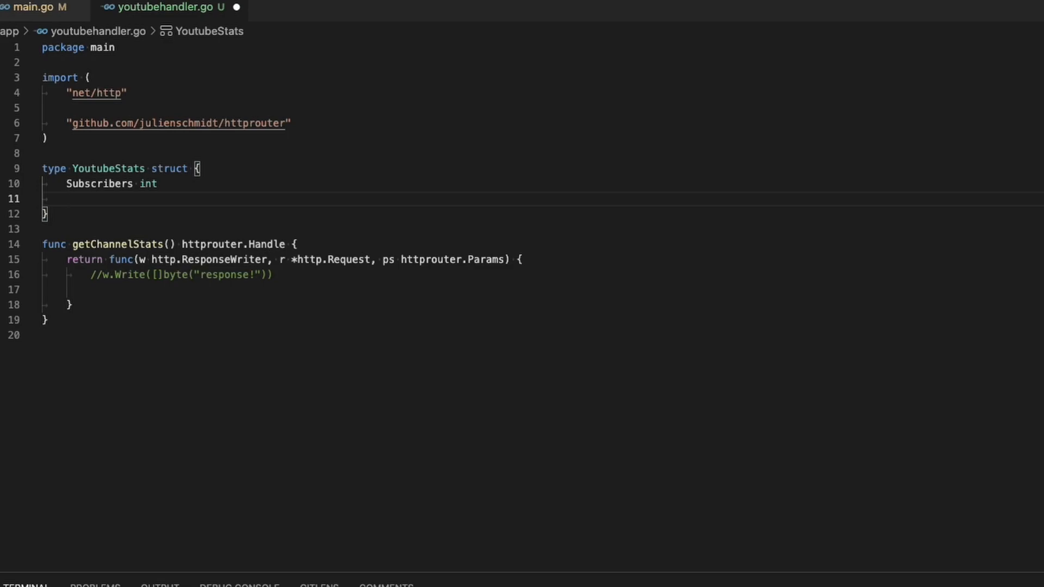
# Add ChannelName string, MinutesWatched int and Views int fields to YoutubeStats
pyautogui.write('ChannelName string')
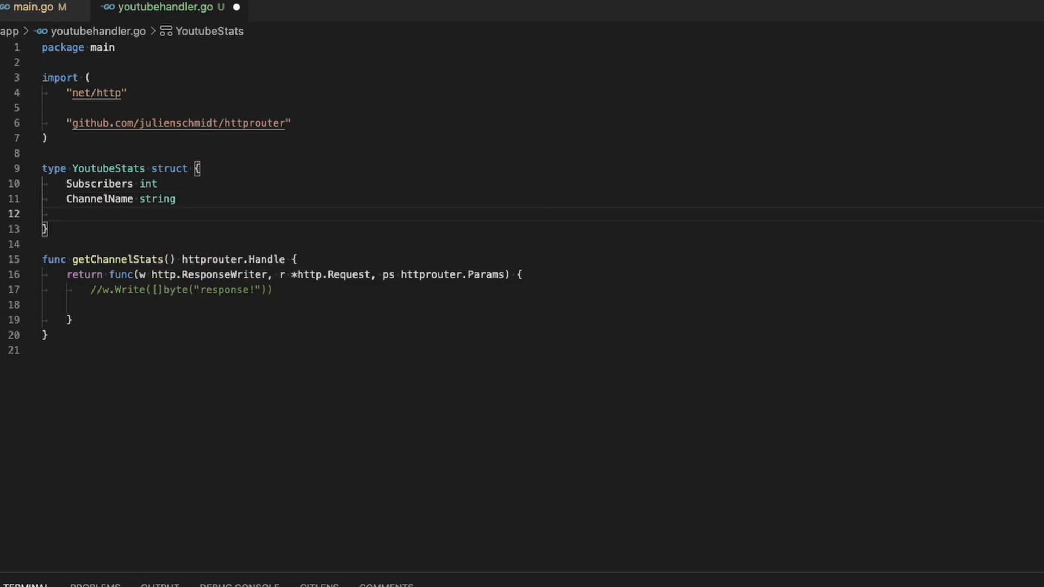
pyautogui.write('Minutest')
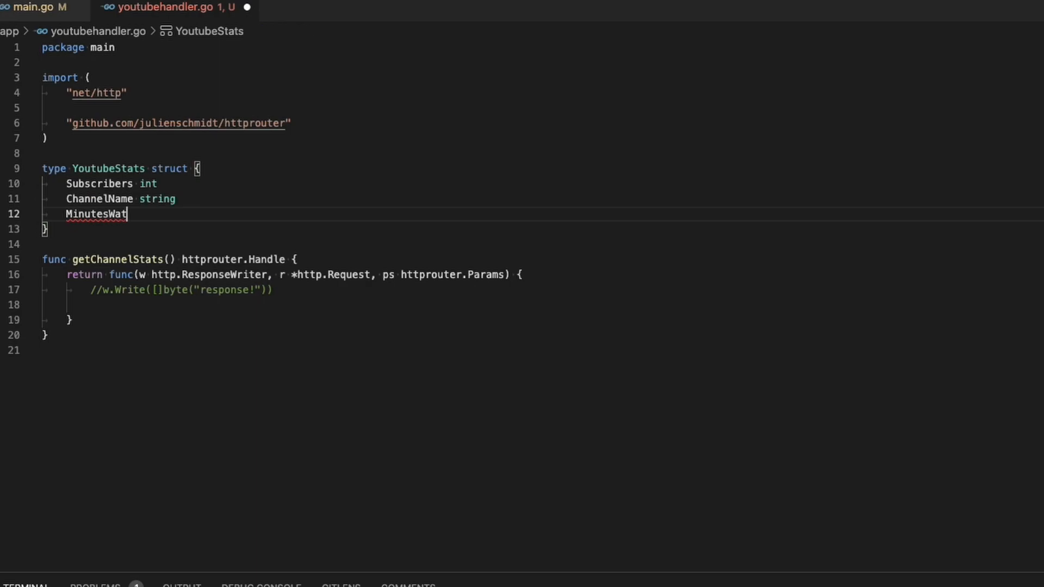
pyautogui.write('ched')
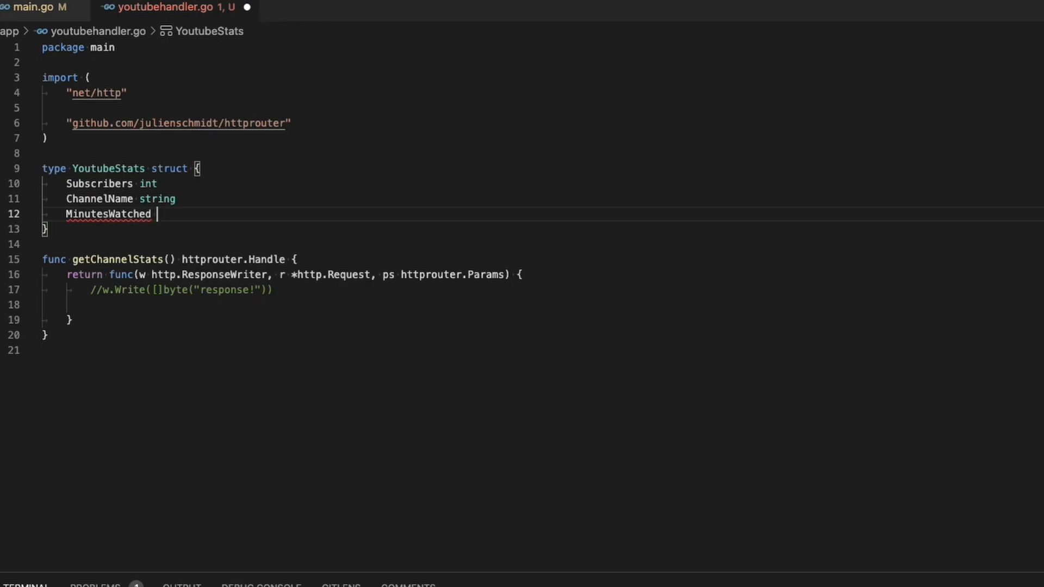
pyautogui.write('int')
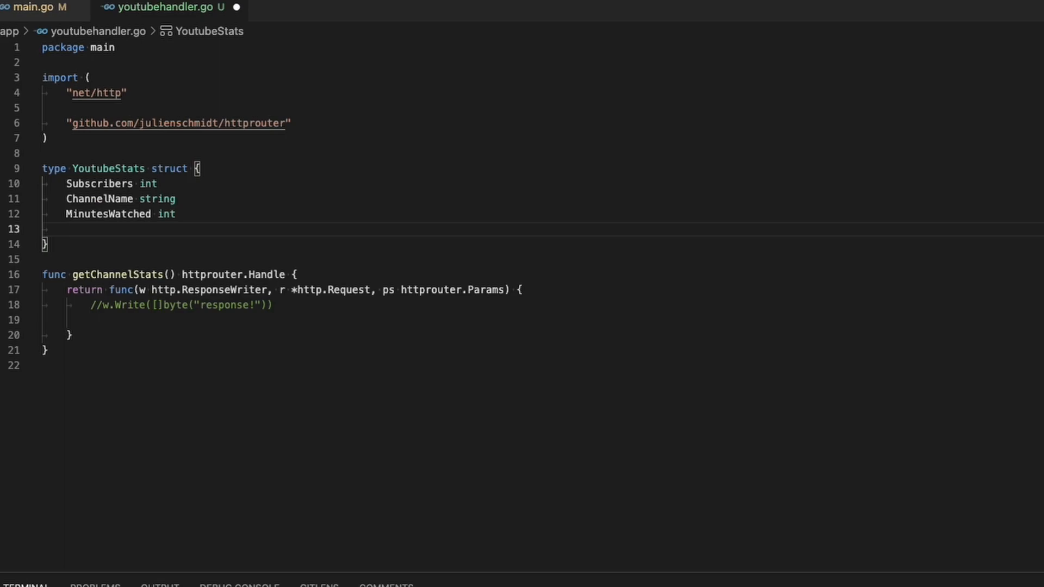
pyautogui.click(65, 229)
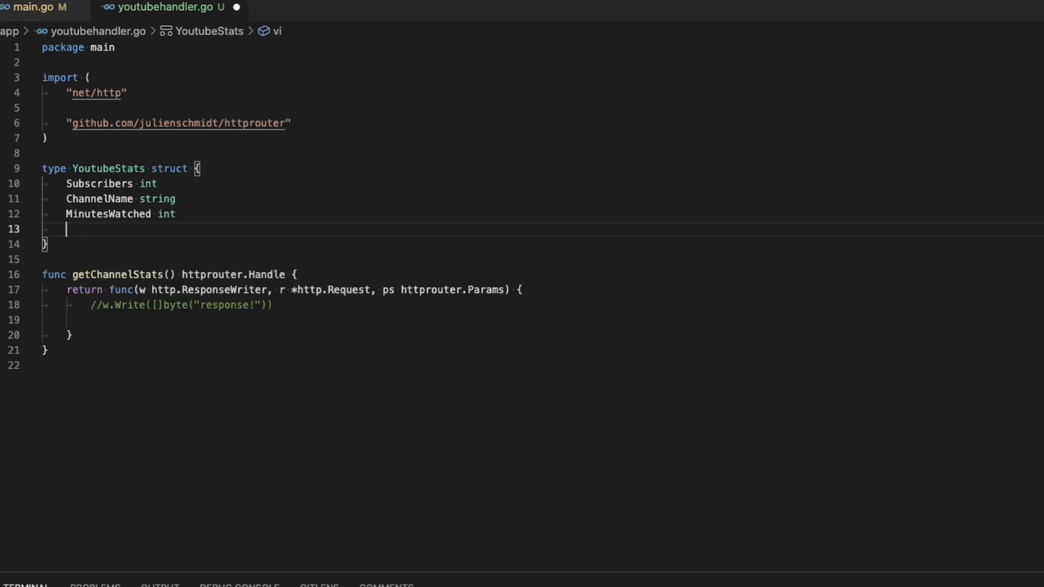
pyautogui.write('Views')
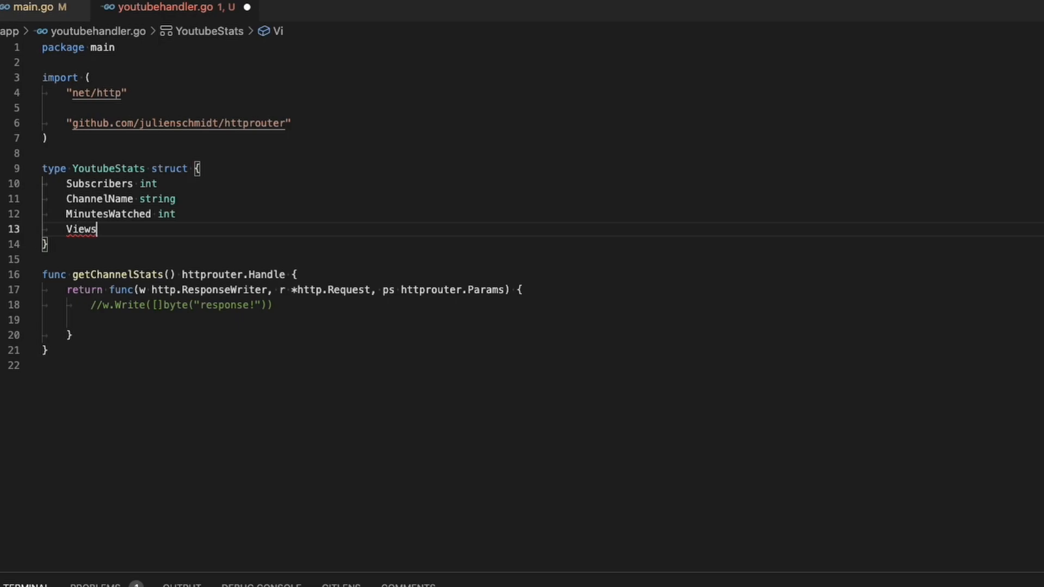
pyautogui.write('string')
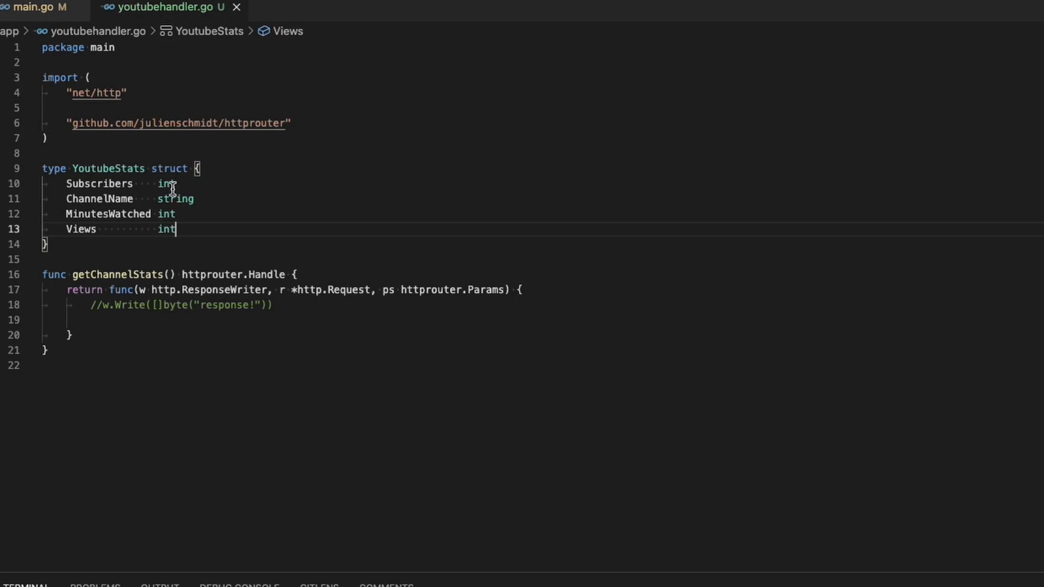
pyautogui.click(295, 306)
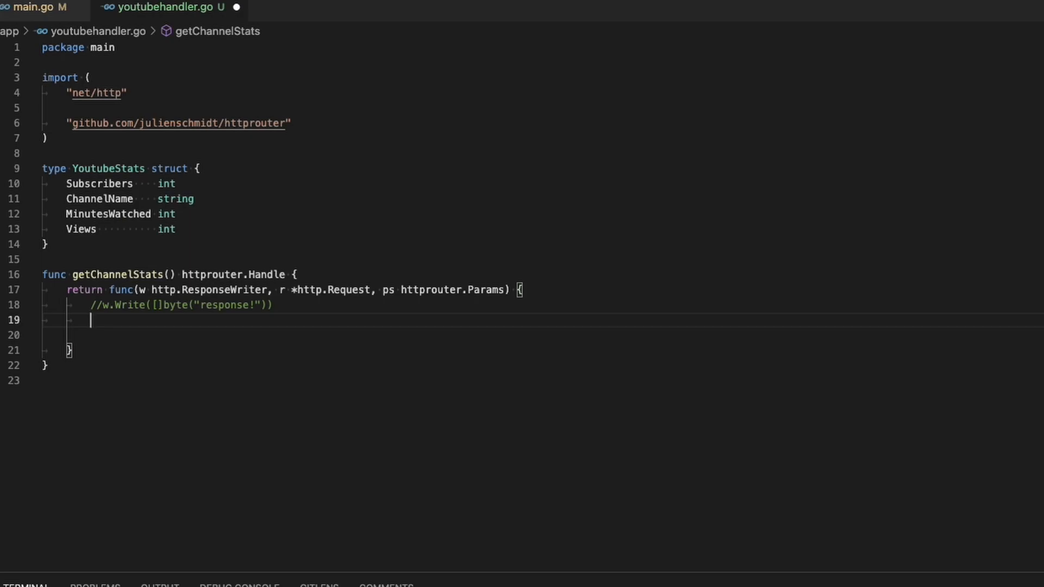
# Write yt := YoutubeStats{} with Subscribers 5, ChannelName "my channel", MinutesWatched 50, Views 100
pyautogui.write('yt :=')
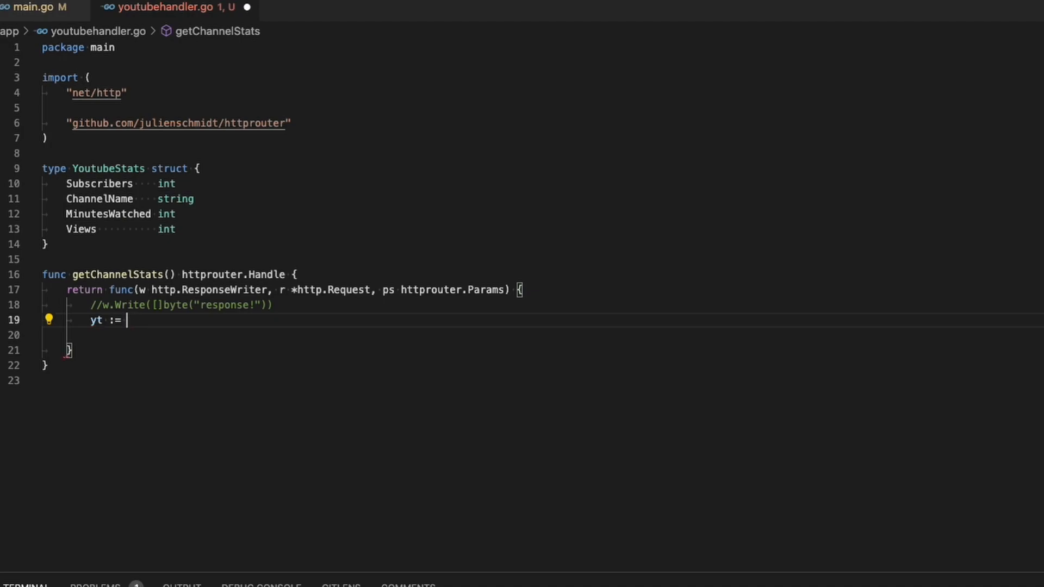
pyautogui.write('YoutubeStats{')
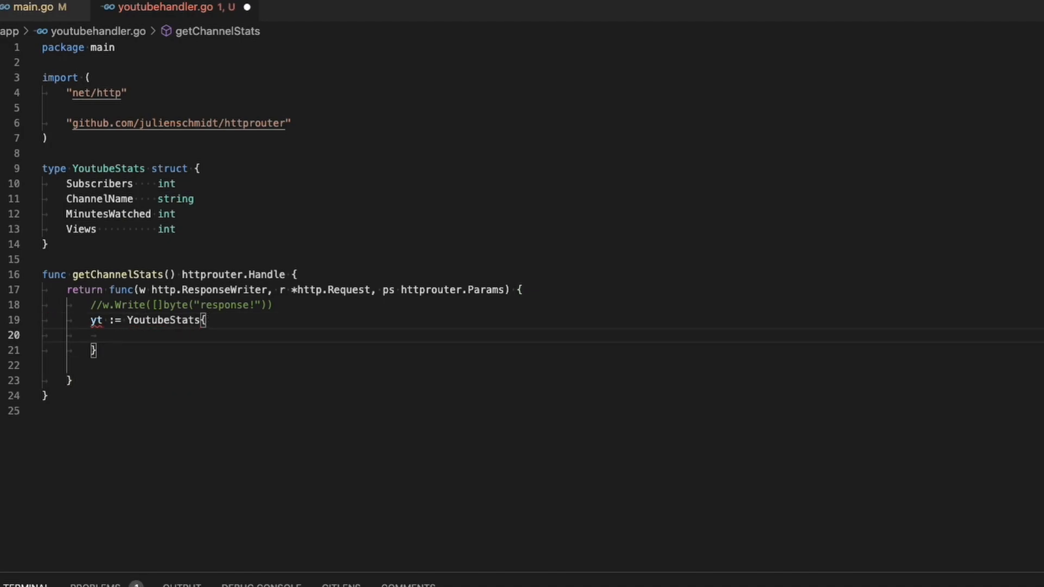
pyautogui.write('Subscribers: 5,')
pyautogui.write('ChannelName: "my channel",')
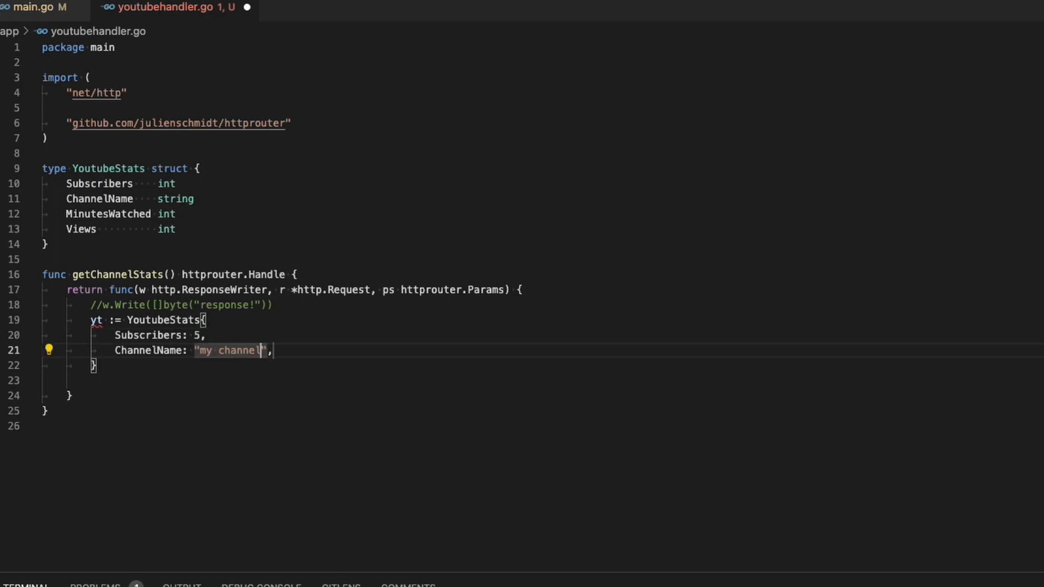
pyautogui.write('Mint')
pyautogui.write('Views: ,')
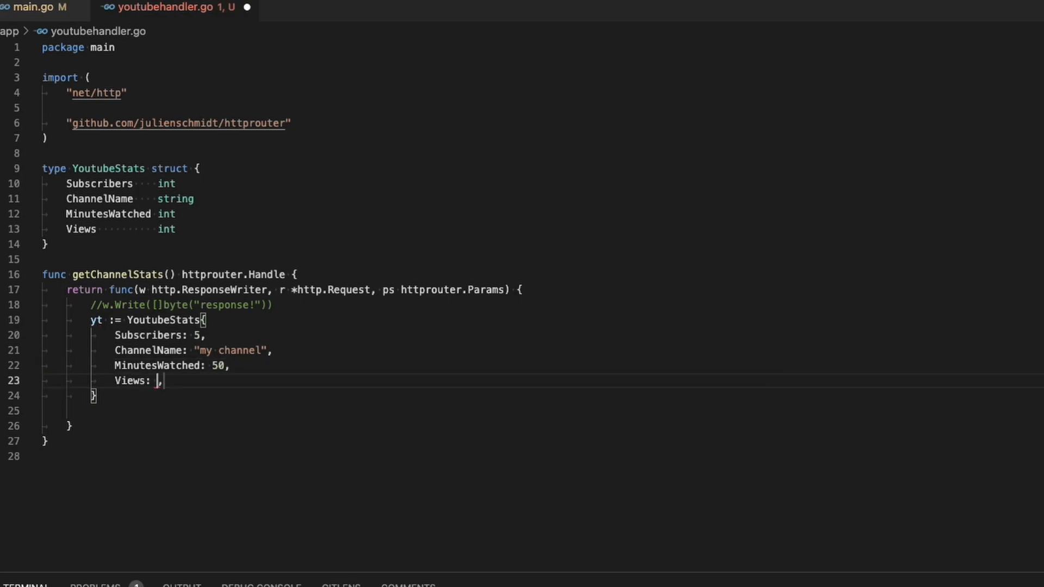
pyautogui.write('100')
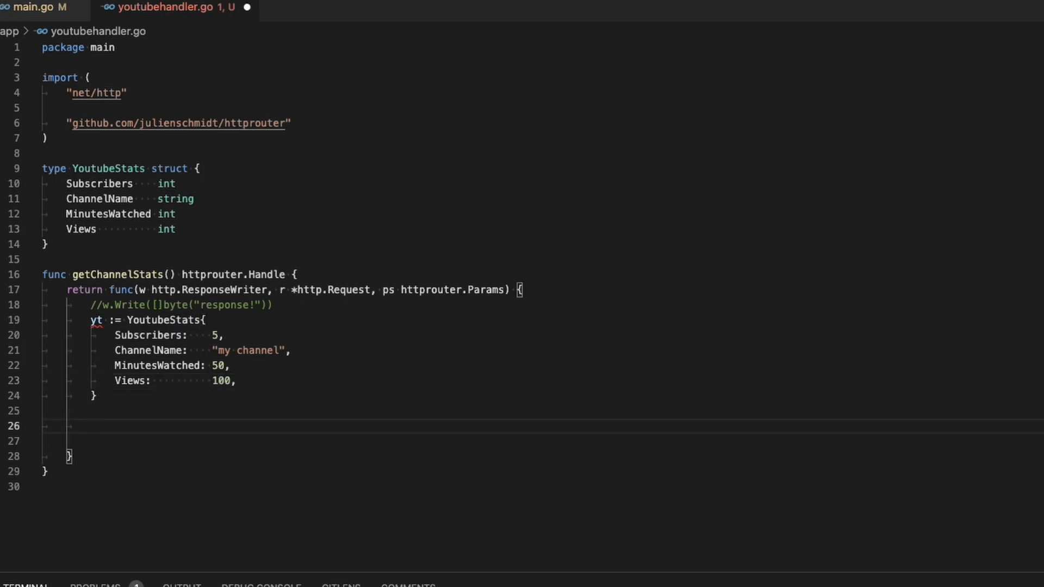
# Add w.Header().Set("Content-Type", "application/json") after the yt value
pyautogui.write('w.')
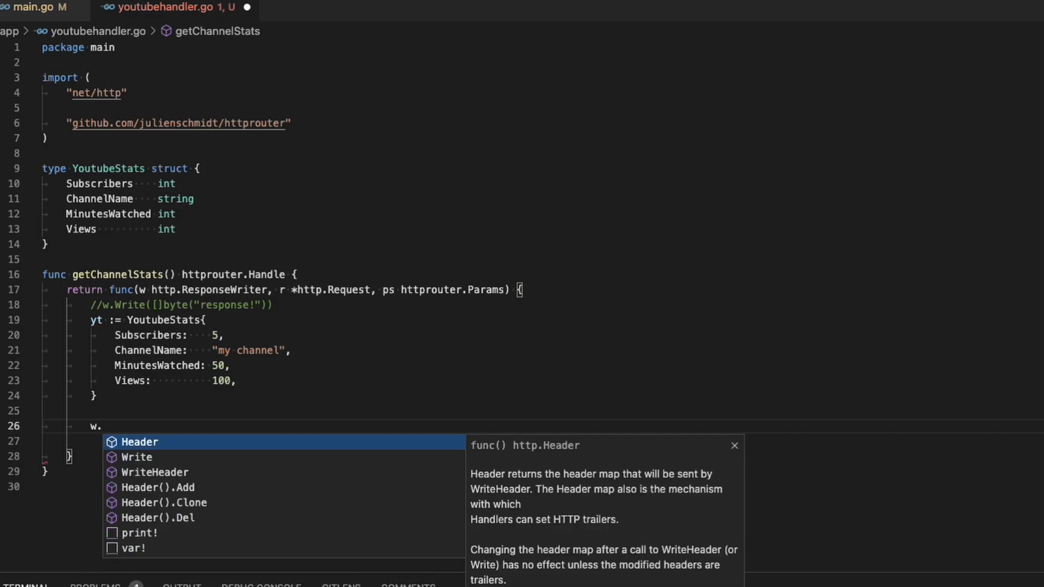
pyautogui.write('Header().Set(')
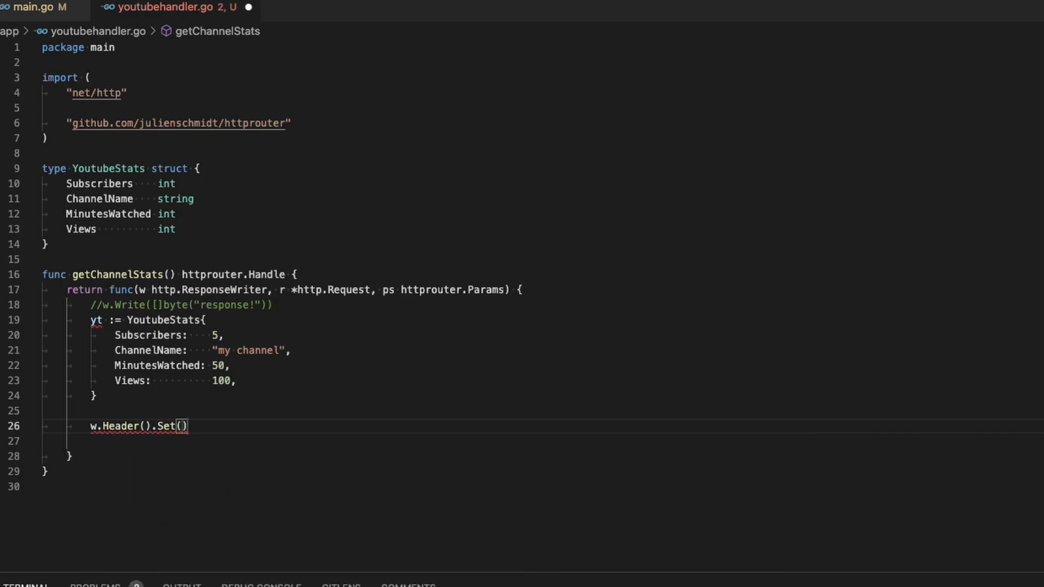
pyautogui.write('"Content-Type", "')
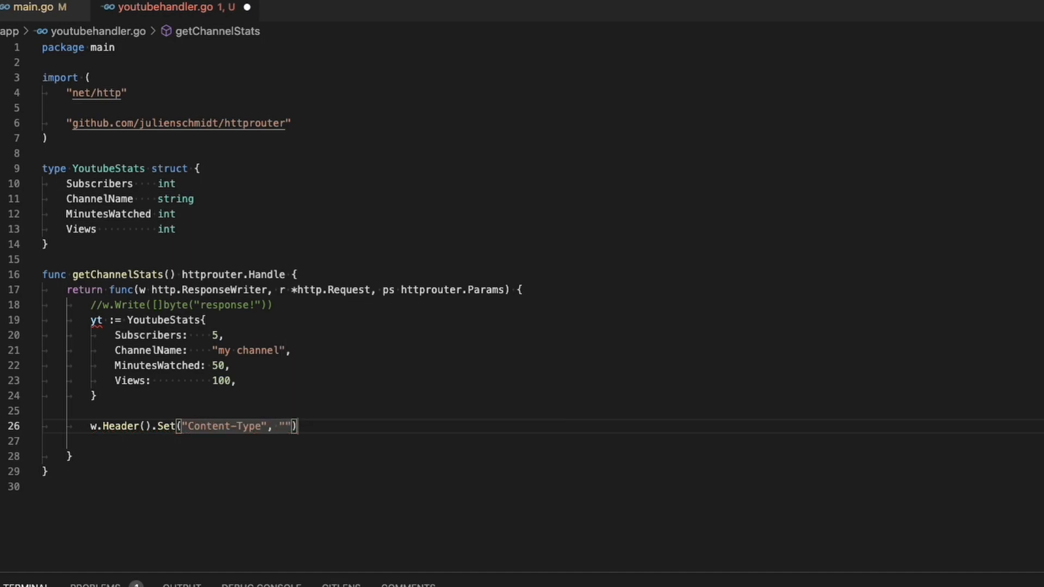
pyautogui.write('application/')
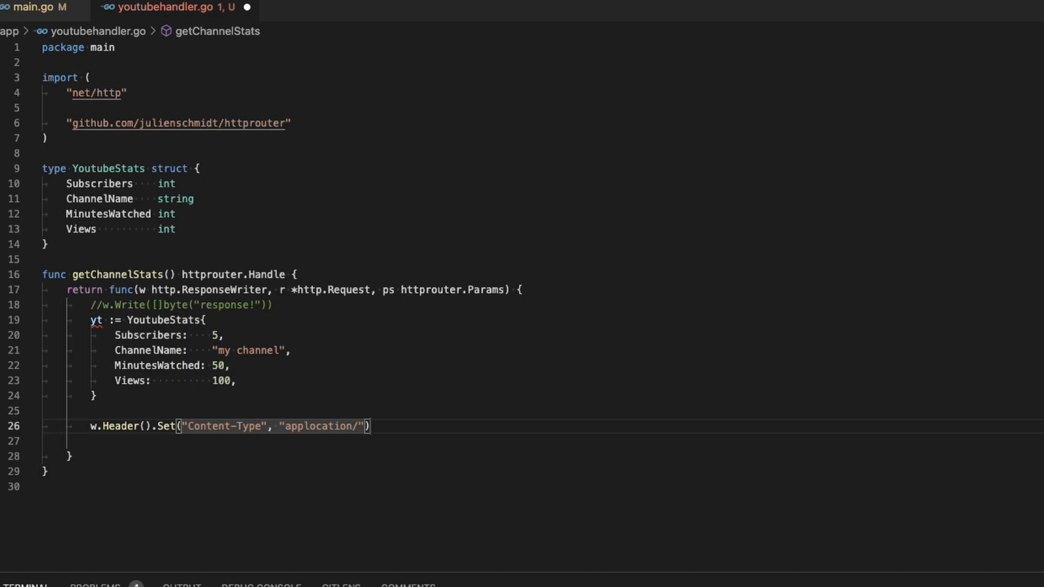
pyautogui.write('content')
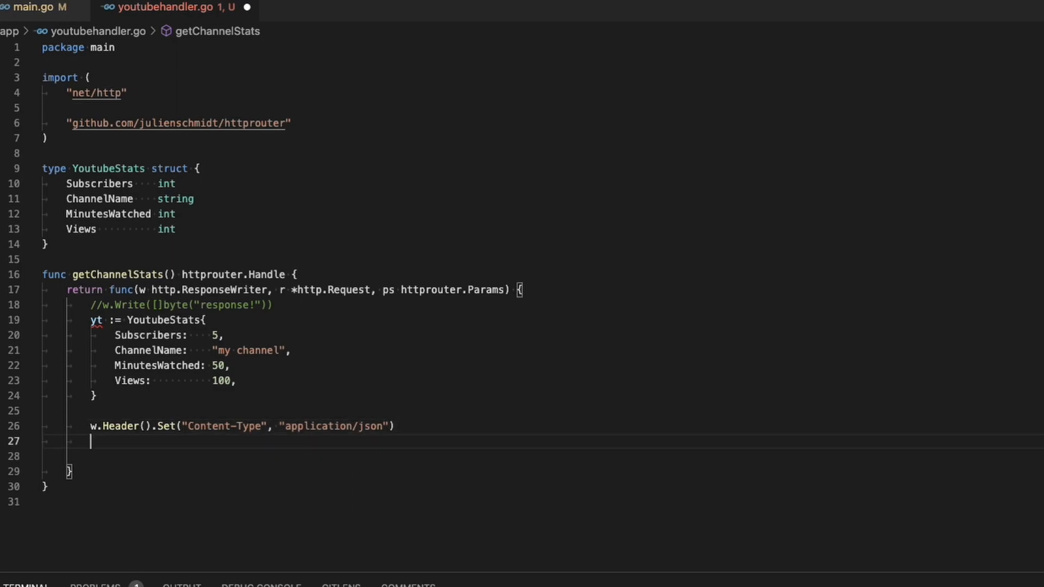
# Add w.WriteHeader(http.StatusOK) to the handler
pyautogui.write('w.W')
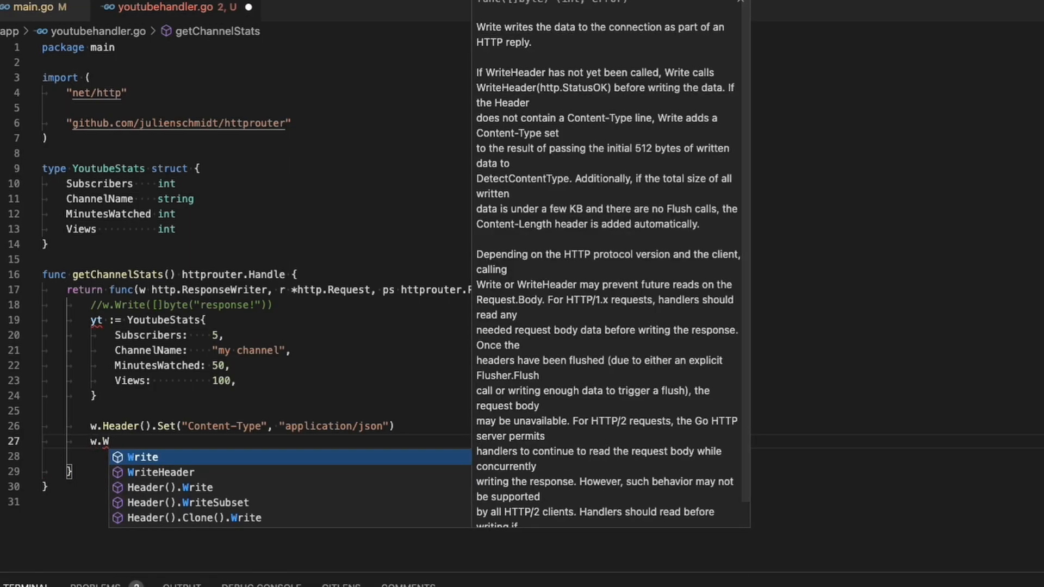
pyautogui.click(161, 472)
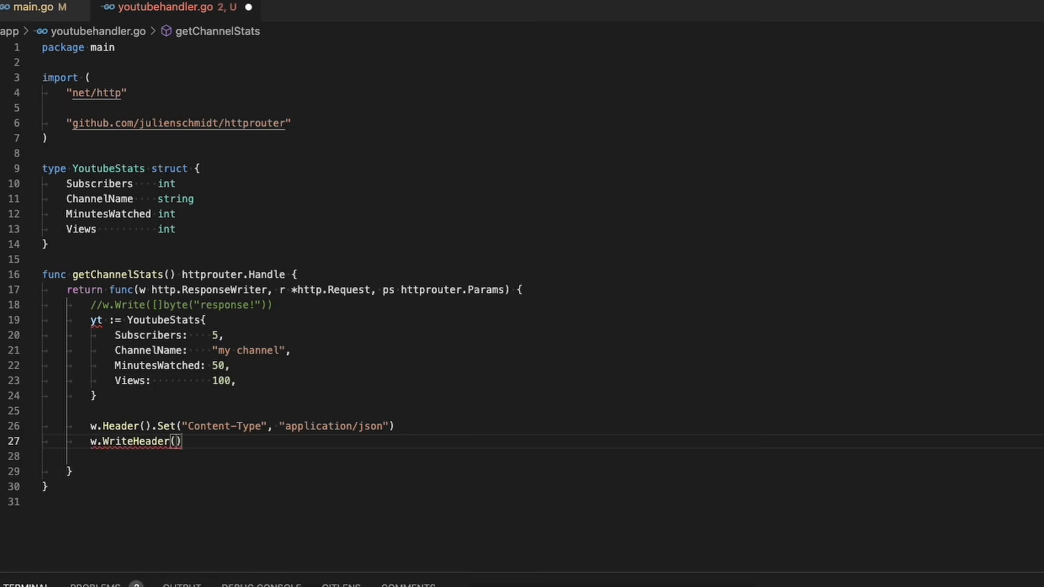
pyautogui.write('http')
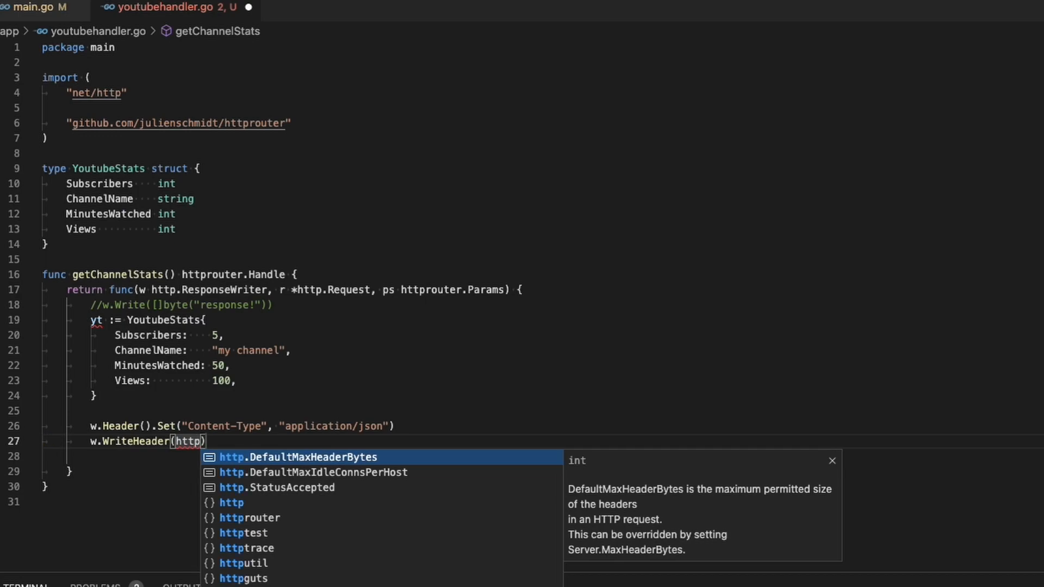
pyautogui.write('StatusOK')
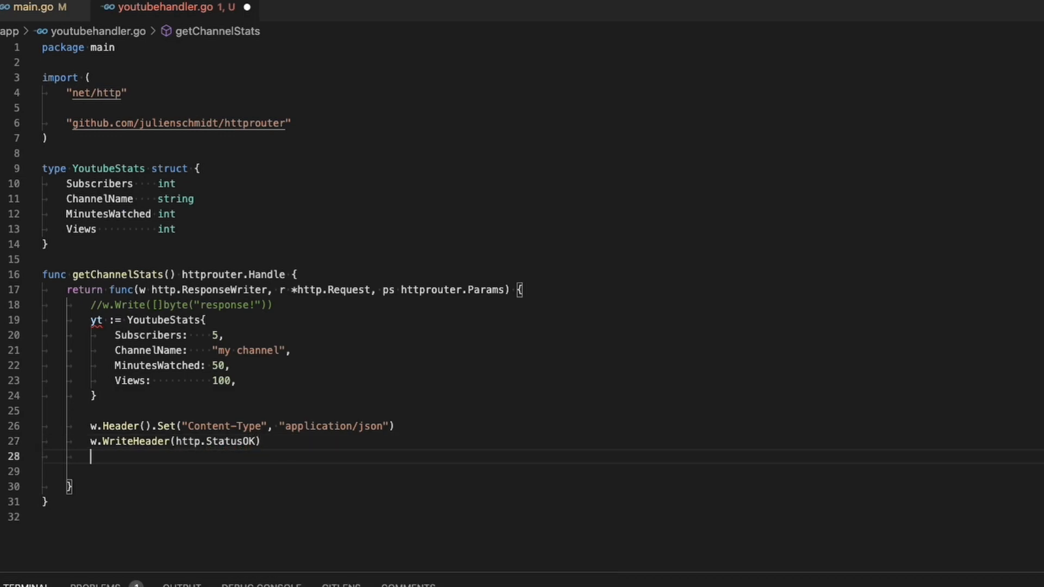
# JSON-encode yt with json.NewEncoder(w).Encode(yt), panicking if err is not nil
pyautogui.write('if err :=')
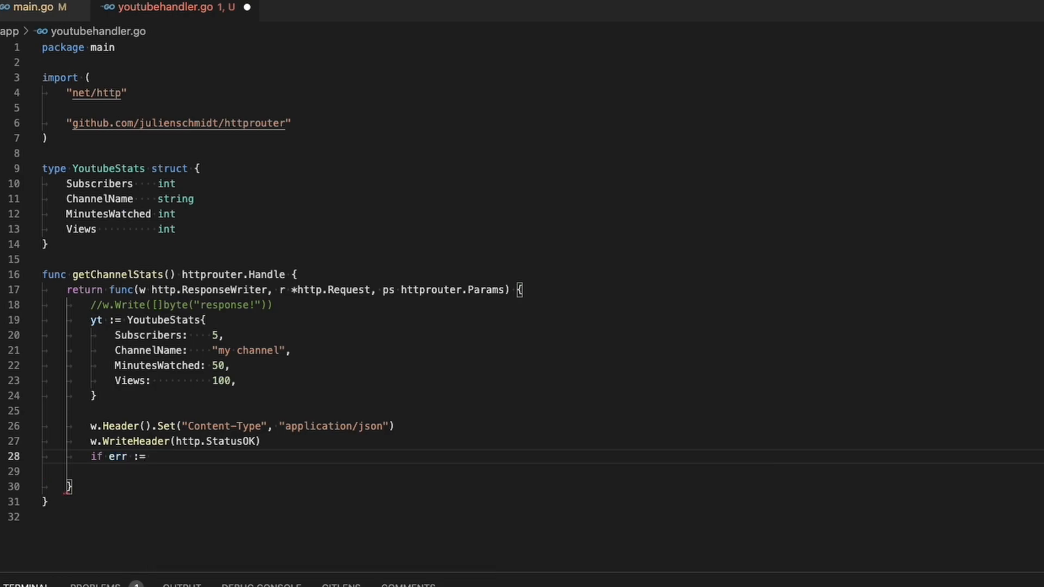
pyautogui.write('json.NewEncoder')
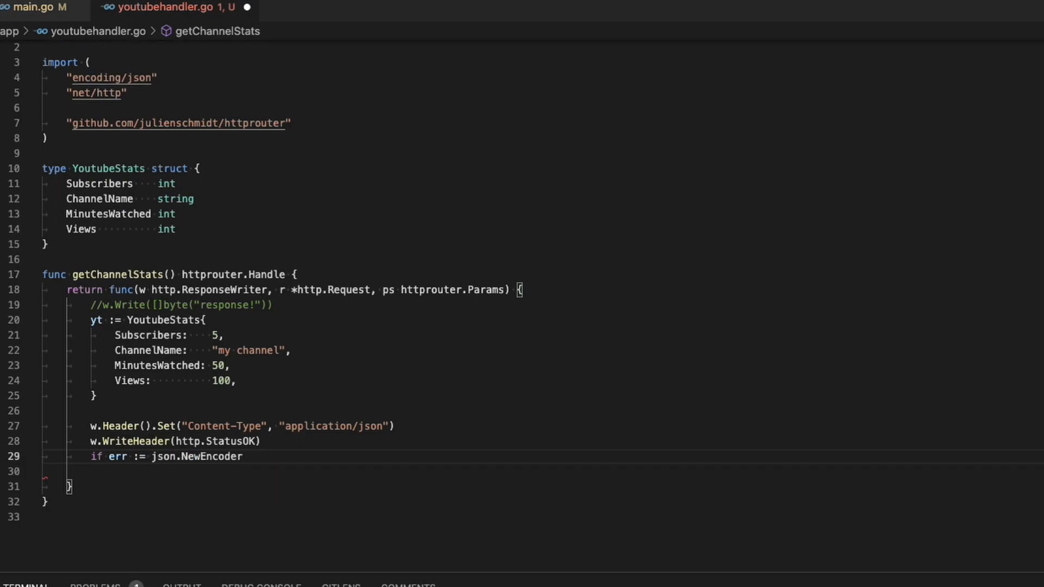
pyautogui.write('(w)')
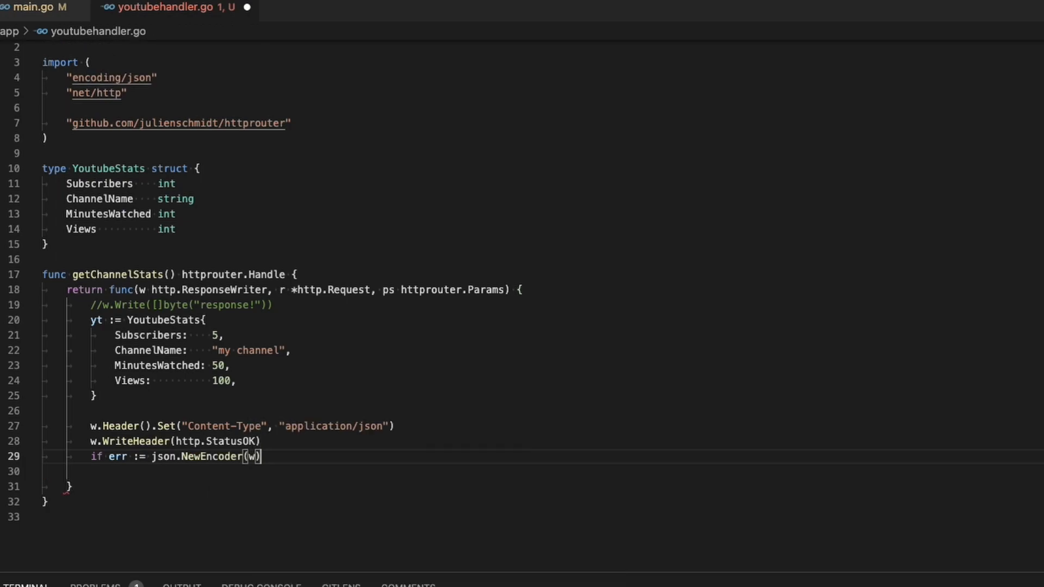
pyautogui.write('.Encode()')
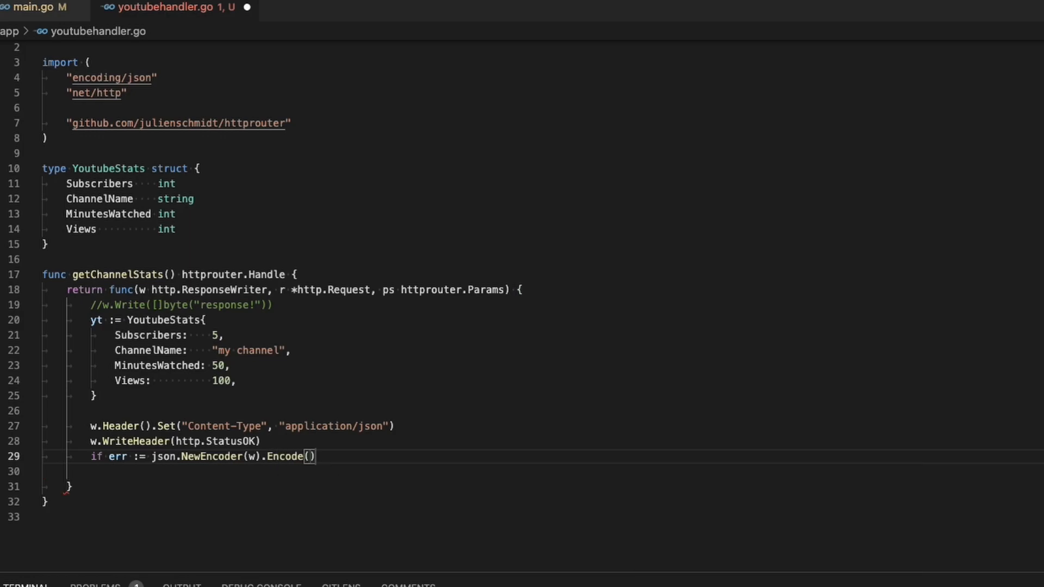
pyautogui.write('yt')
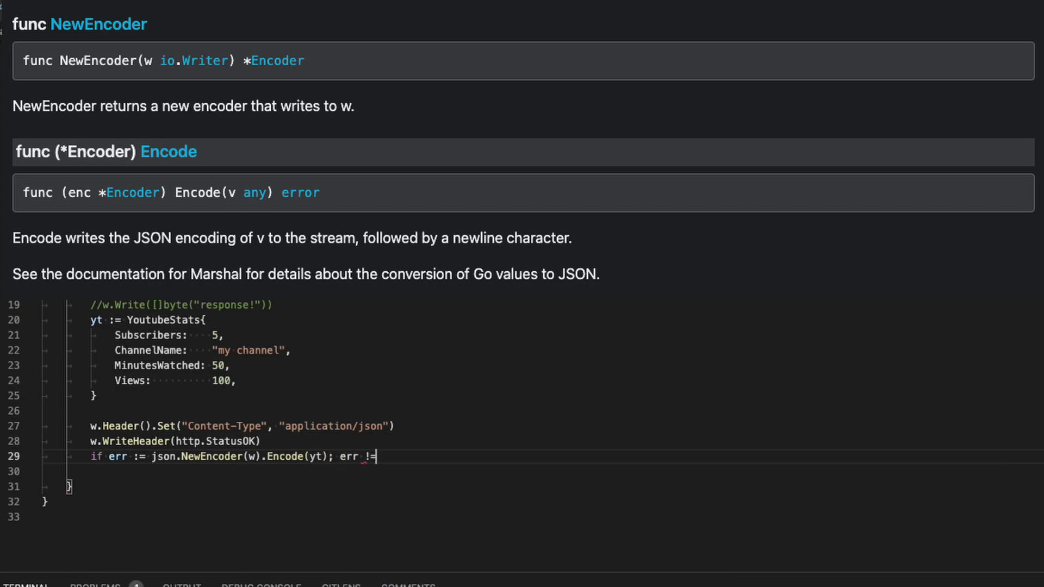
pyautogui.write('nil {')
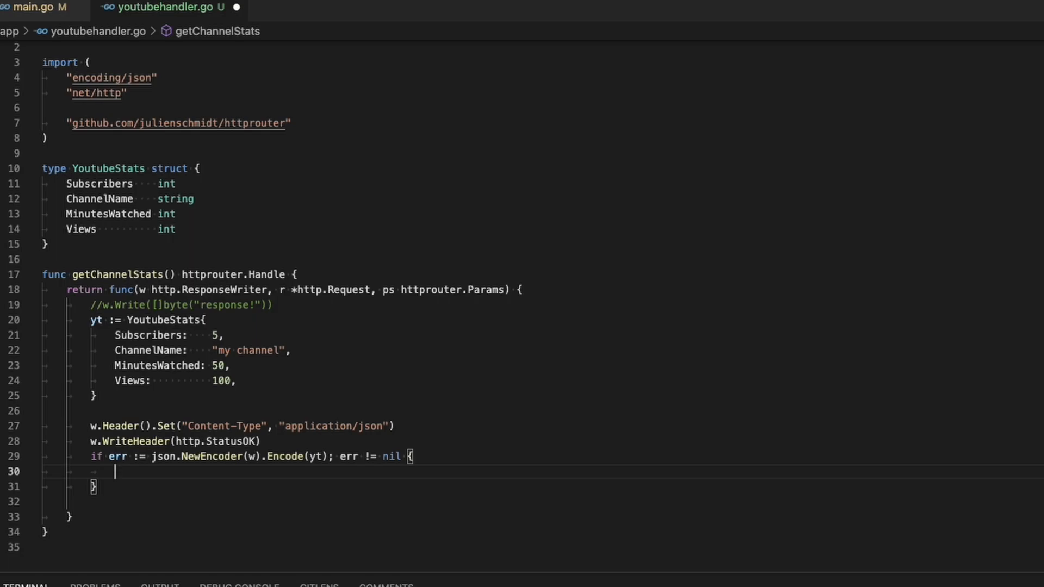
pyautogui.write('panic(err')
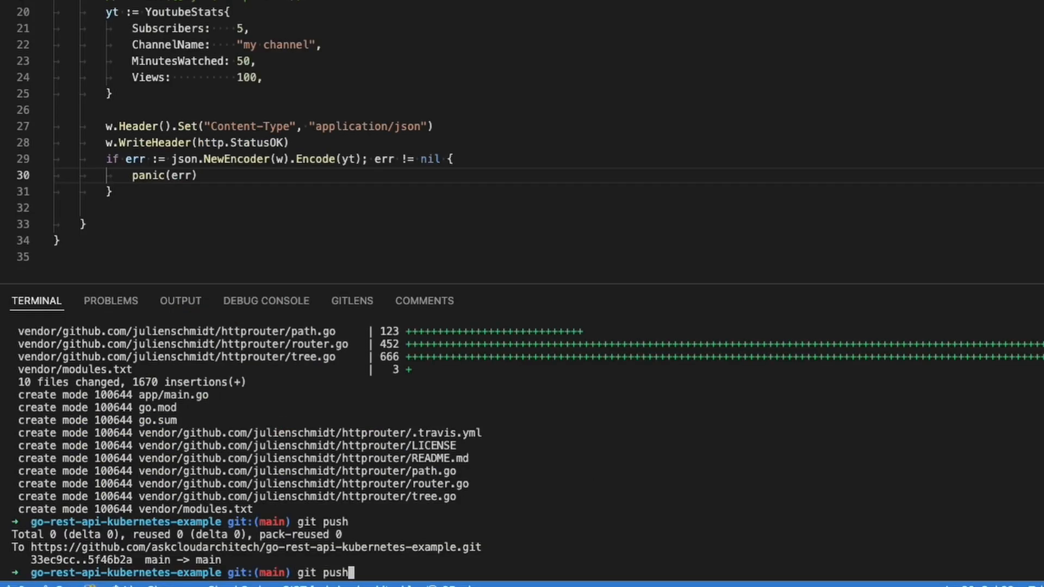
# Run go run ./app/main.go in the terminal and hit 'undefined: getChannelStats'
pyautogui.write('go run ./app/main.go')
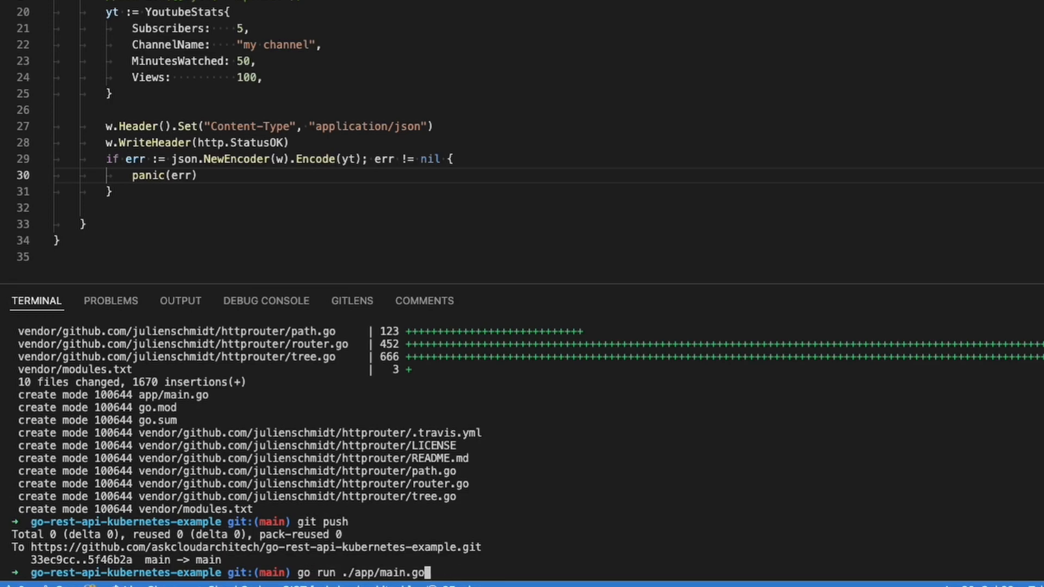
pyautogui.press('Return')
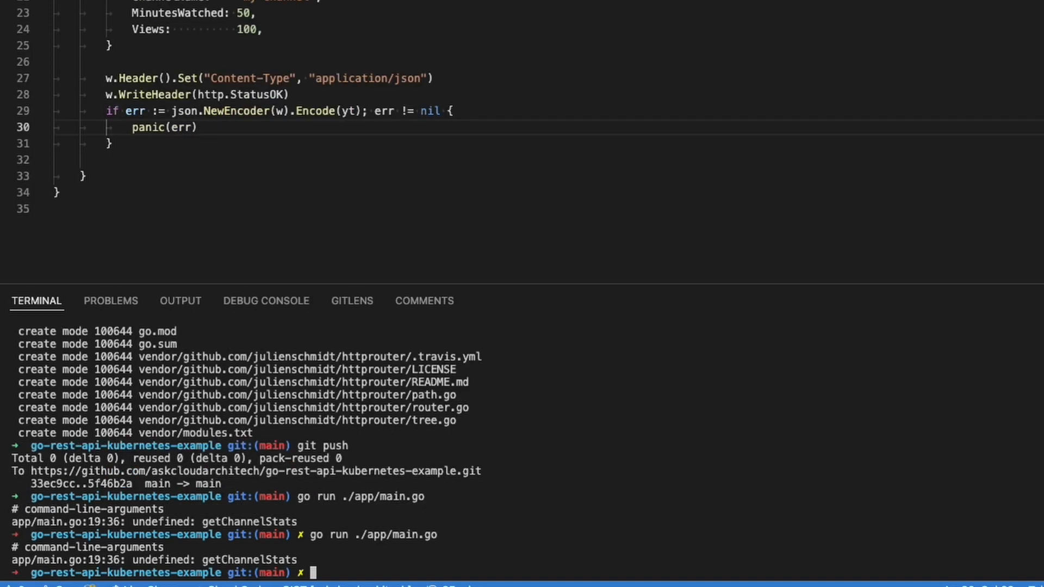
pyautogui.write('go run ./app/m')
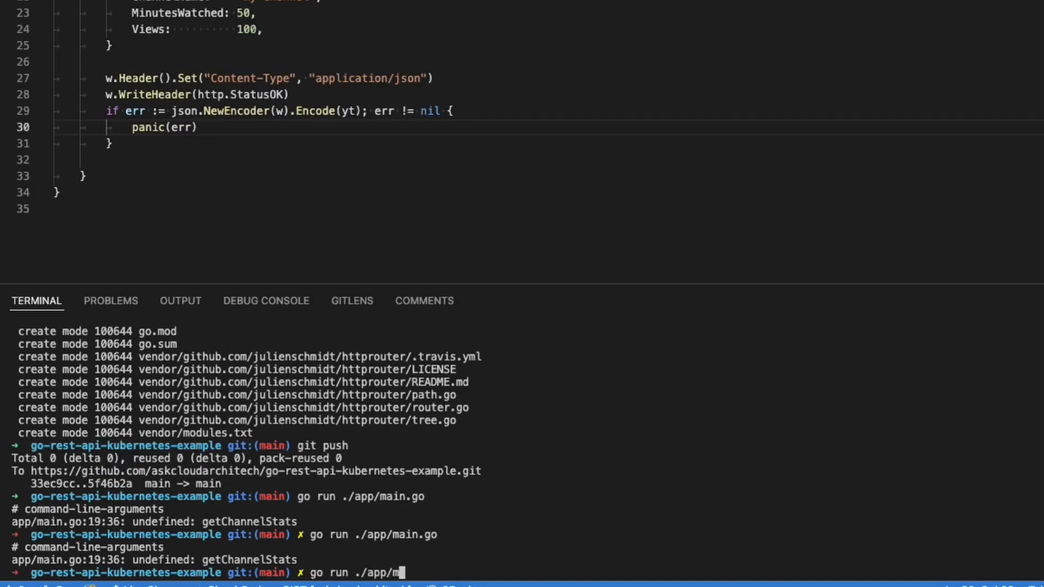
pyautogui.write('git commit -m "part 1 basic Go web server"')
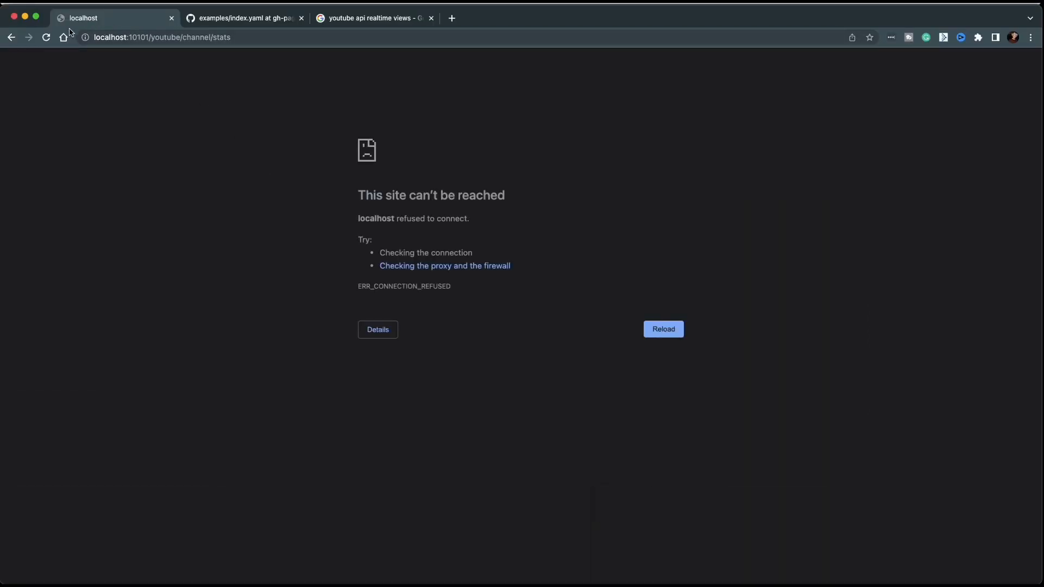
# Load localhost:10101/youtube/channel/stats in Chrome and see the connection refused
pyautogui.click(663, 329)
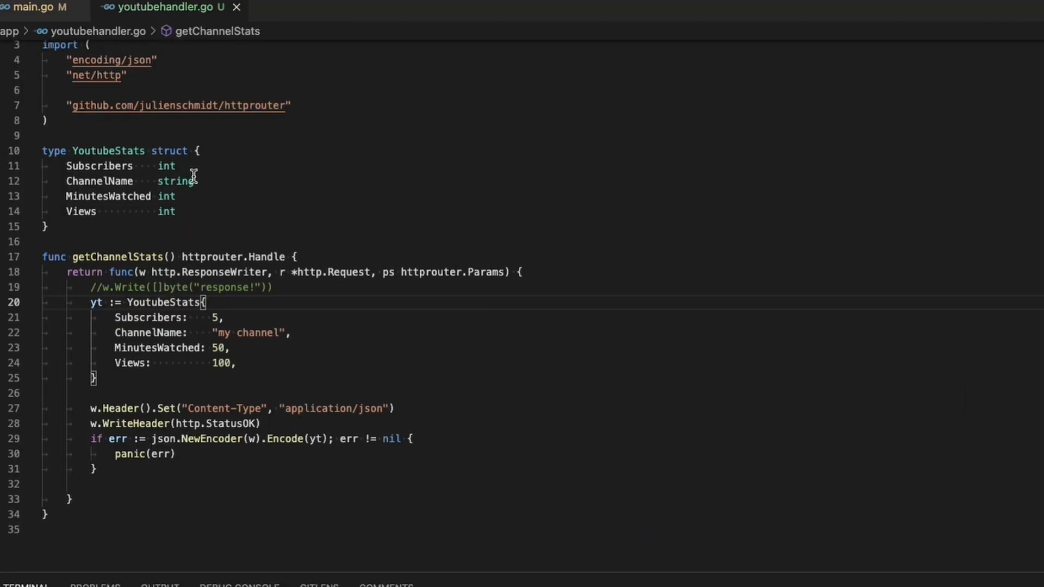
# Tag the YoutubeStats fields with json tags subscribers, channelName, minutesWatched and views
pyautogui.click(180, 166)
pyautogui.write(' `json:"subscribers')
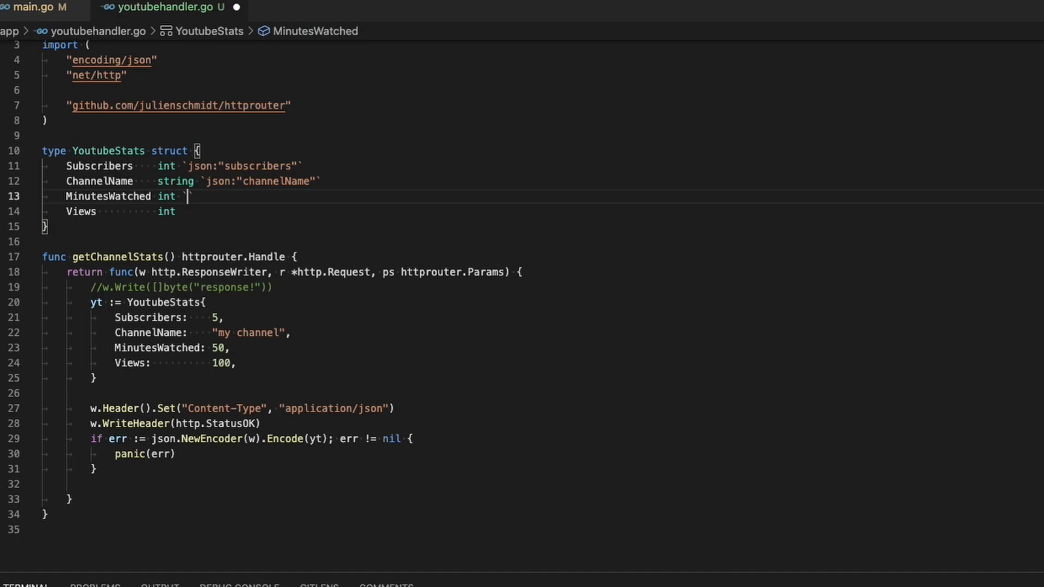
pyautogui.write('json:"minutesWatched')
pyautogui.click(155, 211)
pyautogui.write(' `json:"views"')
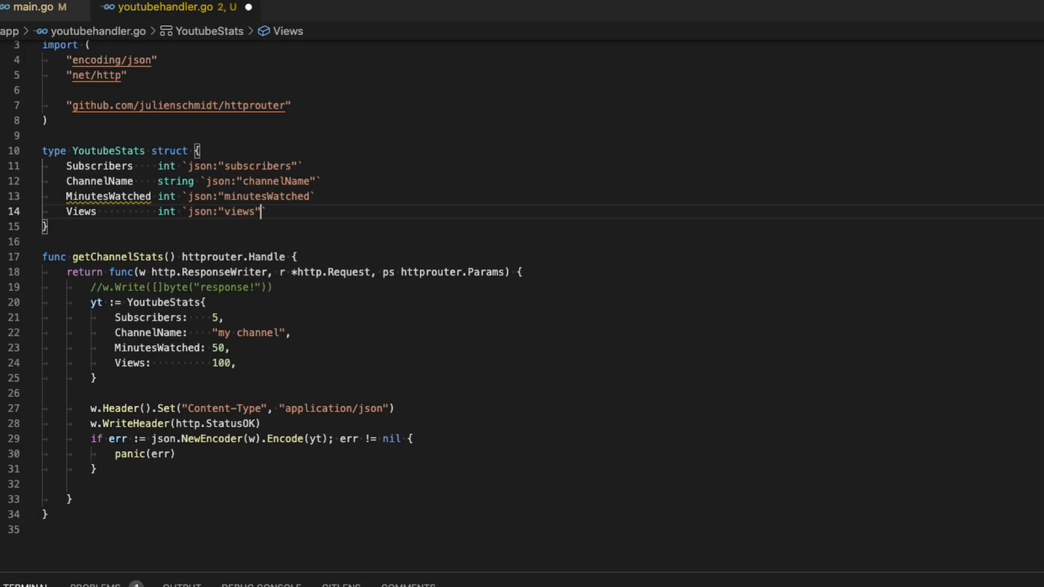
pyautogui.moveTo(107, 196)
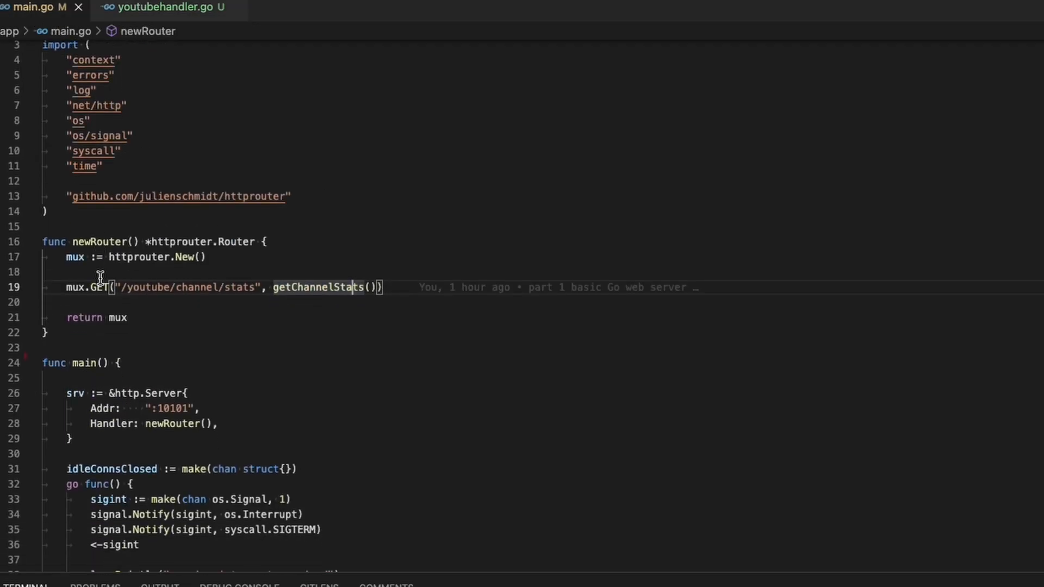
# In newRouter, add ytApiKey := os.Getenv("YOUTUBE_API_KEY") and pass ytApiKey to getChannelStats
pyautogui.scroll(-3)
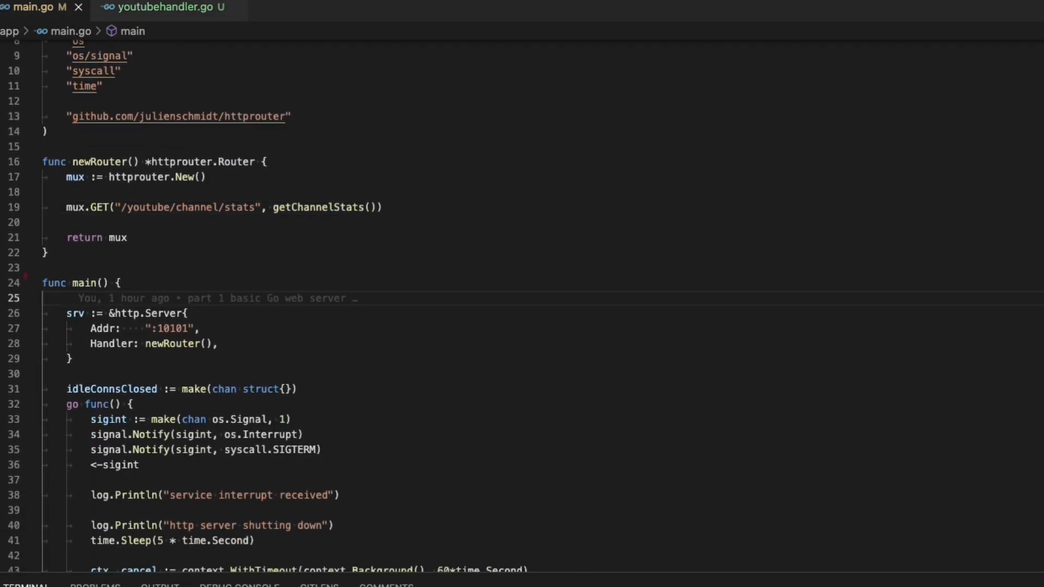
pyautogui.press('Enter')
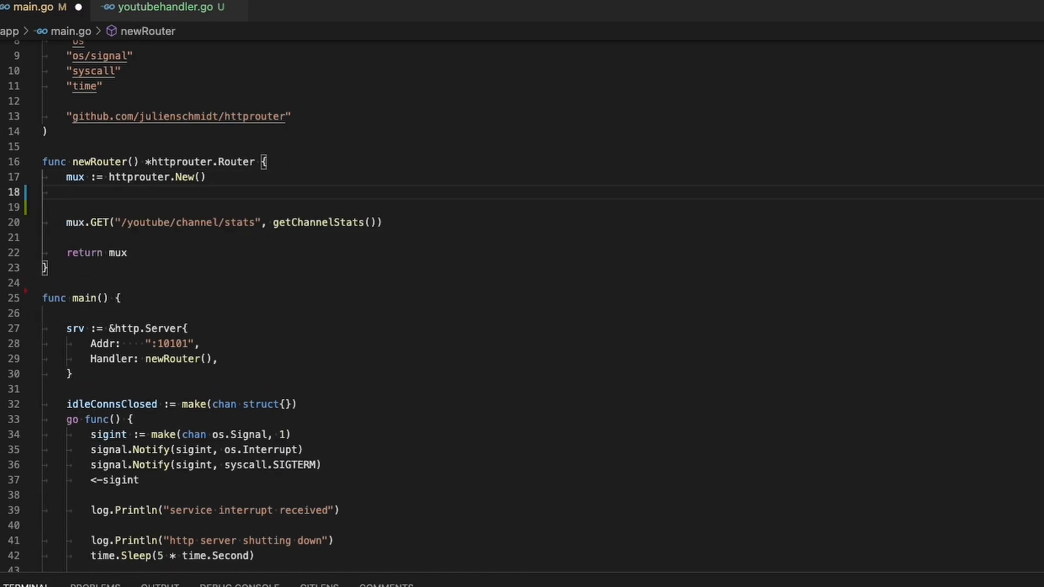
pyautogui.write('yt')
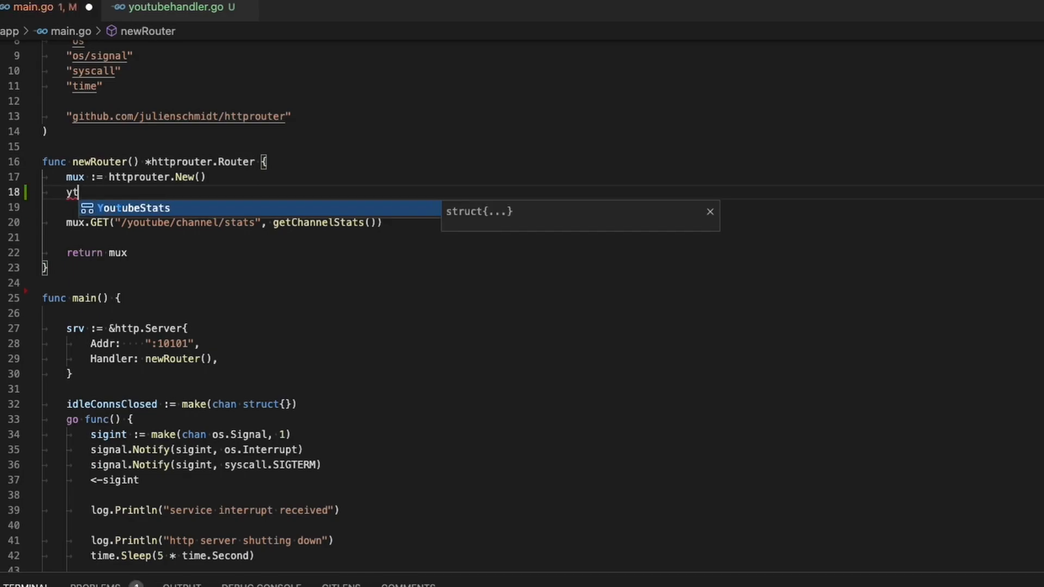
pyautogui.write('ApiKey :=')
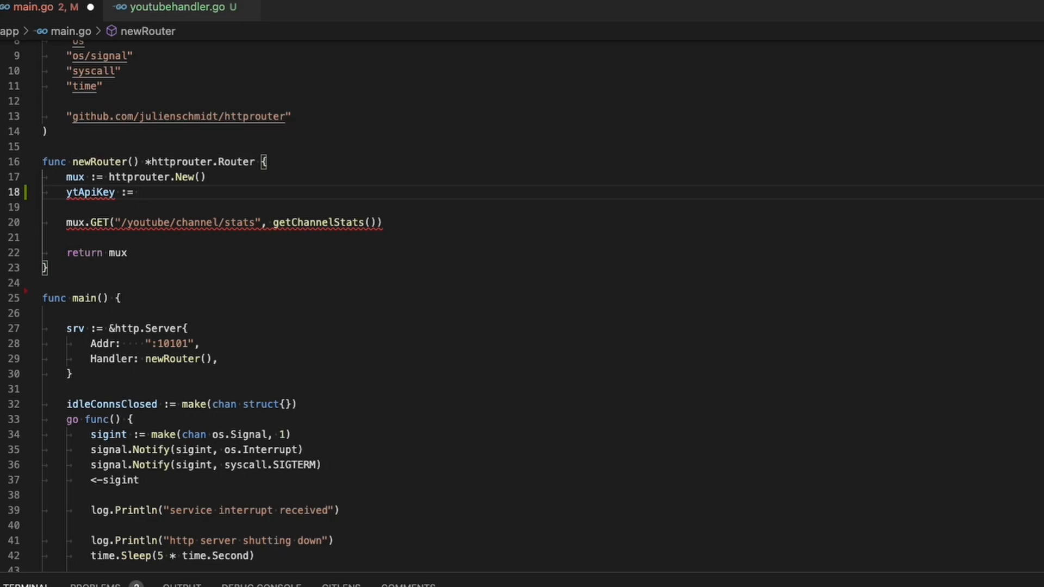
pyautogui.write('os.Getenv("YOUTUBE_API_')
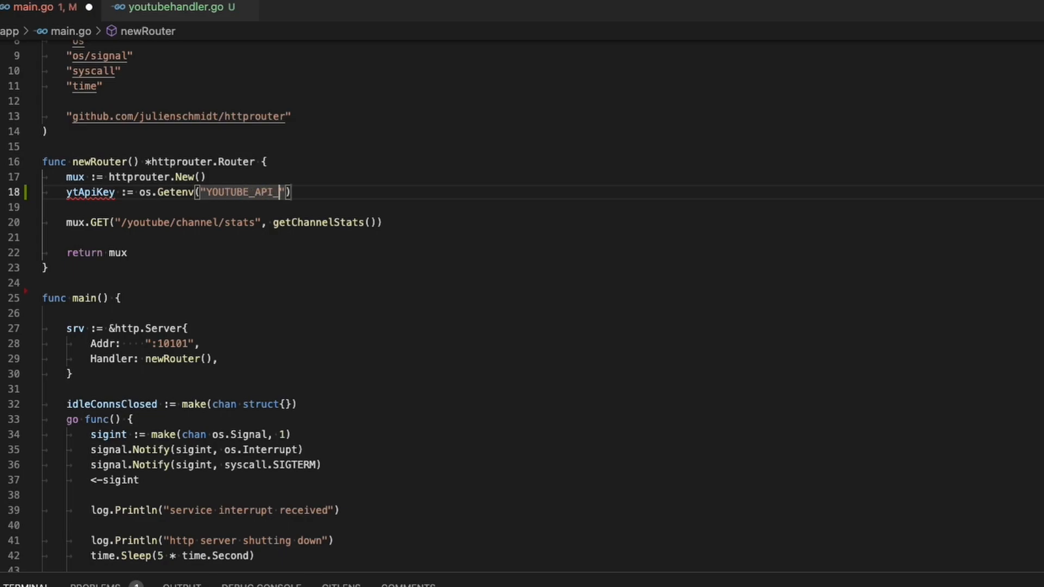
pyautogui.write('KEY')
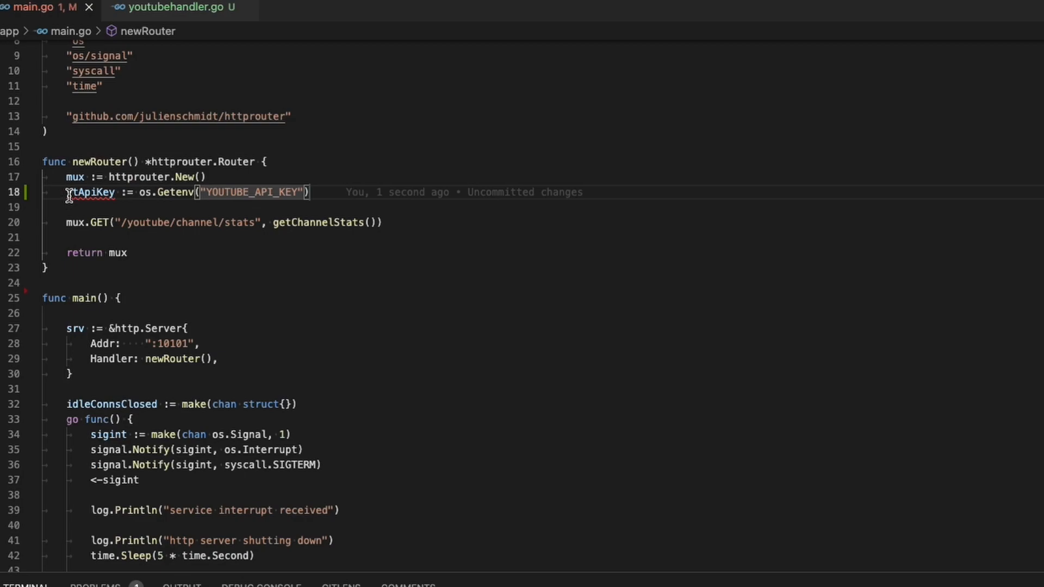
pyautogui.doubleClick(90, 192)
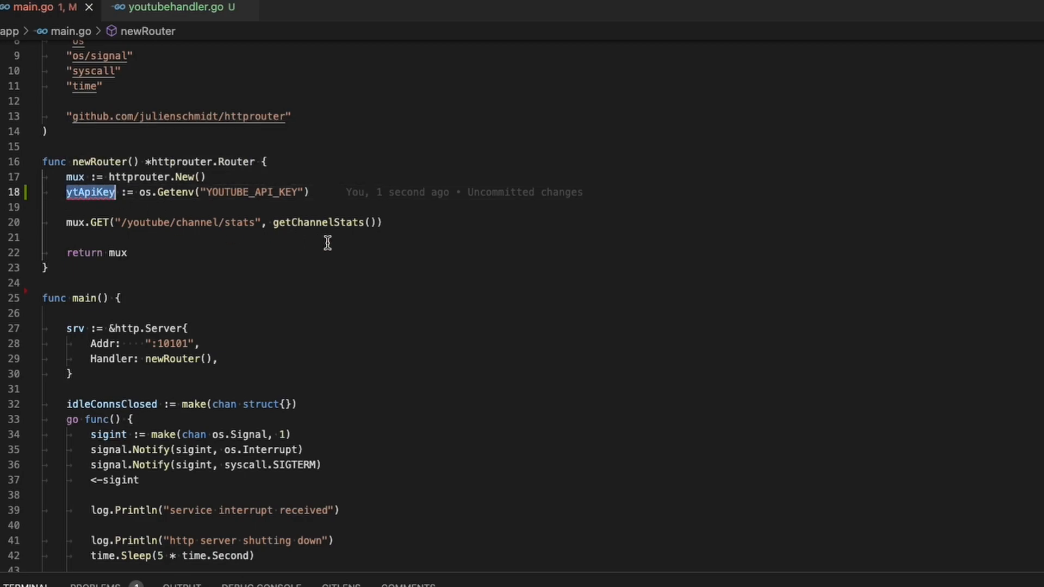
pyautogui.write('ytApiKey')
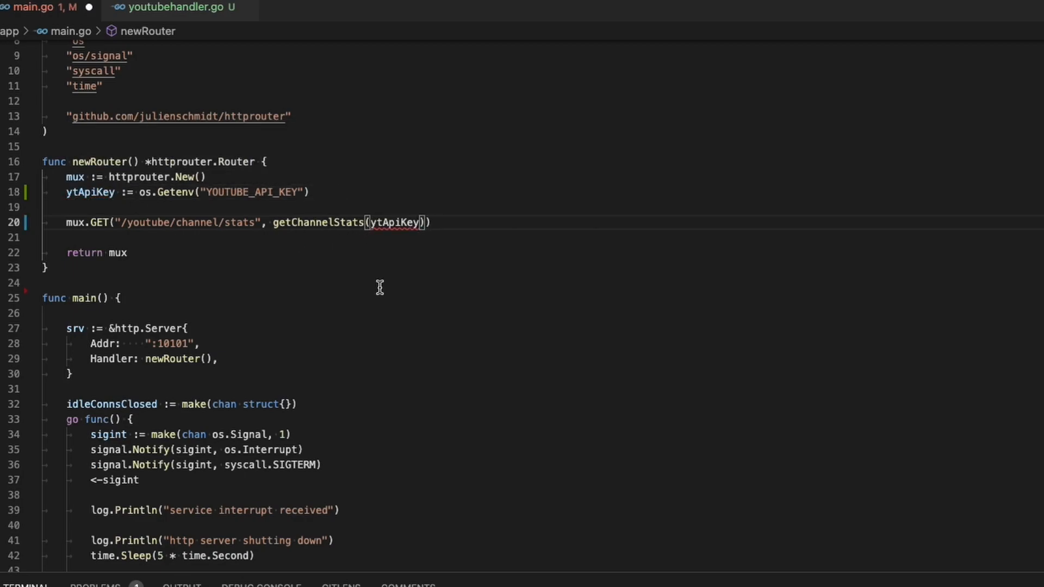
# Add a 'k string' parameter to getChannelStats and start an empty ytApiKey log.Fatal check in newRouter
pyautogui.click(176, 7)
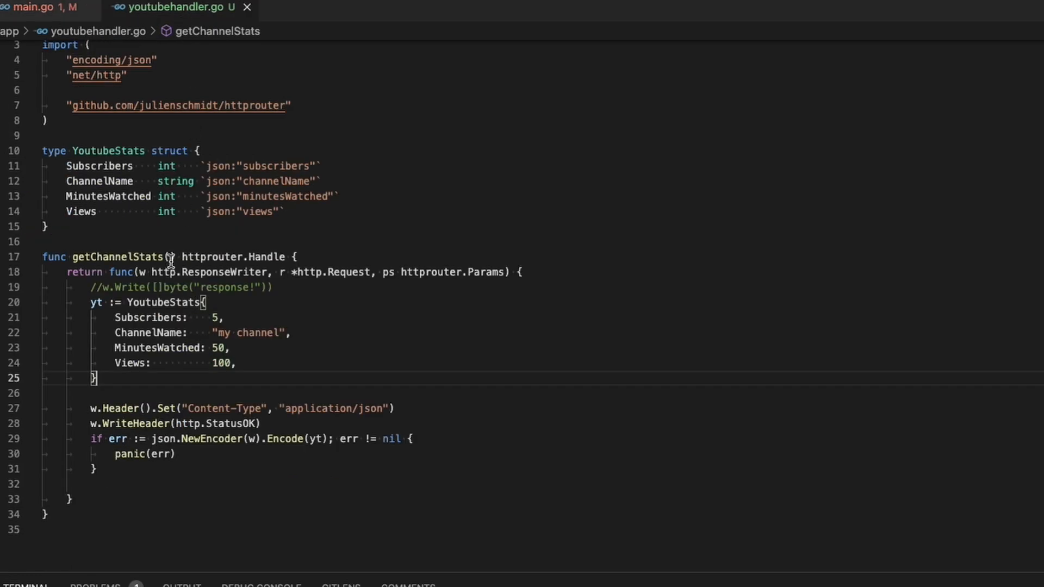
pyautogui.write('k st')
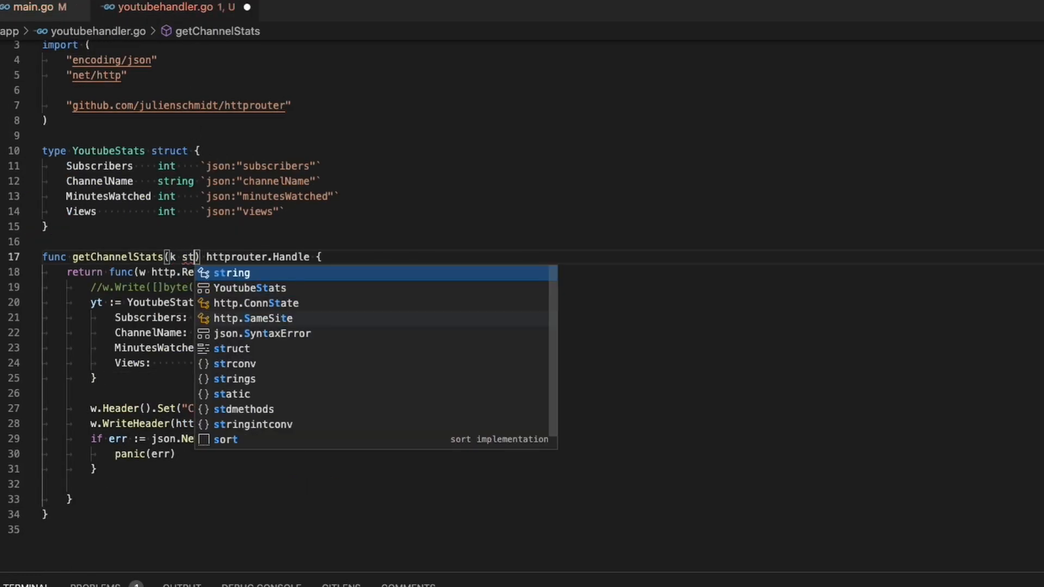
pyautogui.click(37, 7)
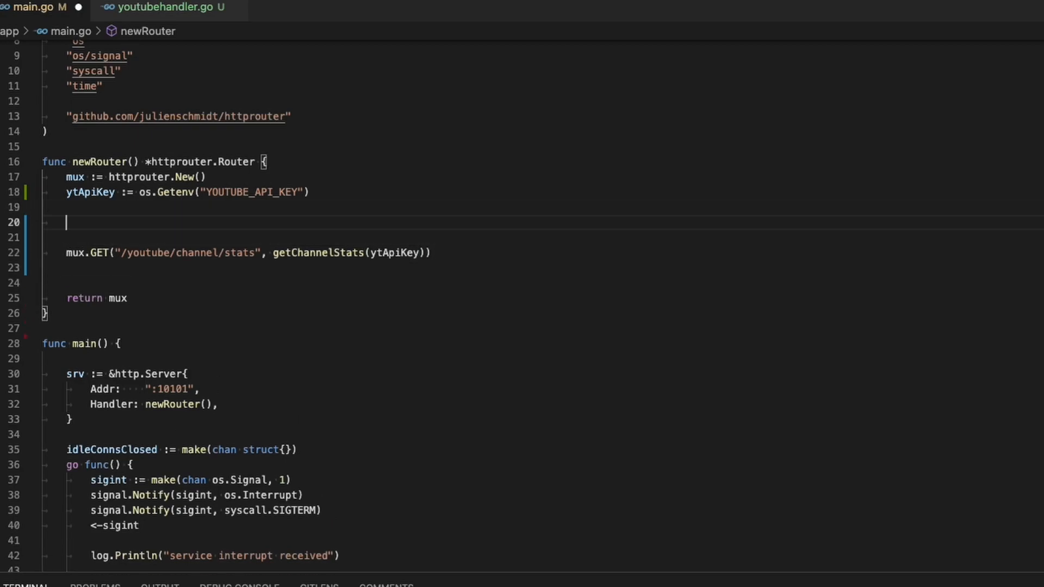
pyautogui.write('if ytApiKey == "" {')
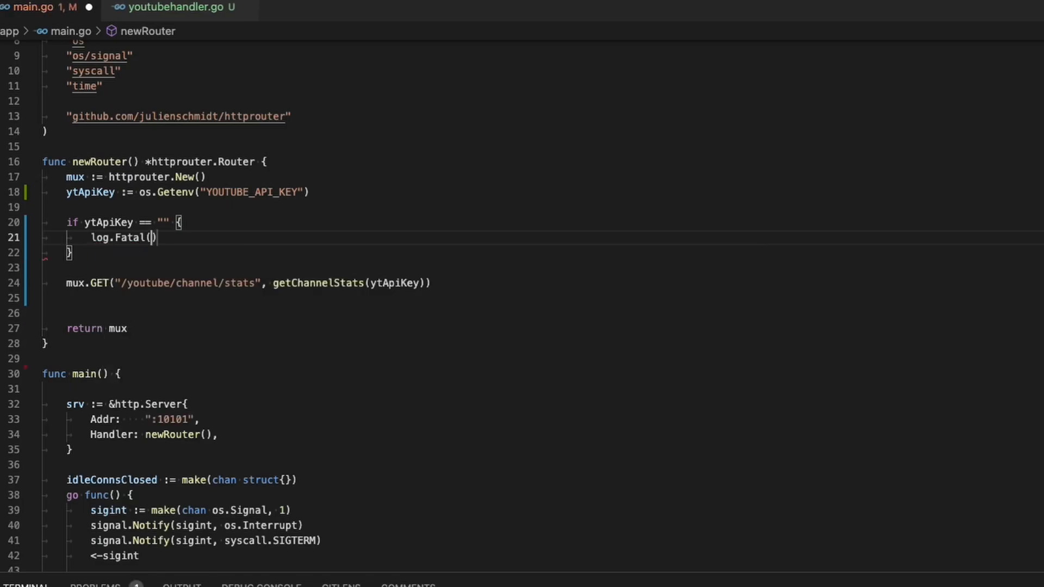
pyautogui.write('"youtube API key no provide"')
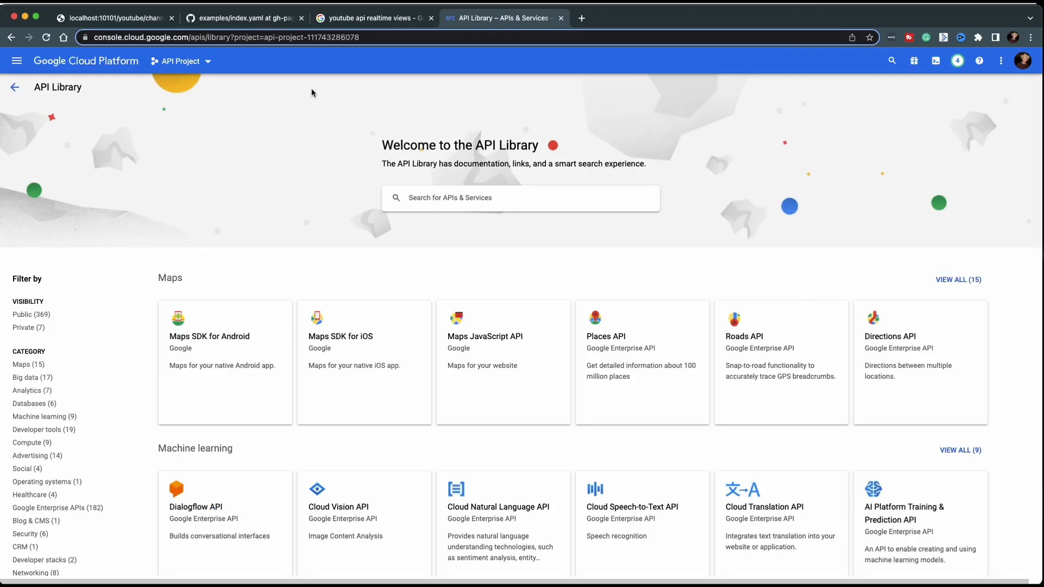
# Search the API Library for 'youtube' and enable the YouTube Data API v3
pyautogui.write('youtube')
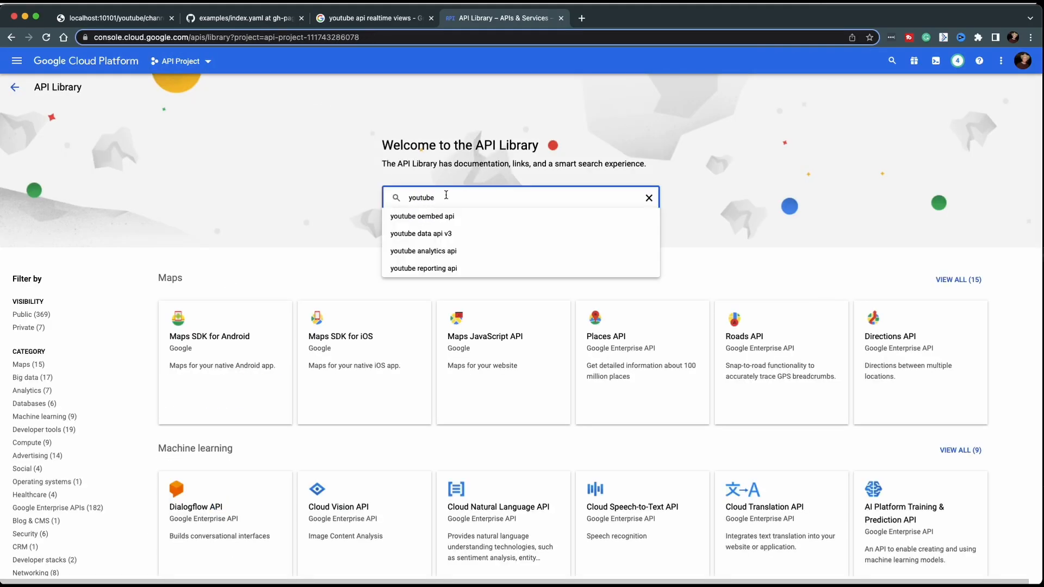
pyautogui.click(421, 234)
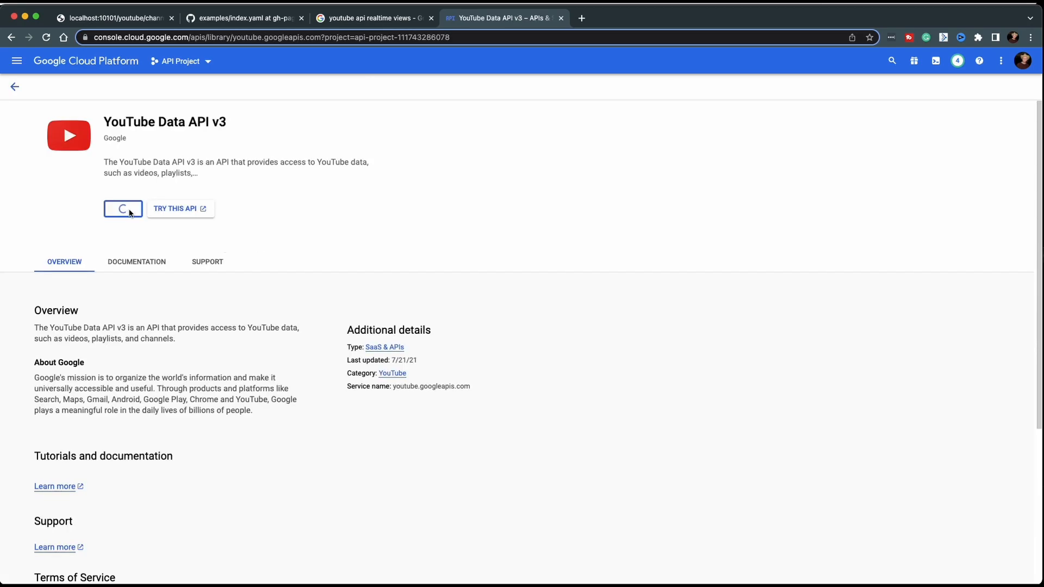
pyautogui.click(123, 208)
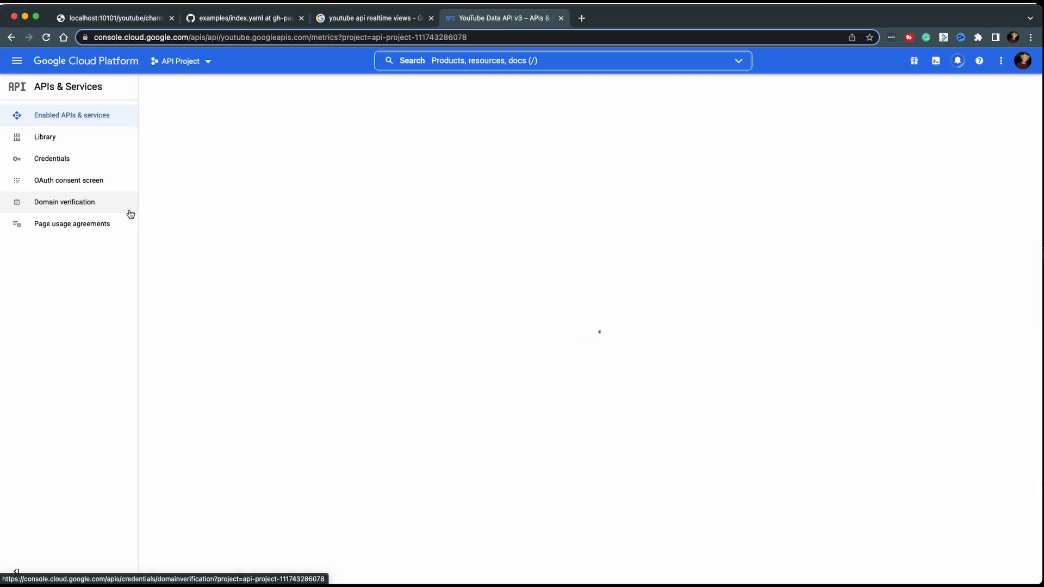
# Return to the youtube search results and enable the YouTube Analytics API
pyautogui.click(71, 115)
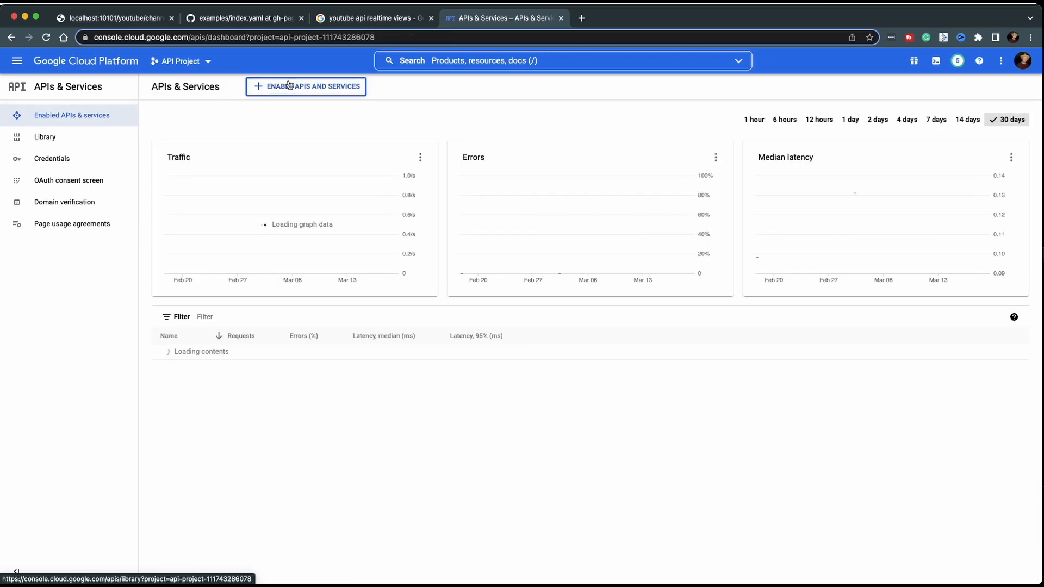
pyautogui.click(306, 86)
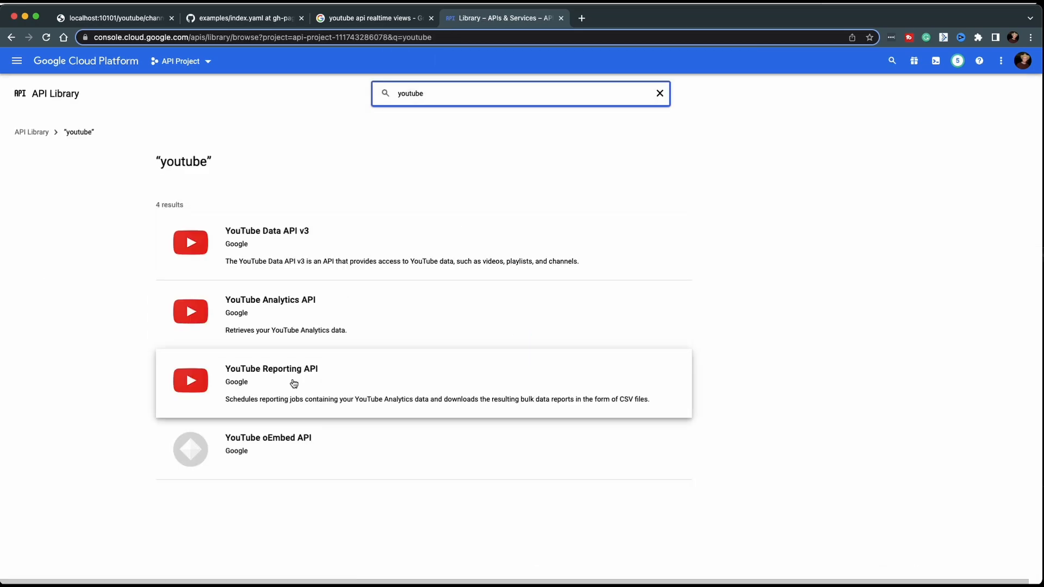
pyautogui.click(270, 300)
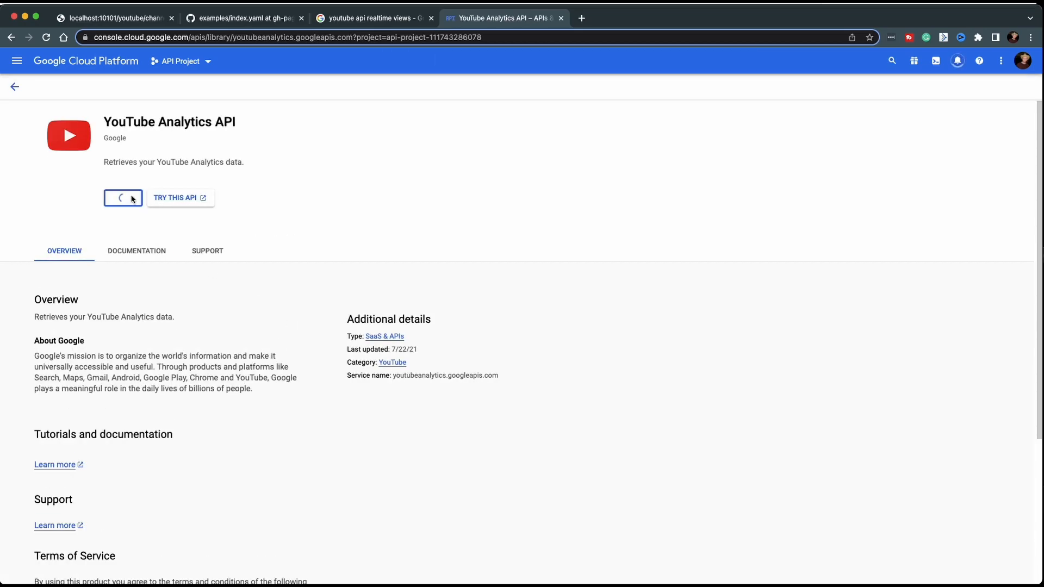
pyautogui.click(124, 196)
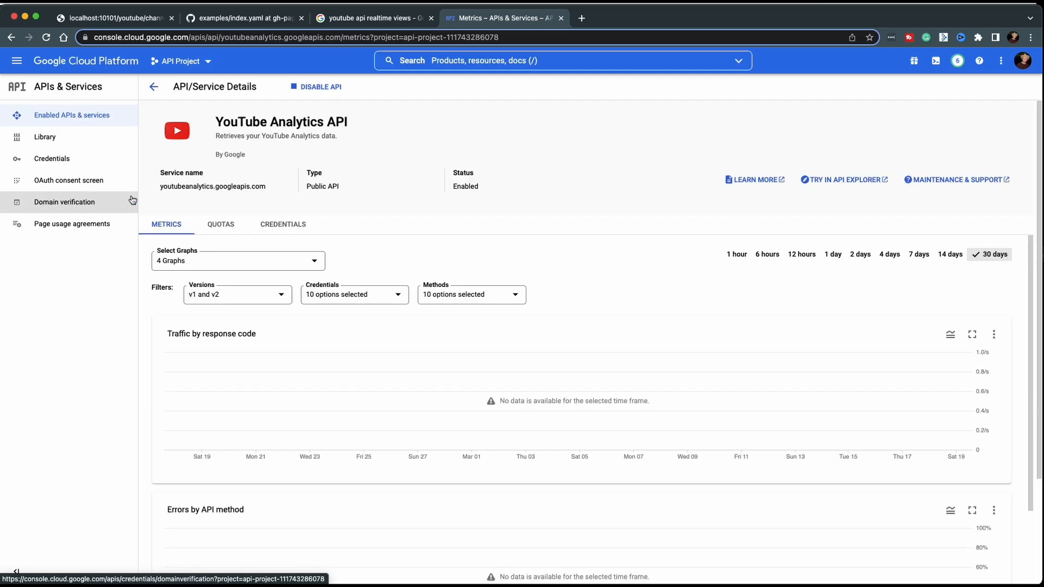
# Create a new API key from Credentials and name it 'Youtube API key'
pyautogui.click(53, 158)
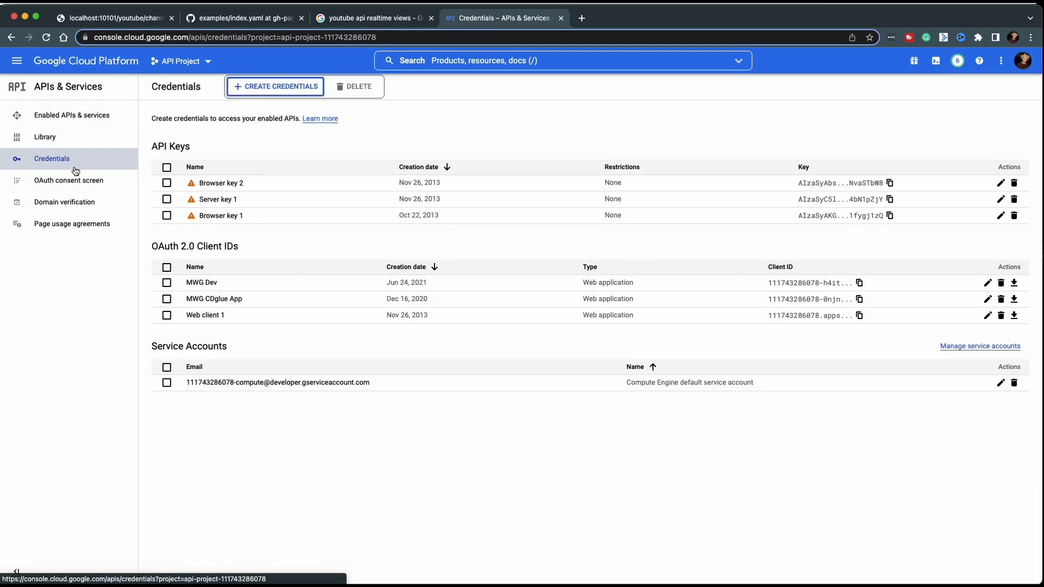
pyautogui.moveTo(276, 87)
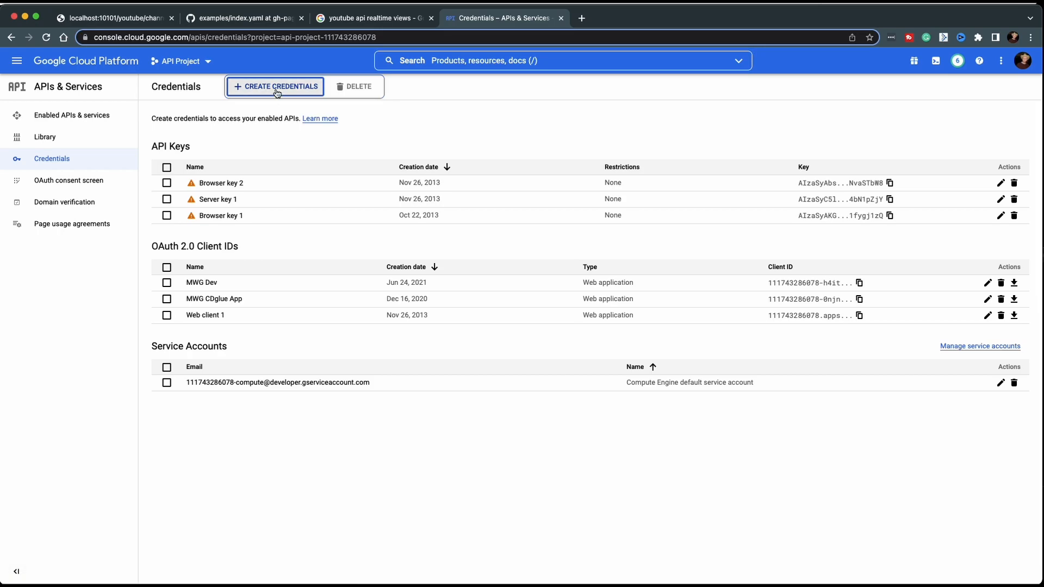
pyautogui.click(276, 85)
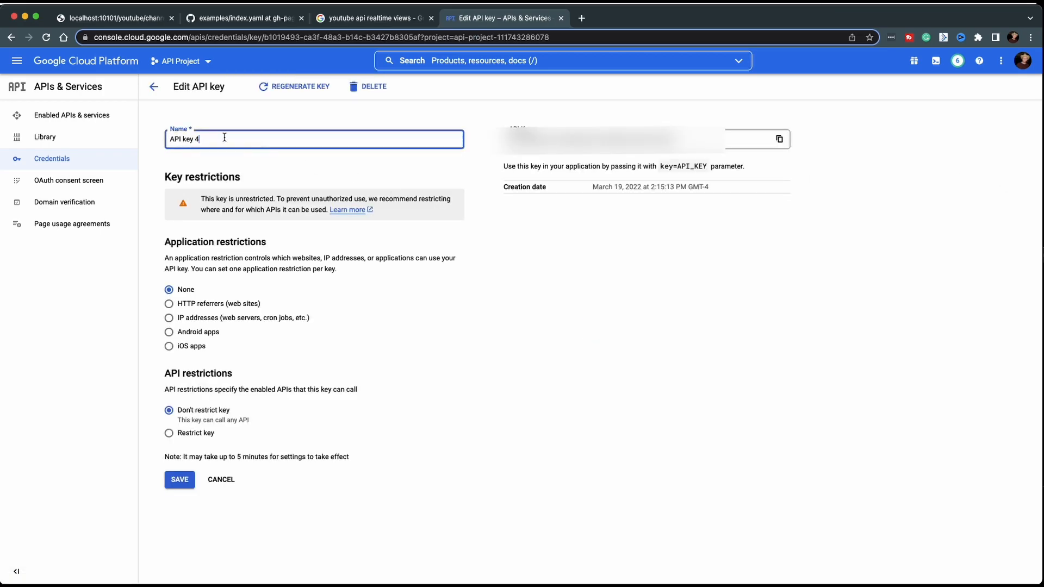
pyautogui.write('Youtube API key')
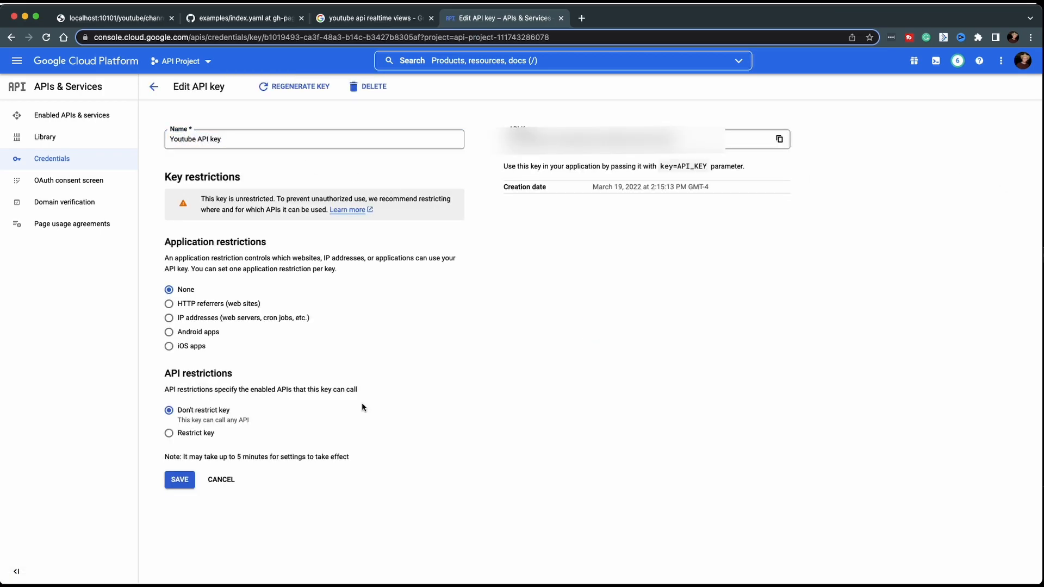
# Restrict the key to YouTube Analytics API and YouTube Data API v3, then save
pyautogui.click(169, 433)
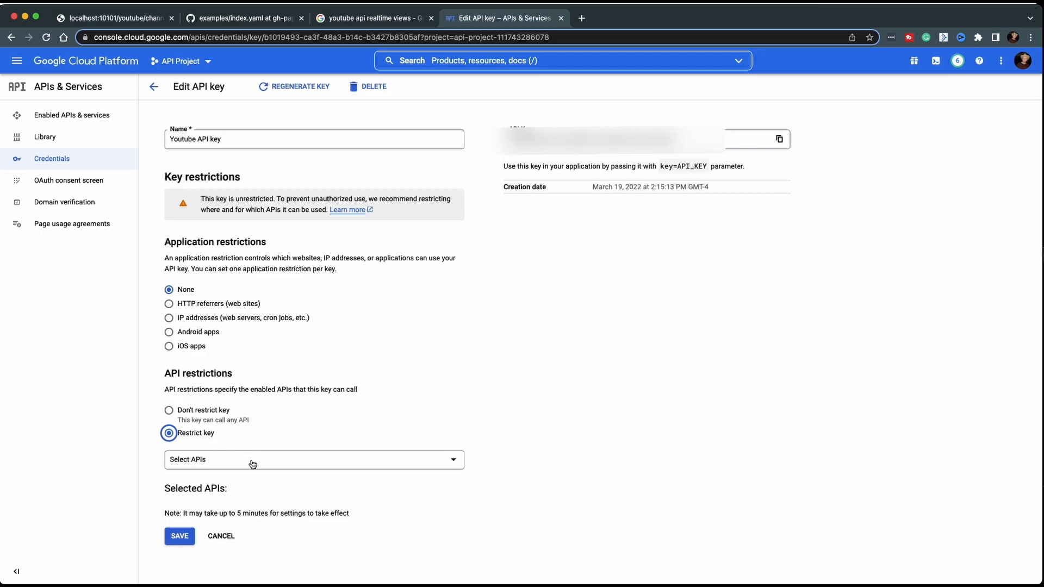
pyautogui.click(314, 460)
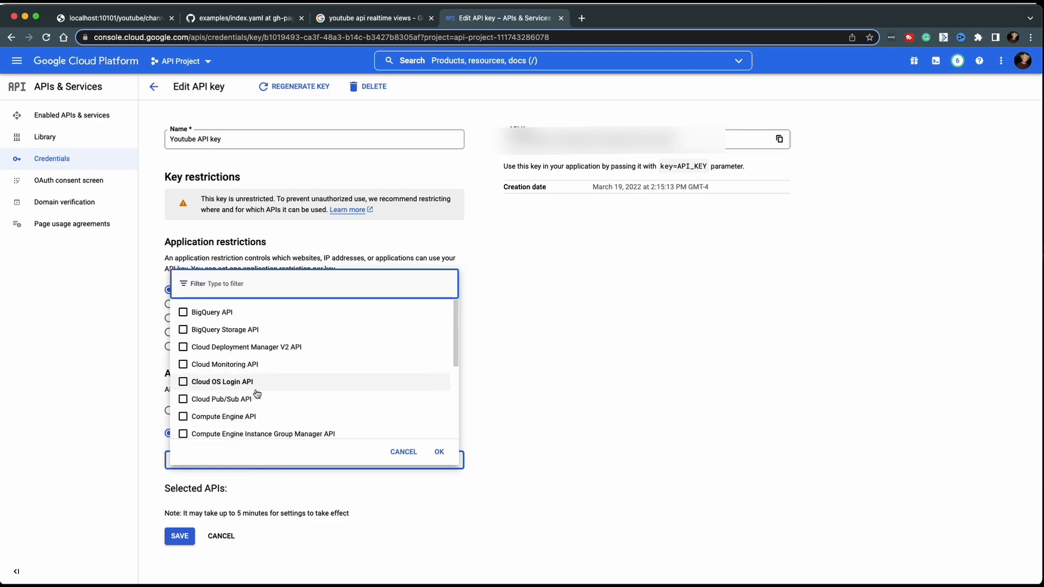
pyautogui.scroll(-3)
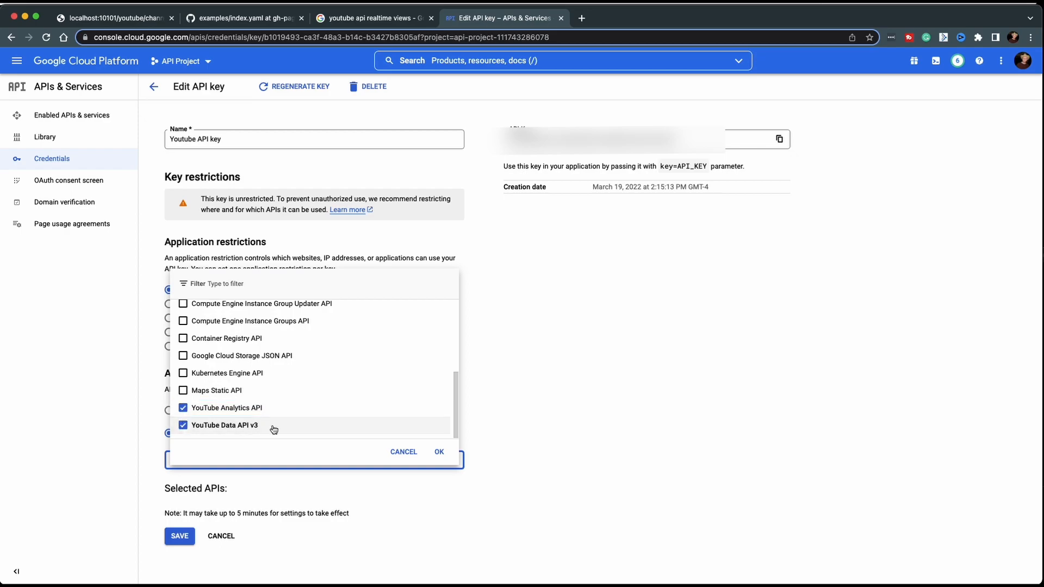
pyautogui.click(439, 452)
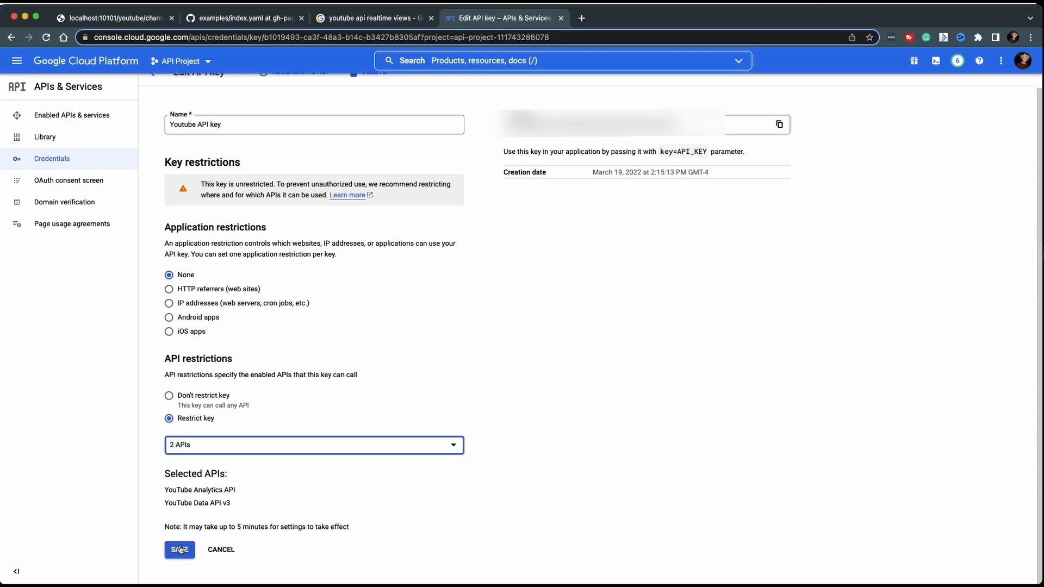
pyautogui.click(179, 549)
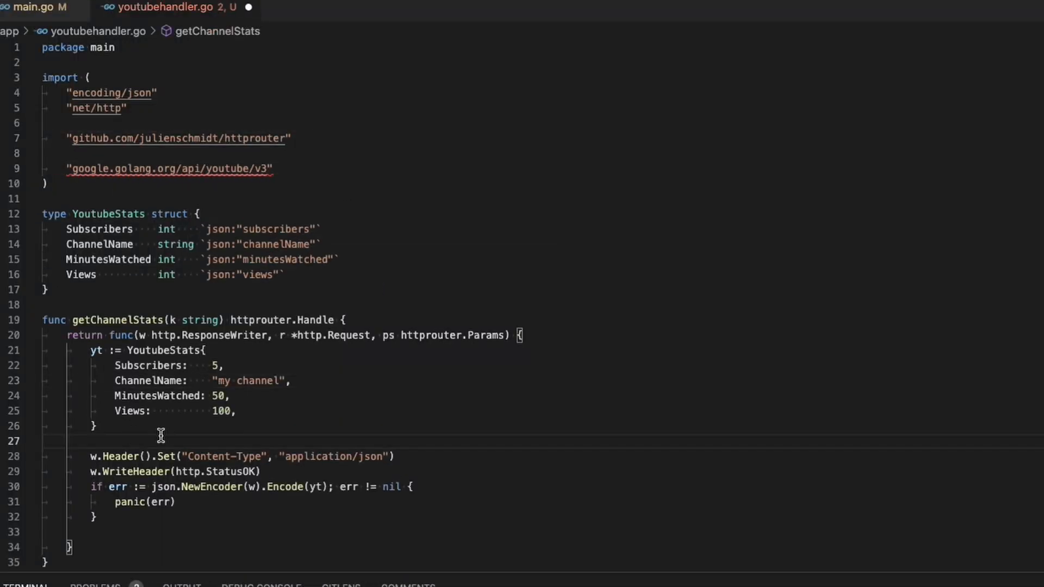
# Add ctx := context.Background() alongside the started yts := youtube. line
pyautogui.write('yts :=')
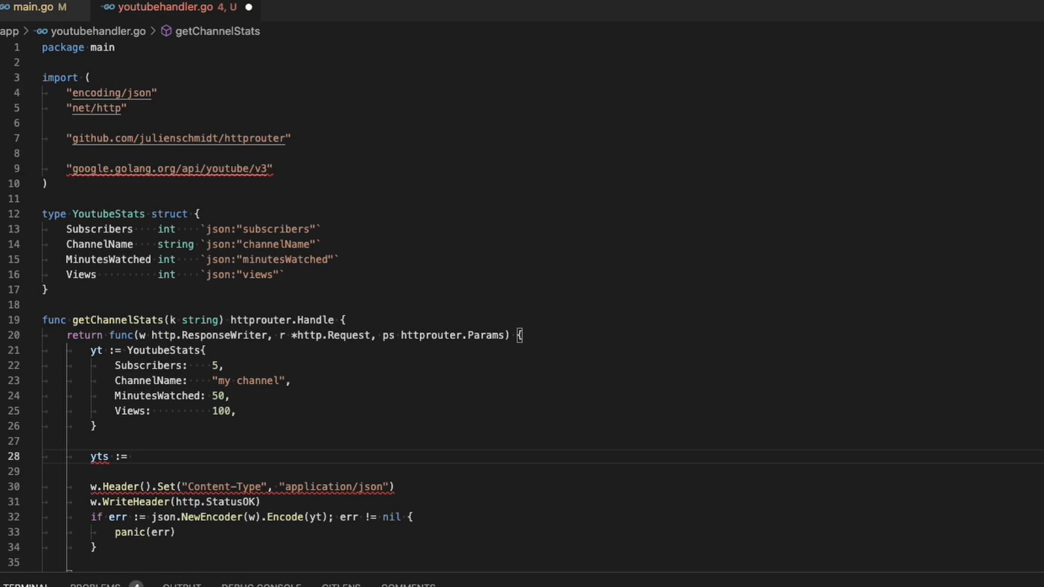
pyautogui.write('youtube.')
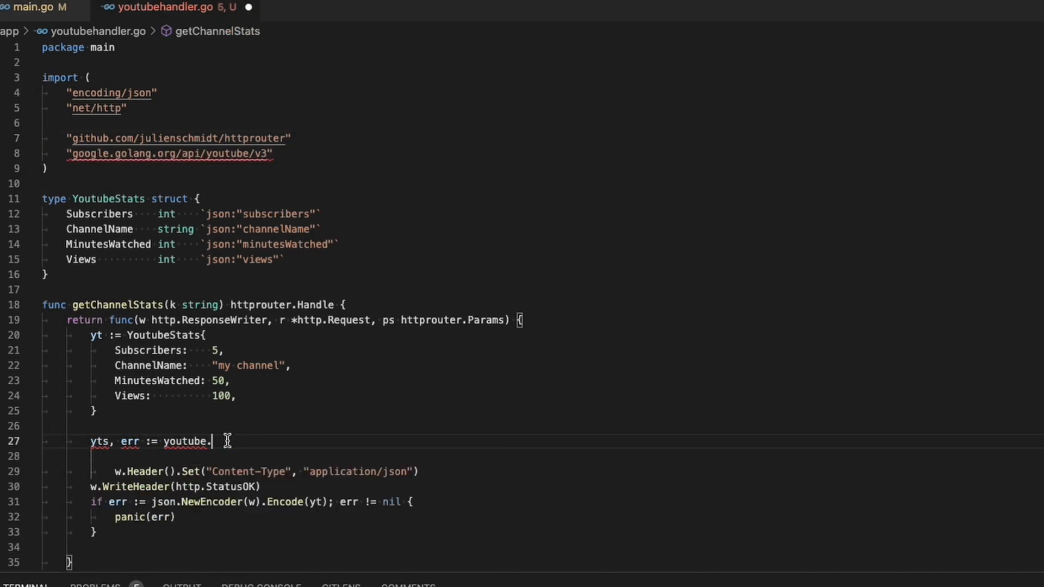
pyautogui.write('ctx')
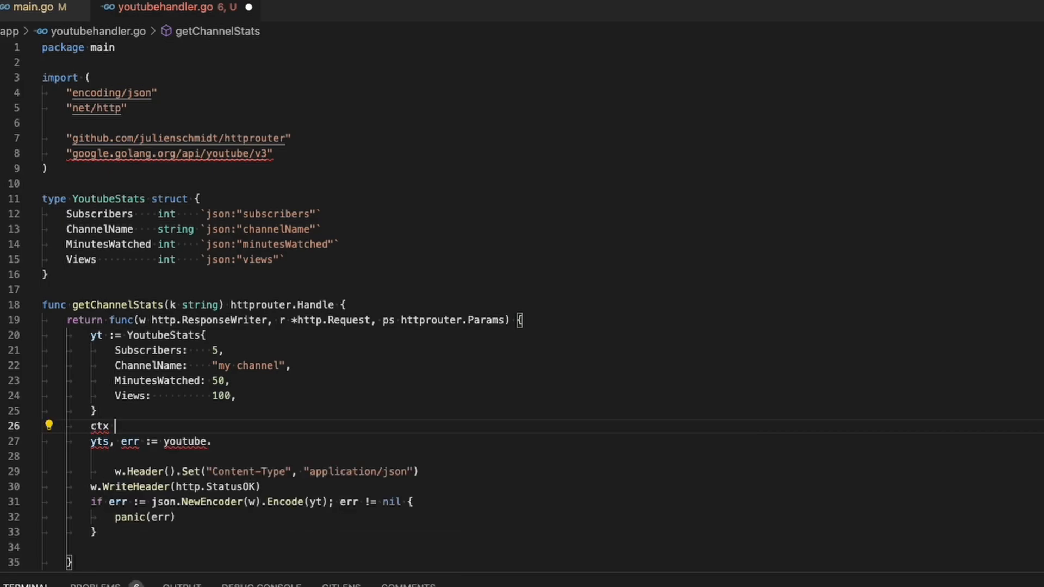
pyautogui.write(':= context')
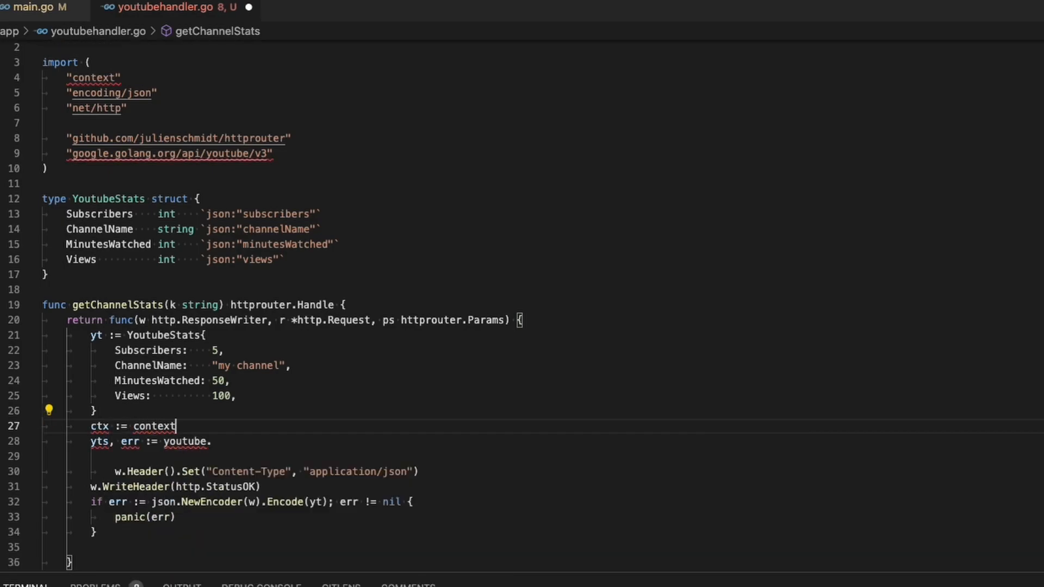
pyautogui.write('.Background()')
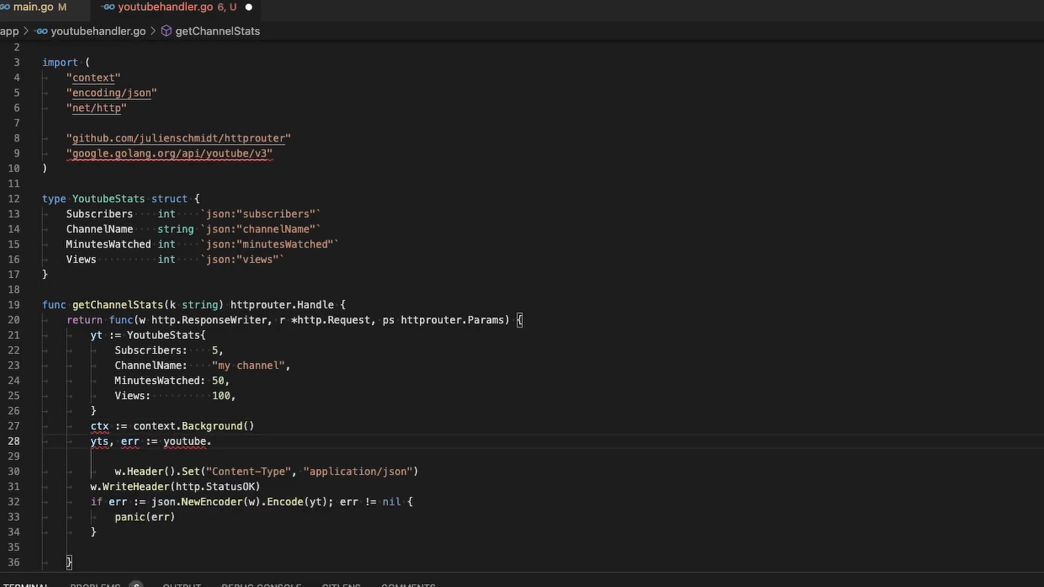
# Complete the call as youtube.NewService(ctx, option.WithAPIKey(k))
pyautogui.write('NewService(')
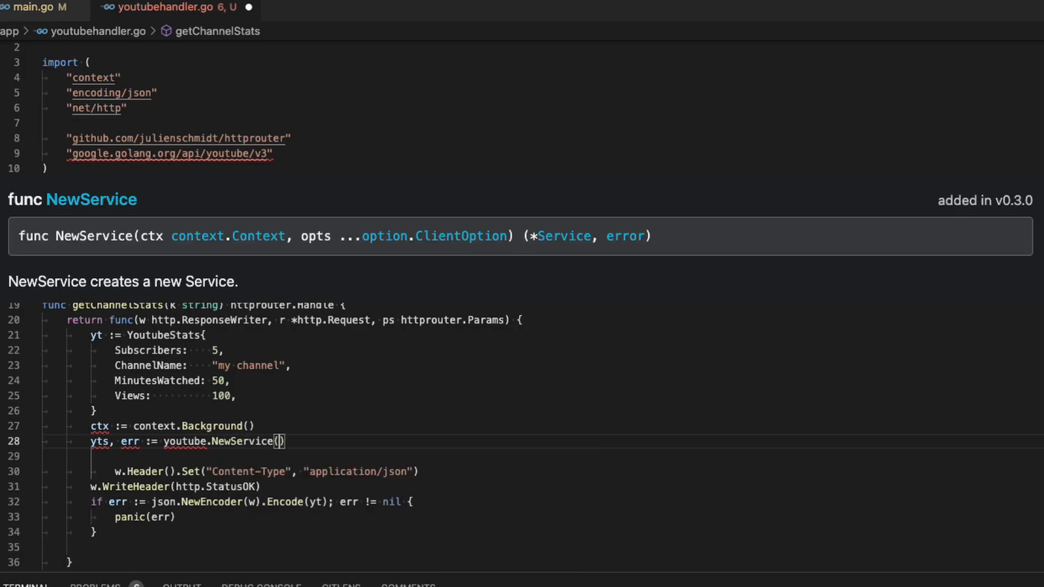
pyautogui.write('ctx,')
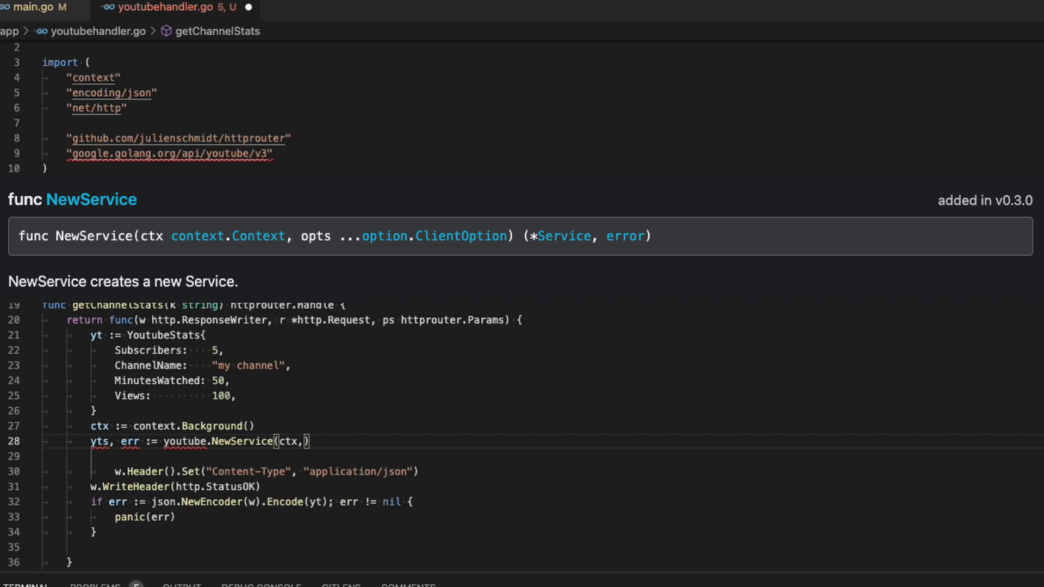
pyautogui.write('option.')
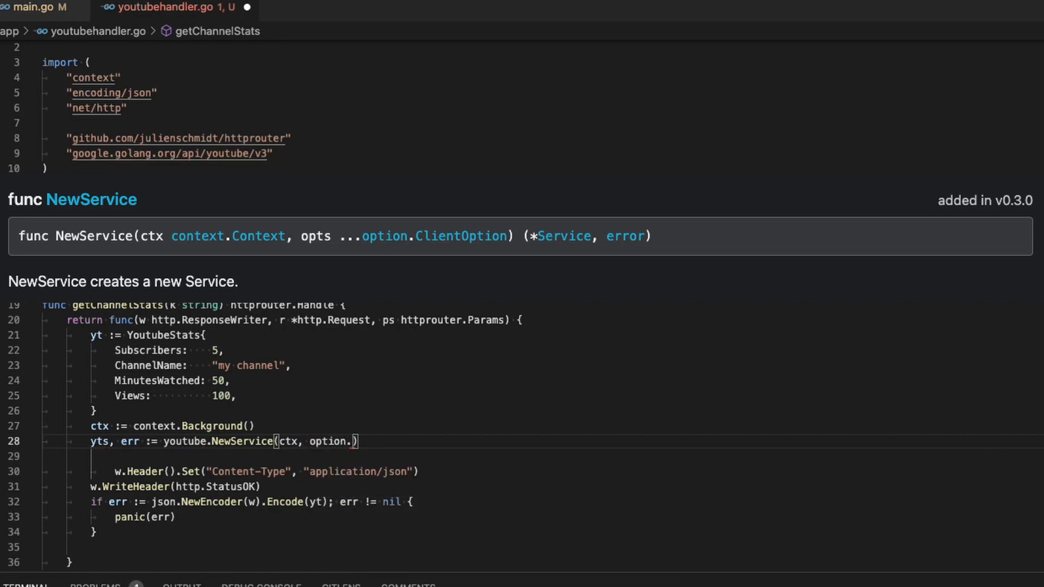
pyautogui.write('WithAPI')
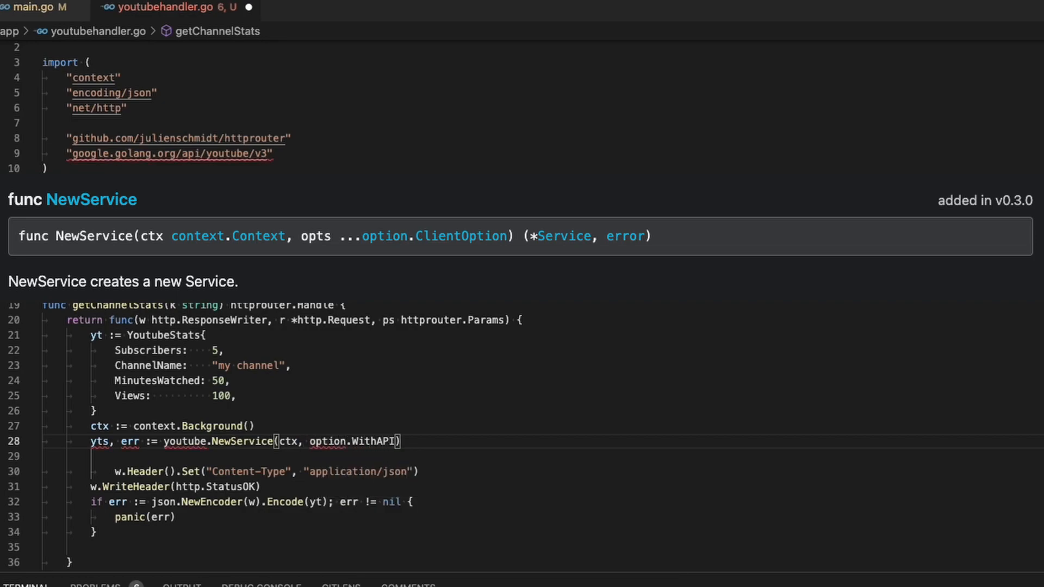
pyautogui.write('Key()')
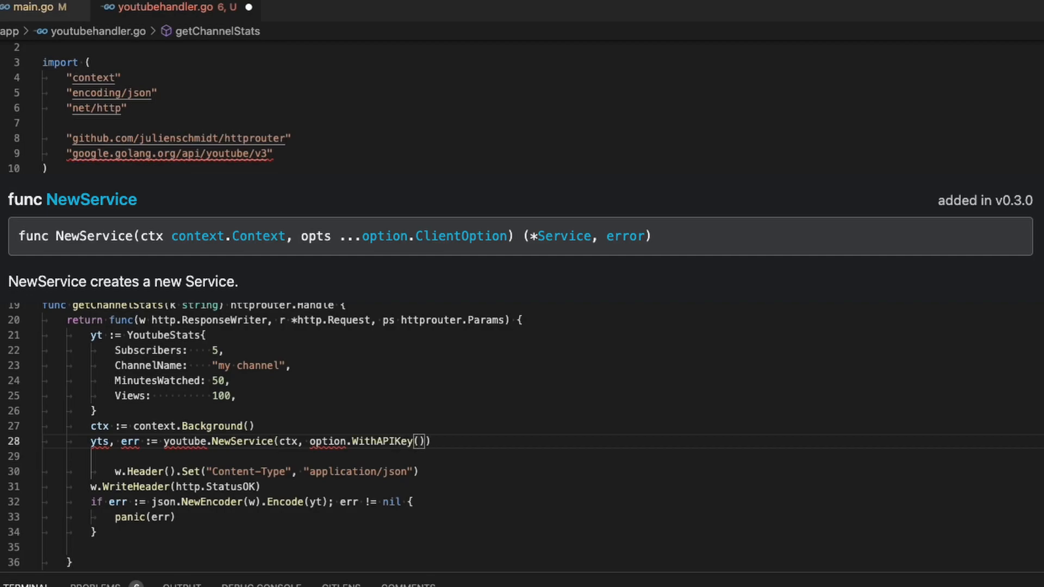
pyautogui.write('k')
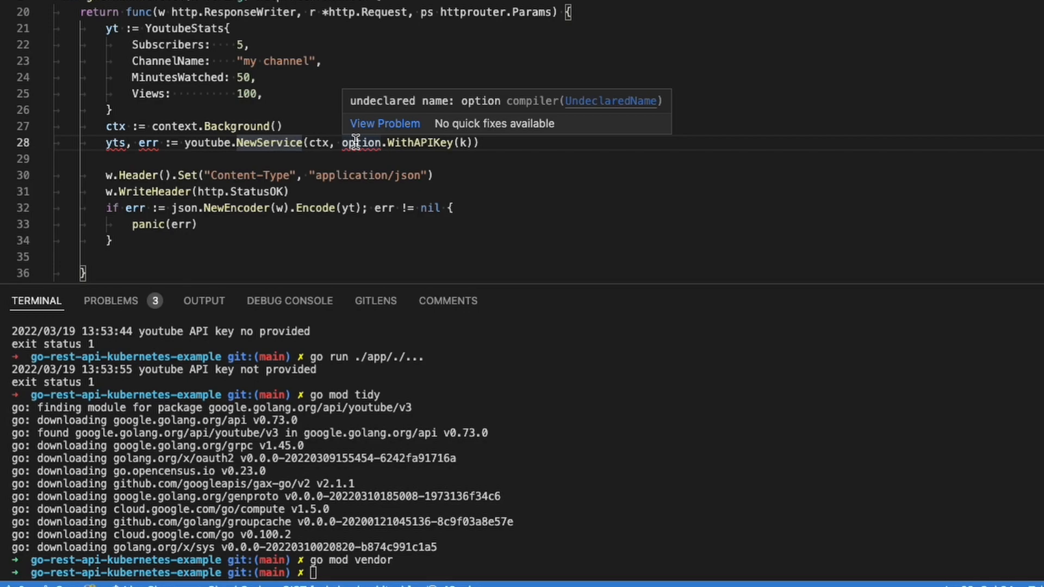
# Delete and retype option.WithAPIKey(k) so the option package import can resolve
pyautogui.press('Backspace')
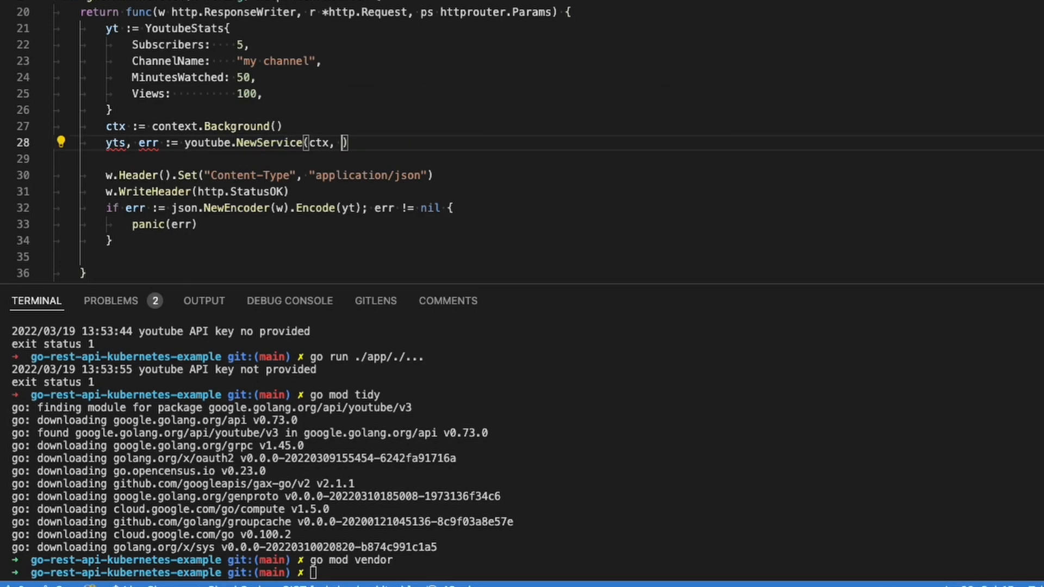
pyautogui.write('option.WithAPIKey(k')
pyautogui.write('yts.Channels.')
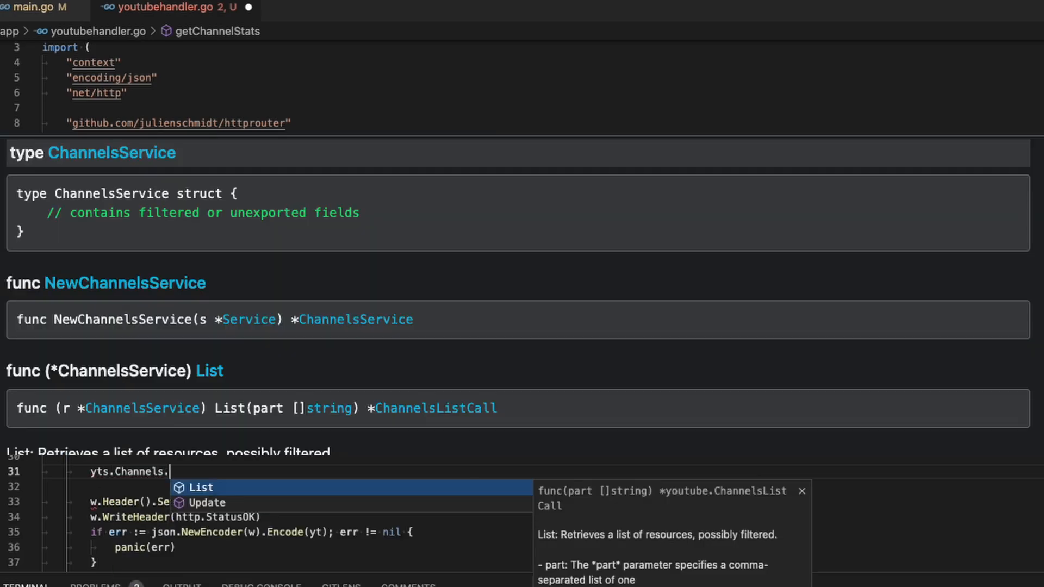
# Call yts.Channels.List with []string{"contentDetails"} as the parts argument
pyautogui.click(199, 487)
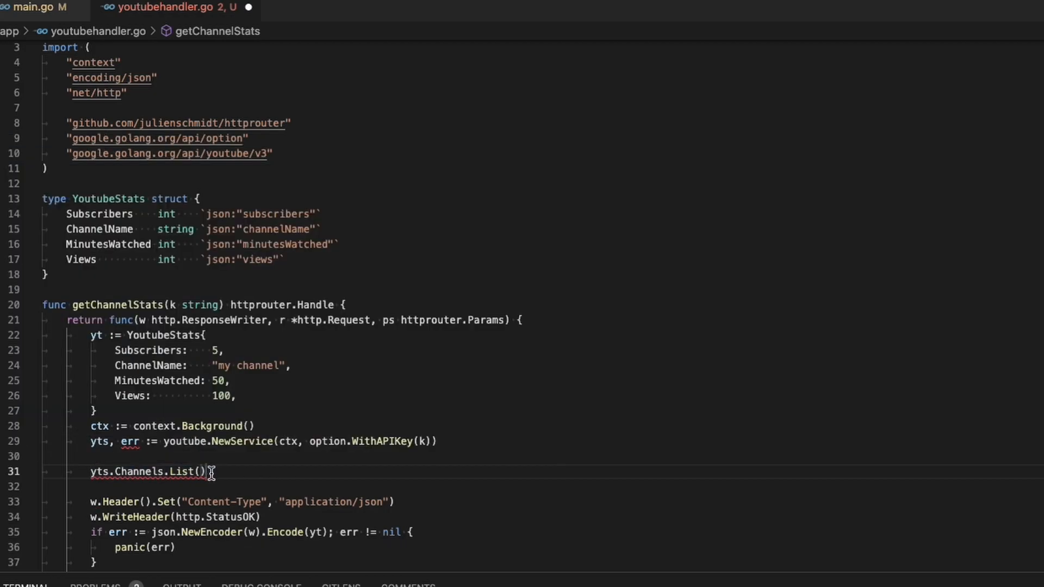
pyautogui.moveTo(193, 472)
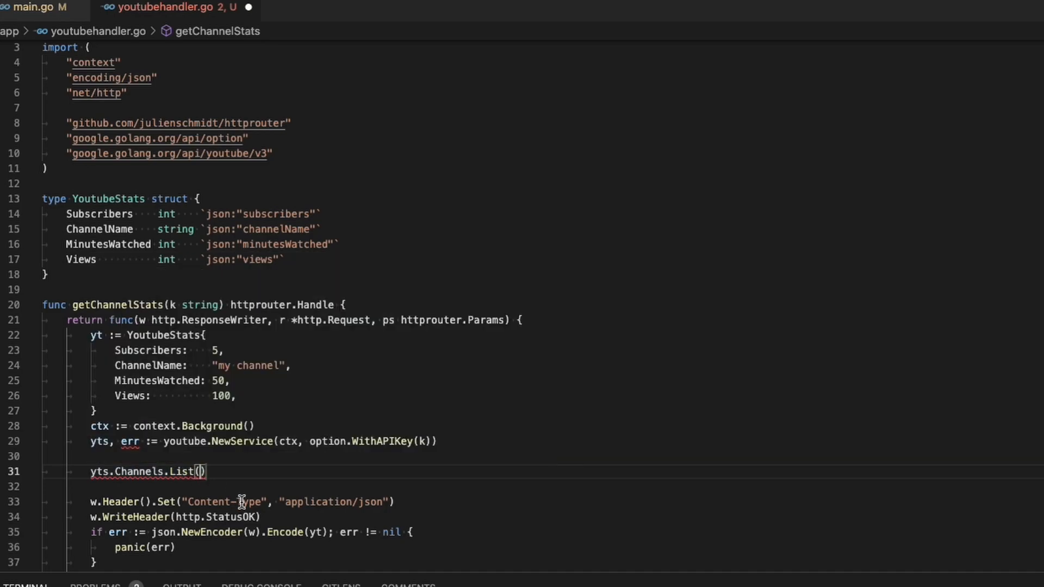
pyautogui.write('[]string{}')
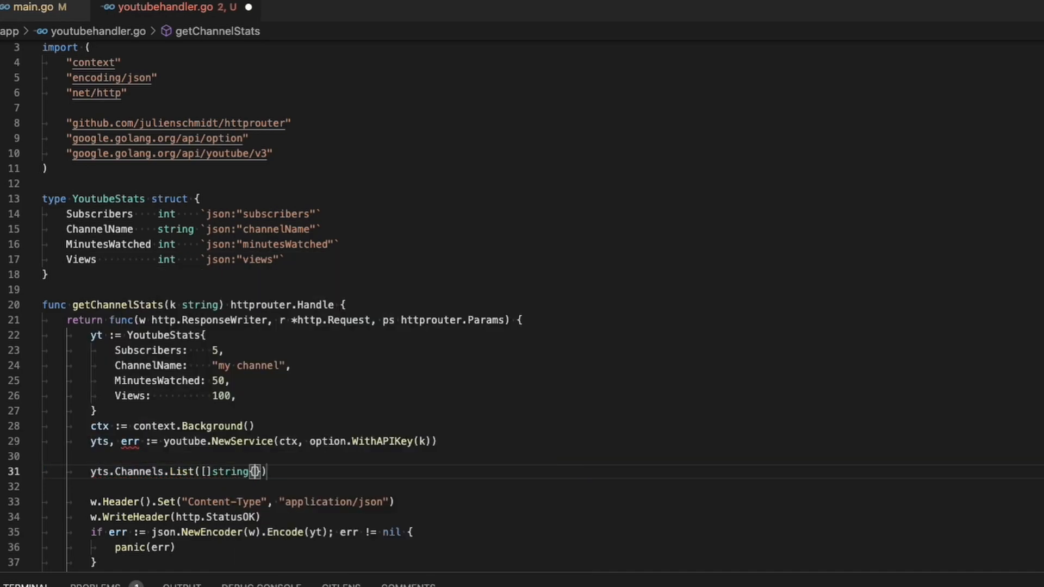
pyautogui.write('""')
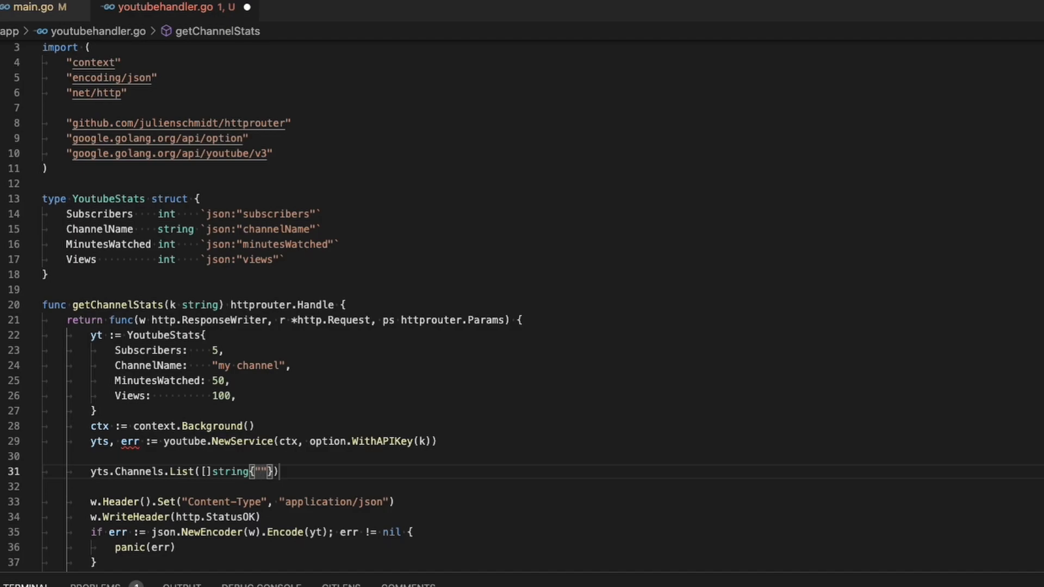
pyautogui.write('contentDetails')
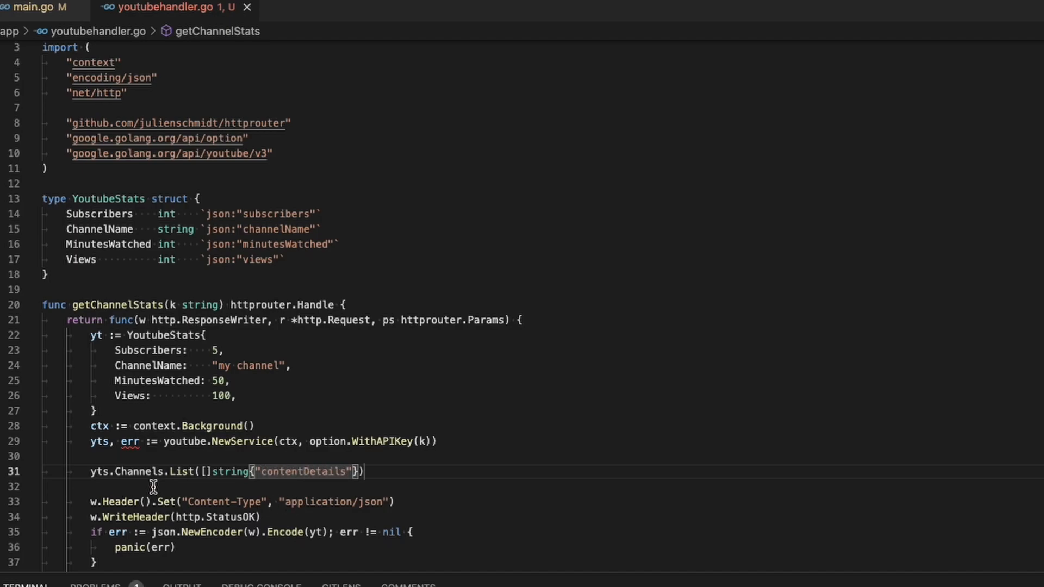
pyautogui.moveTo(93, 477)
pyautogui.write('call.Do(')
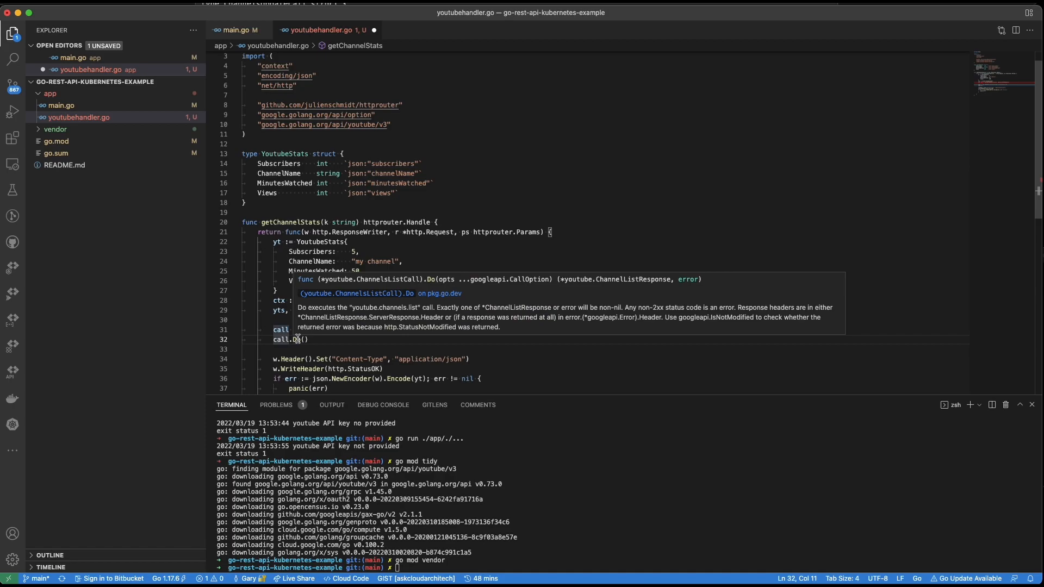
# Handle the NewService error with fmt.Println and panic(err), then rerun the go run command
pyautogui.write('fmt.Errorf(')
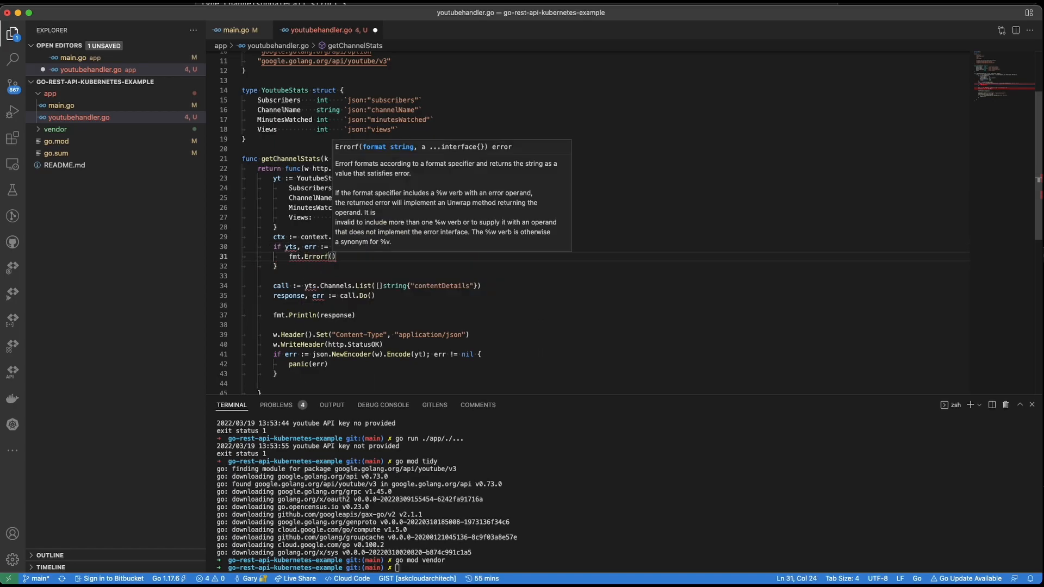
pyautogui.write('panic(err')
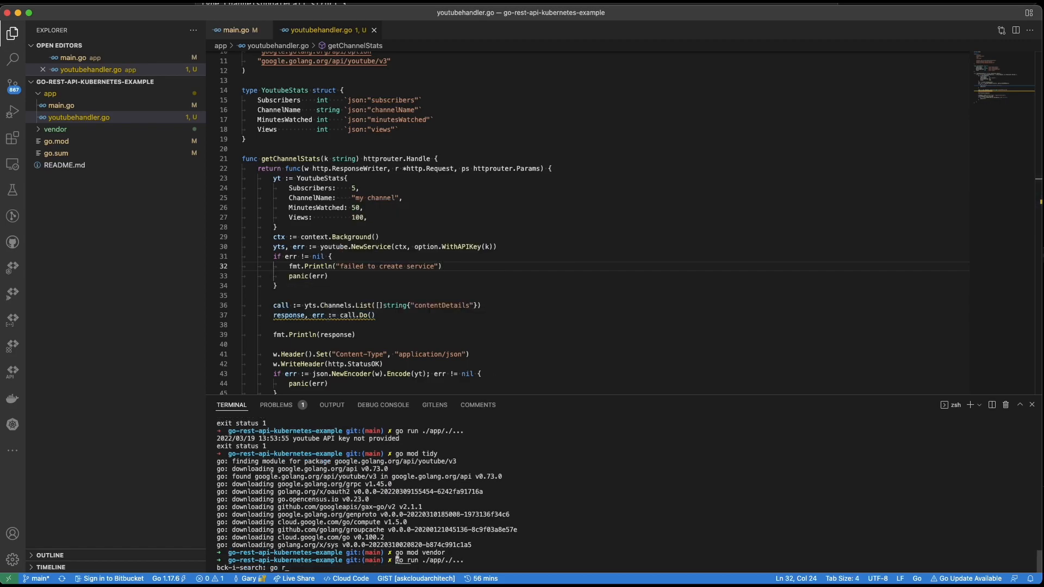
pyautogui.press('Return')
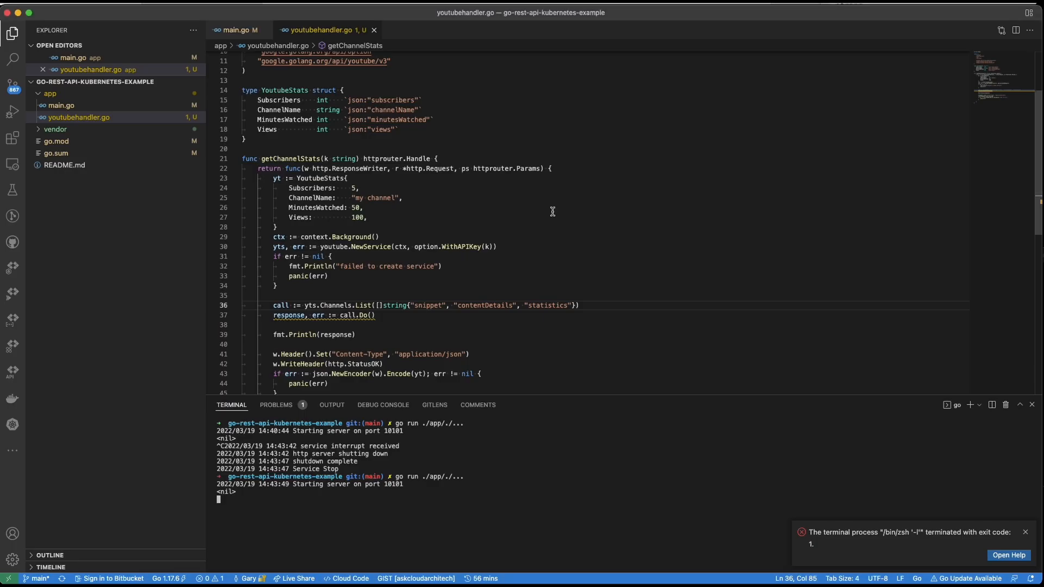
pyautogui.moveTo(335, 305)
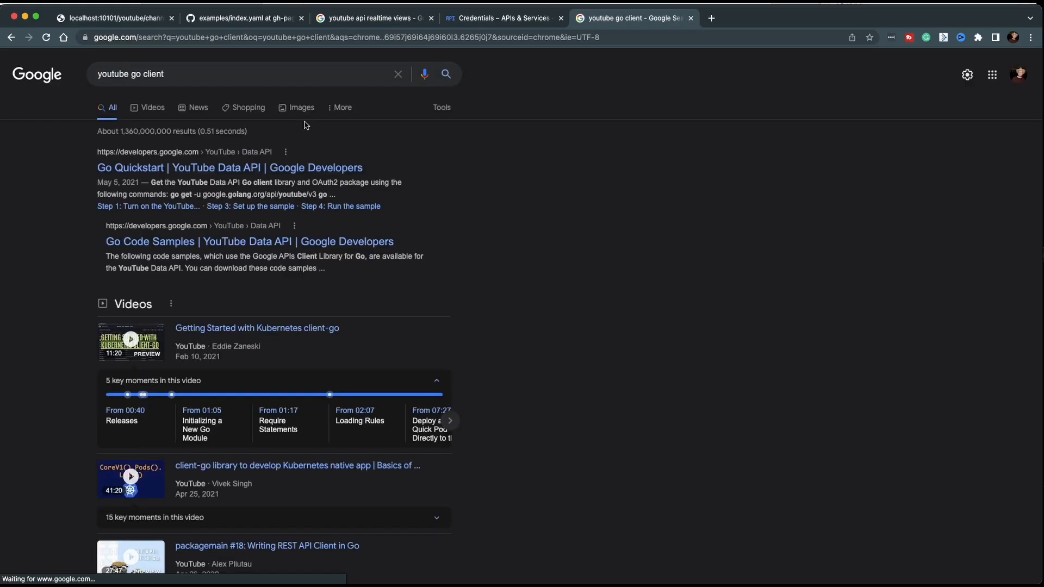
pyautogui.click(229, 167)
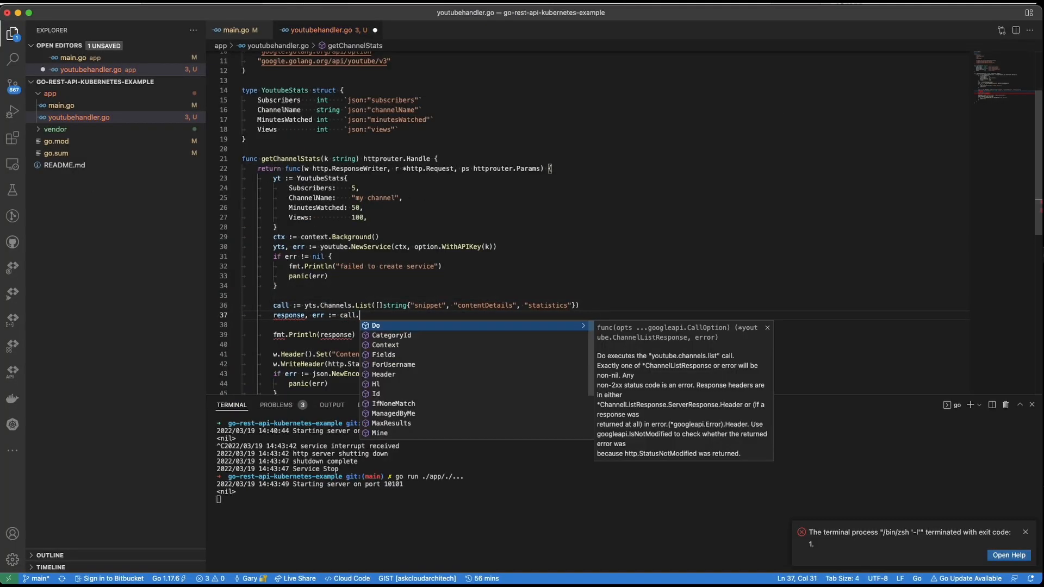
# Chain Mine(true) onto the channels list call, then bring up the Go Quickstart docs in the browser
pyautogui.write('Mine(true).')
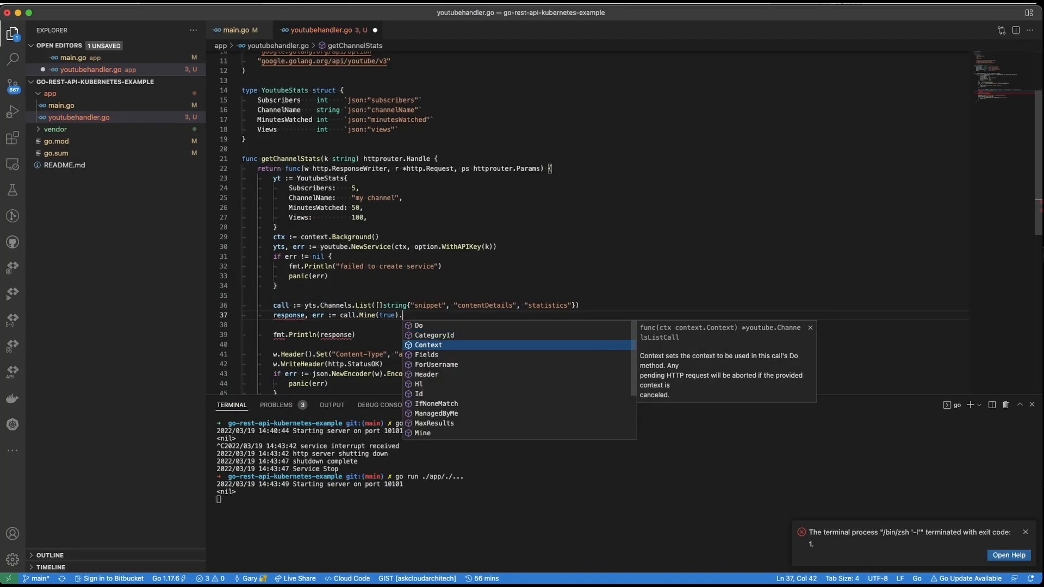
pyautogui.click(634, 18)
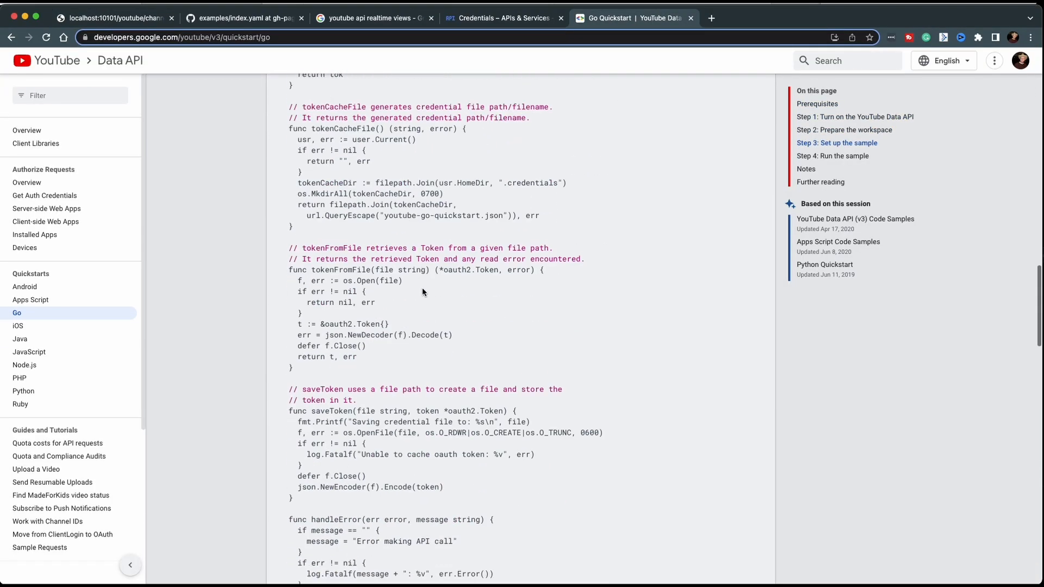
# Scroll the Go Quickstart page down to the channelsListByUsername and main sample functions
pyautogui.scroll(-3)
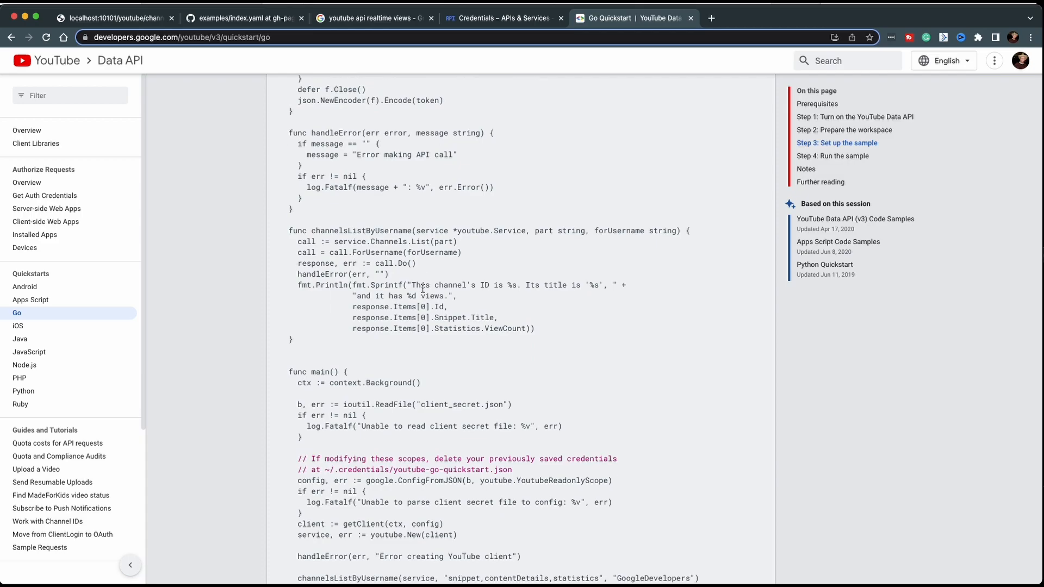
pyautogui.scroll(-3)
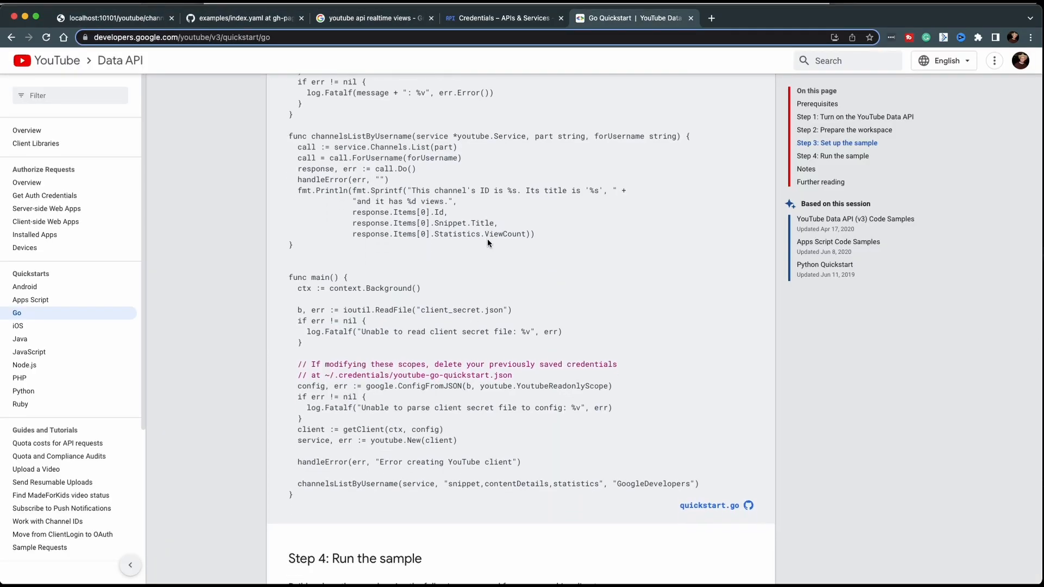
pyautogui.scroll(-3)
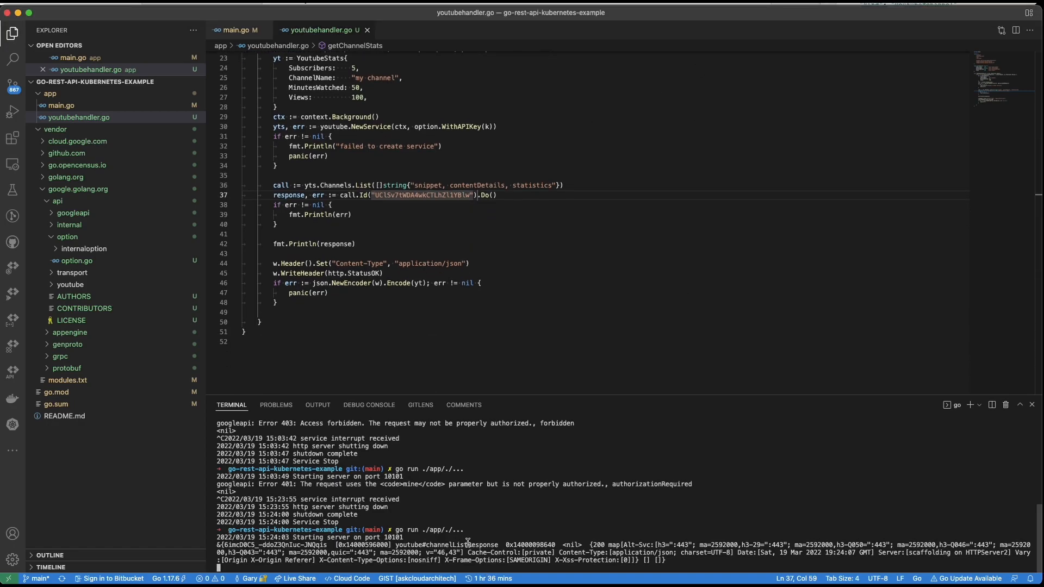
# Look up the channel with call.Id(...).Do(), check err, and print response.Items[0].Snippet.Title
pyautogui.write('.Items[0')
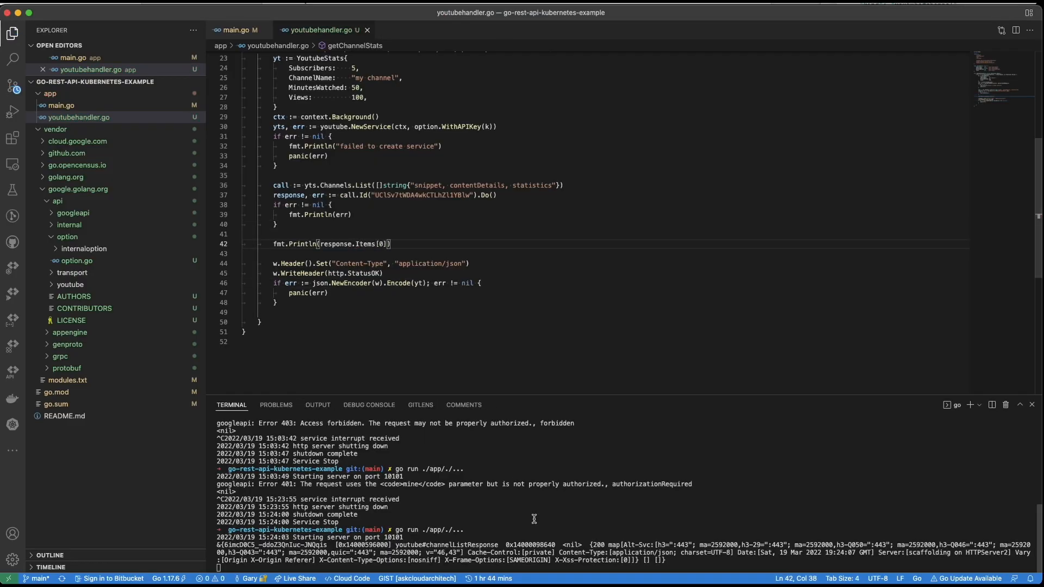
pyautogui.write('.Snippet.Title')
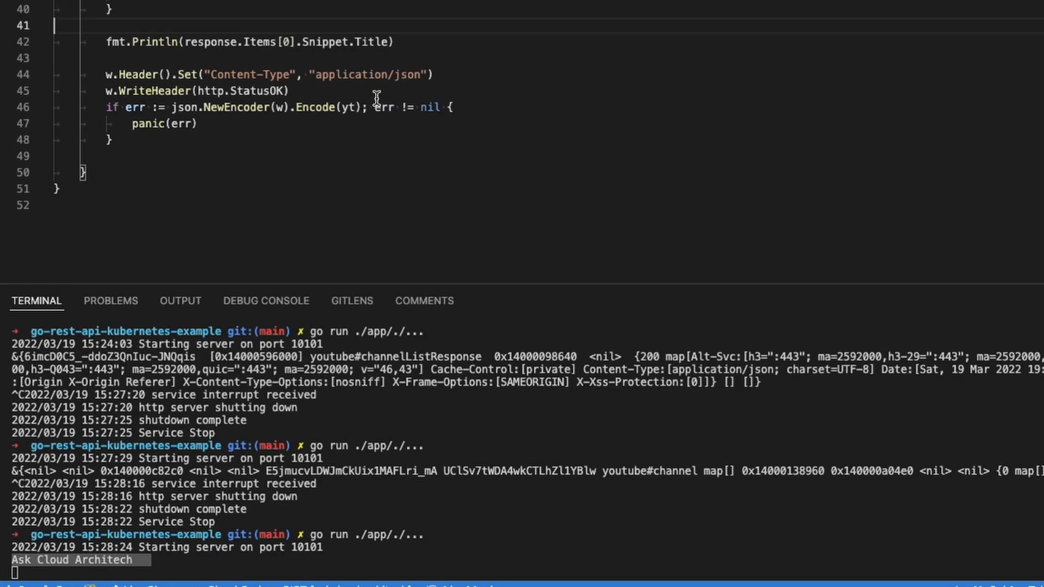
pyautogui.scroll(3)
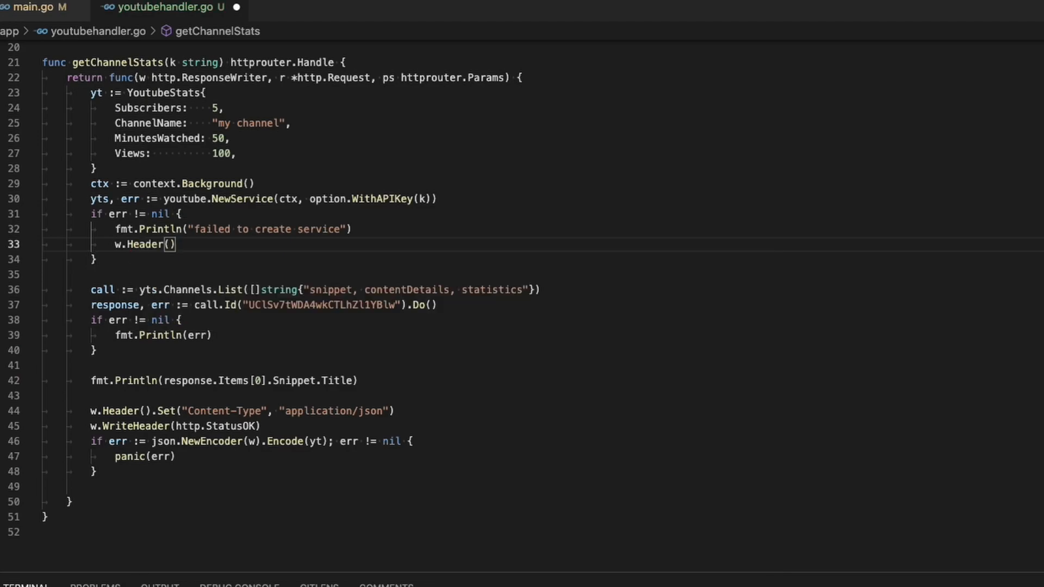
# Add w.WriteHeader(http.StatusBadRequest) and return to both err branches; move yt below Println
pyautogui.write('W')
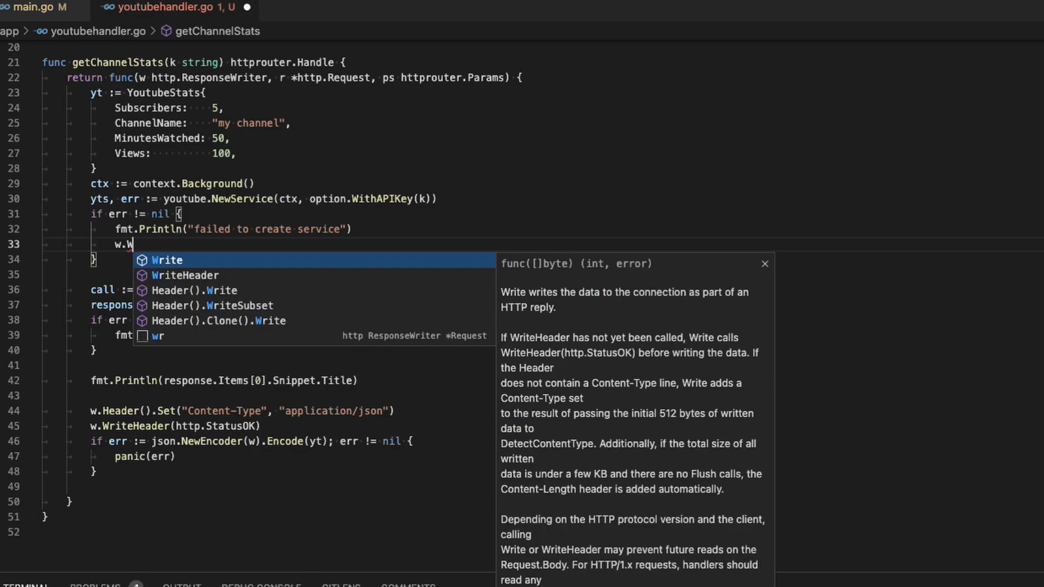
pyautogui.write('riteHeader(http.')
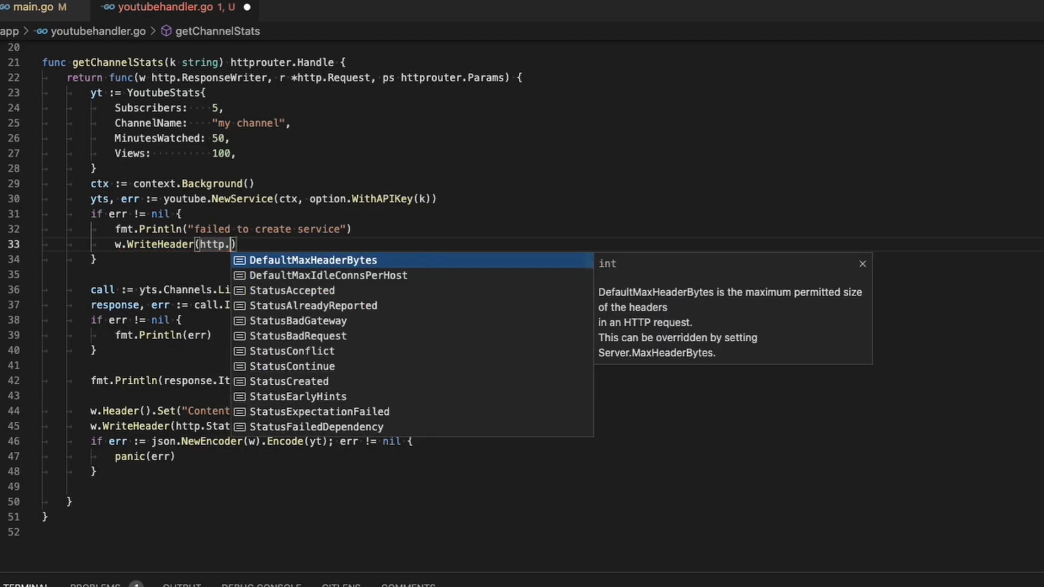
pyautogui.write('Stat')
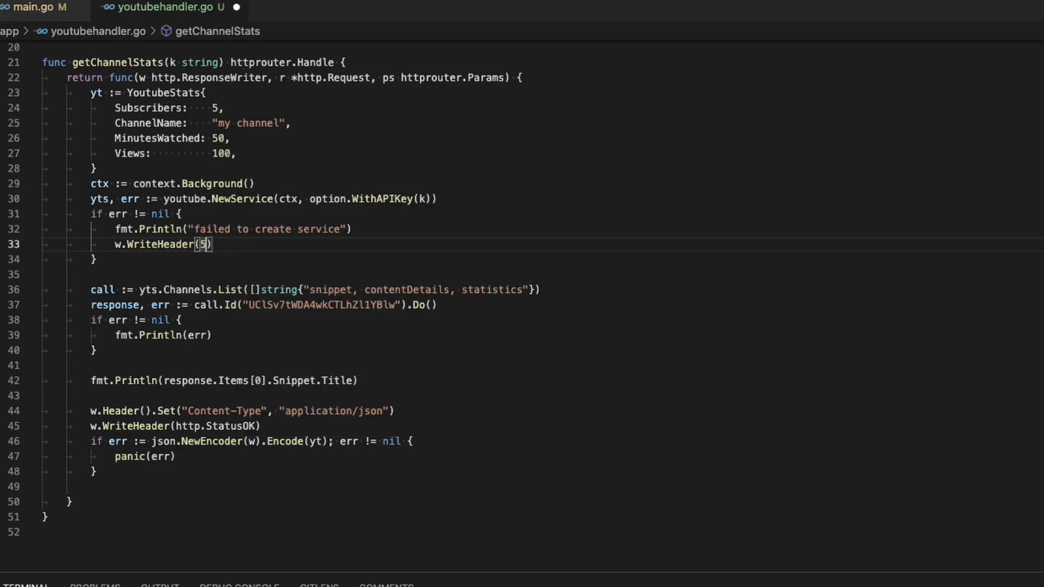
pyautogui.press('Backspace')
pyautogui.write('h')
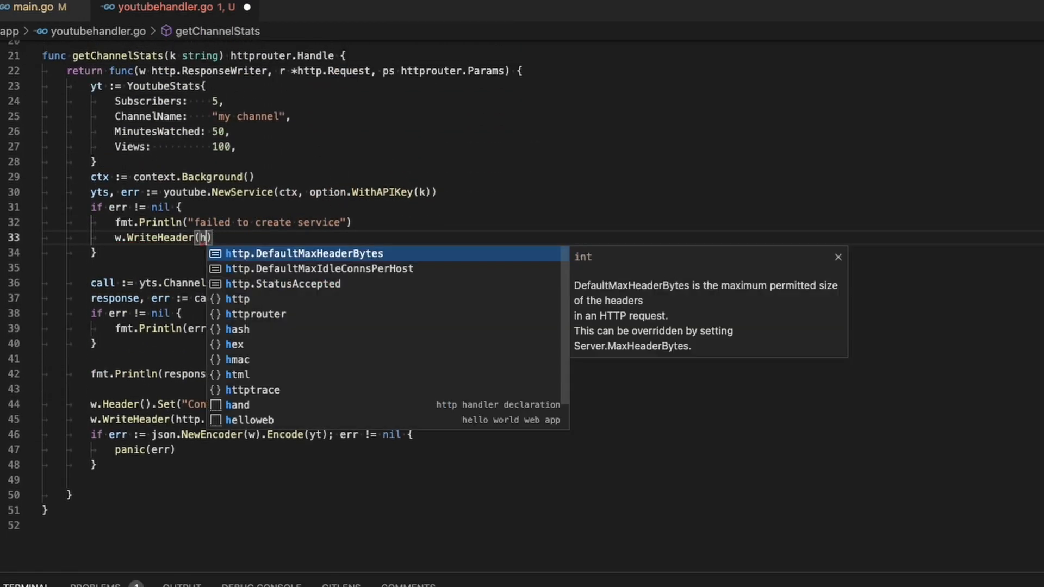
pyautogui.write('ttp.Default')
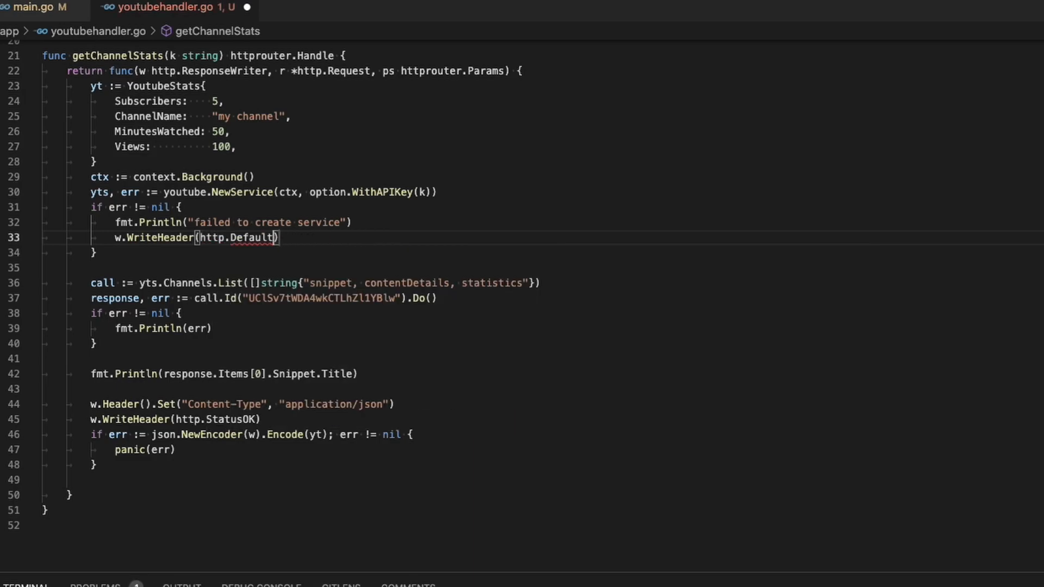
pyautogui.write('StatusBadReques')
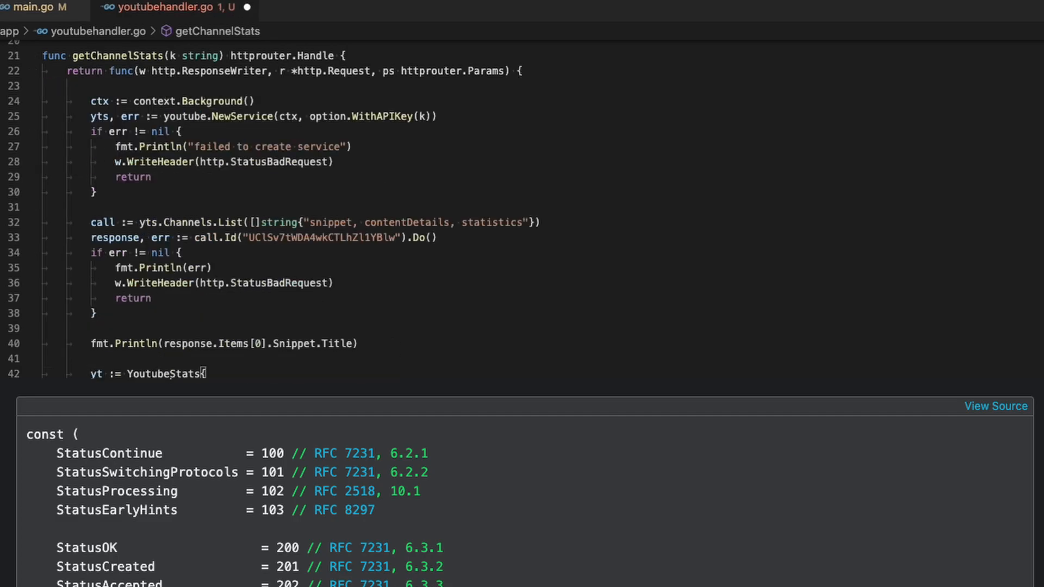
pyautogui.write('.StatusOK)')
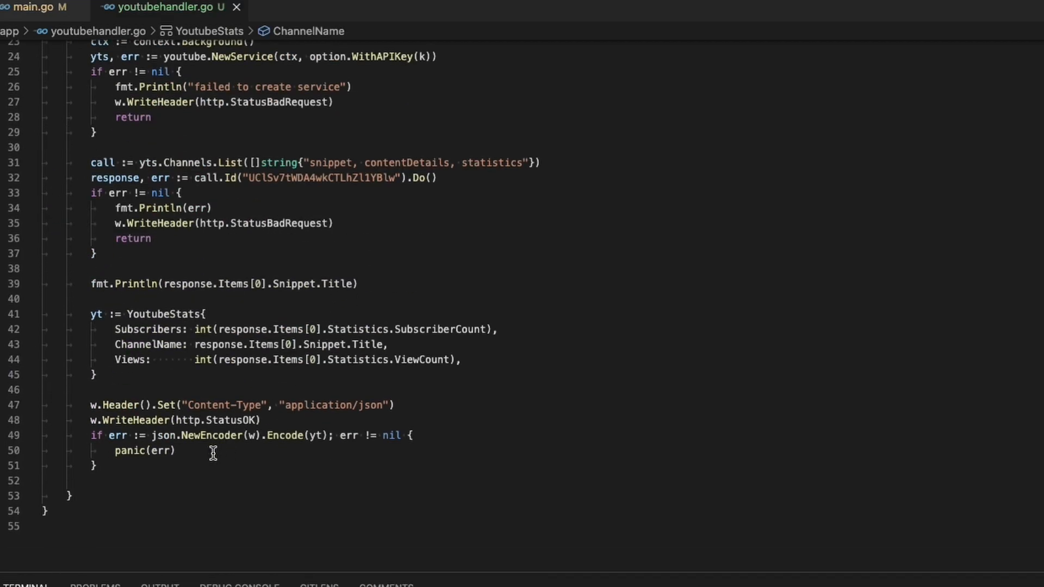
pyautogui.moveTo(114, 225)
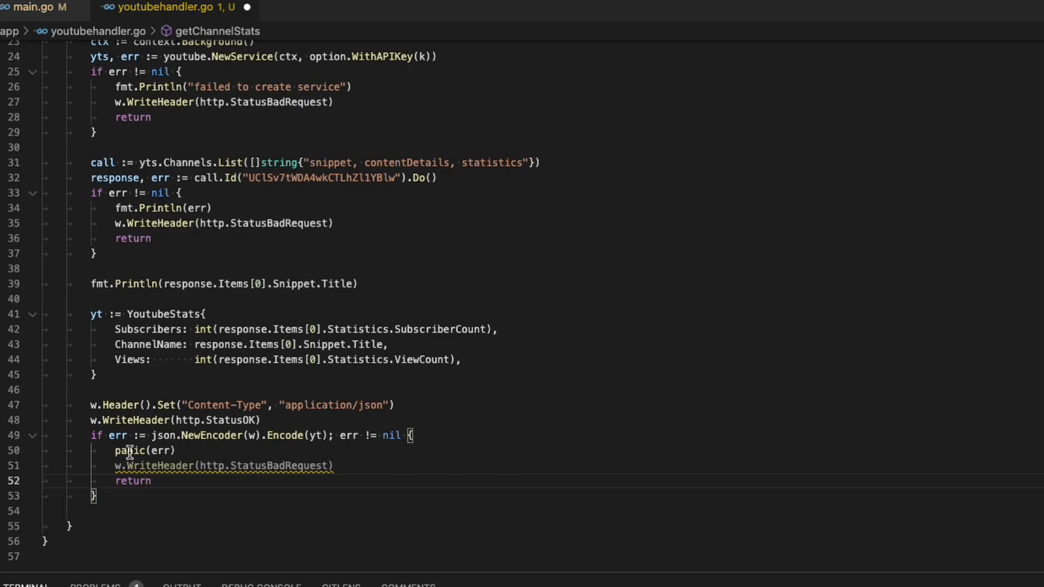
# Replace the encoding panic with a 400 response and return, then rerun go run ./app/./...
pyautogui.press('Delete')
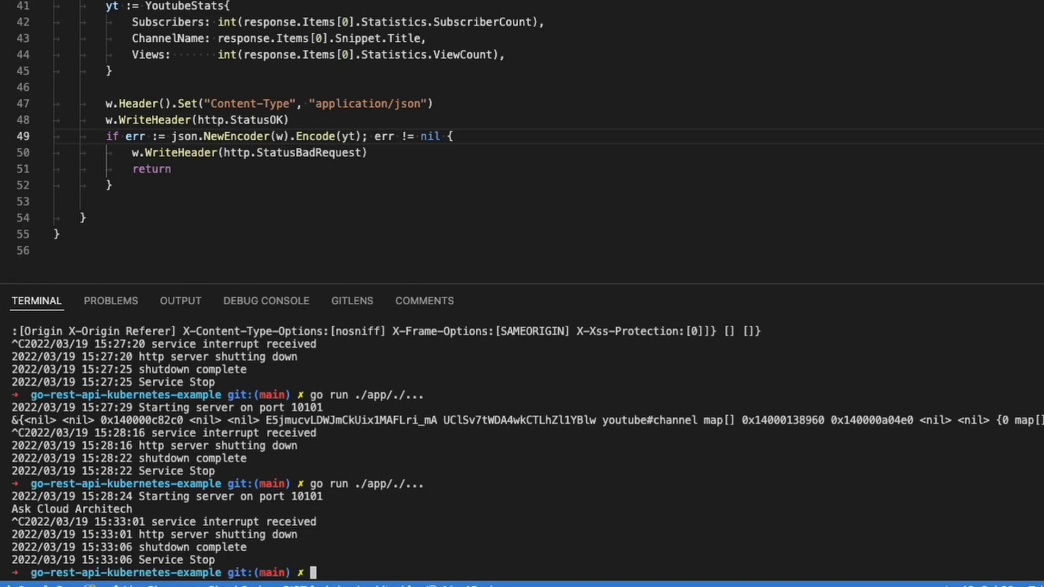
pyautogui.write('go run ./app/./...')
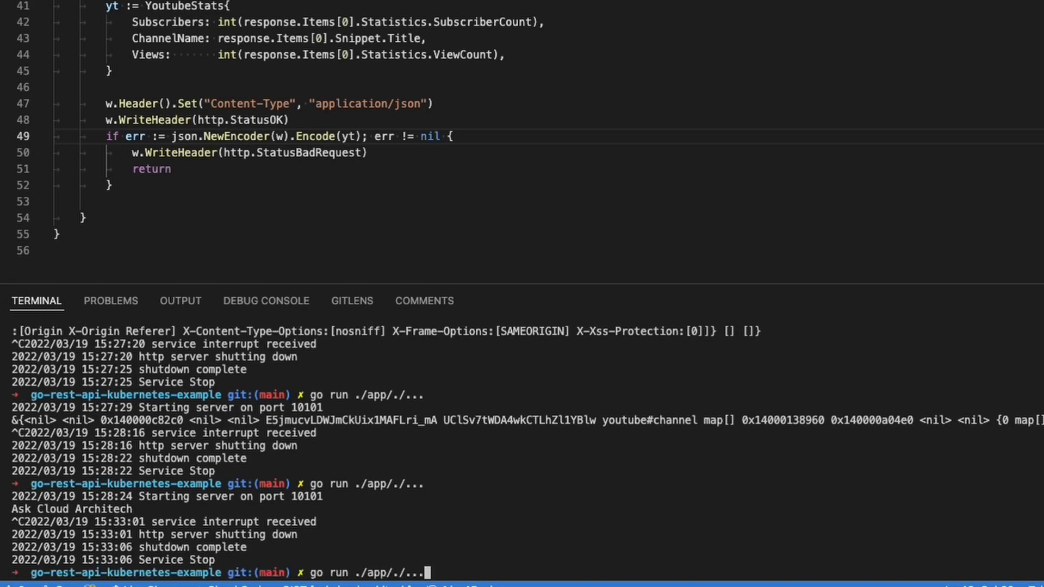
pyautogui.press('Return')
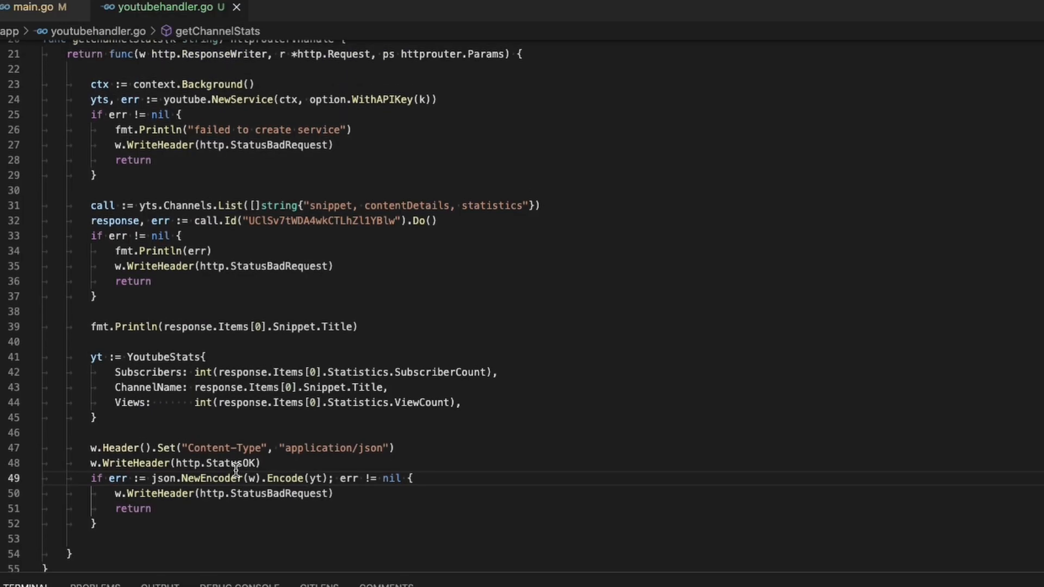
pyautogui.moveTo(397, 222)
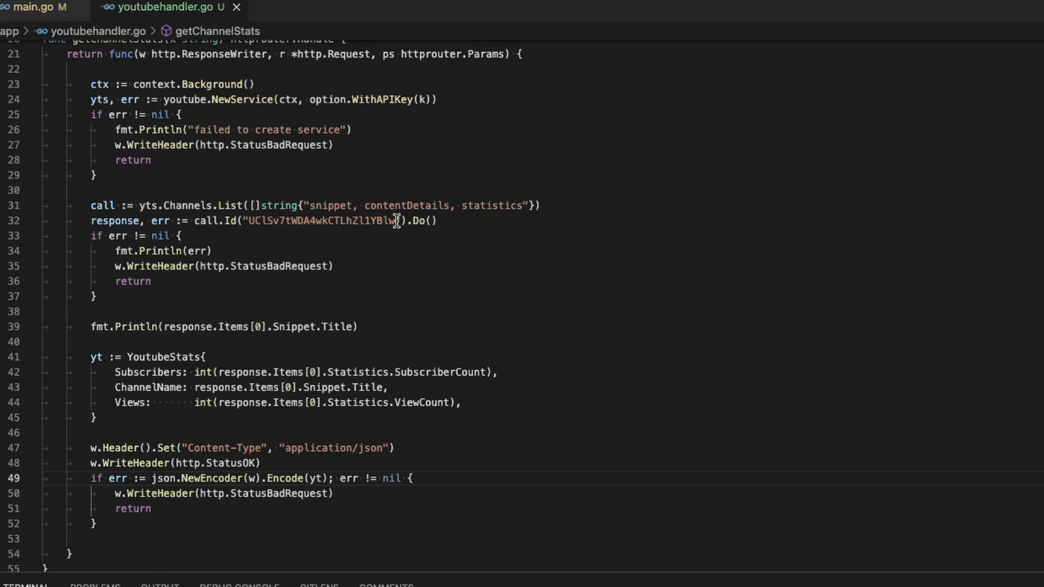
# Replace the hardcoded ID in call.Id() with a new channelID string parameter
pyautogui.doubleClick(322, 220)
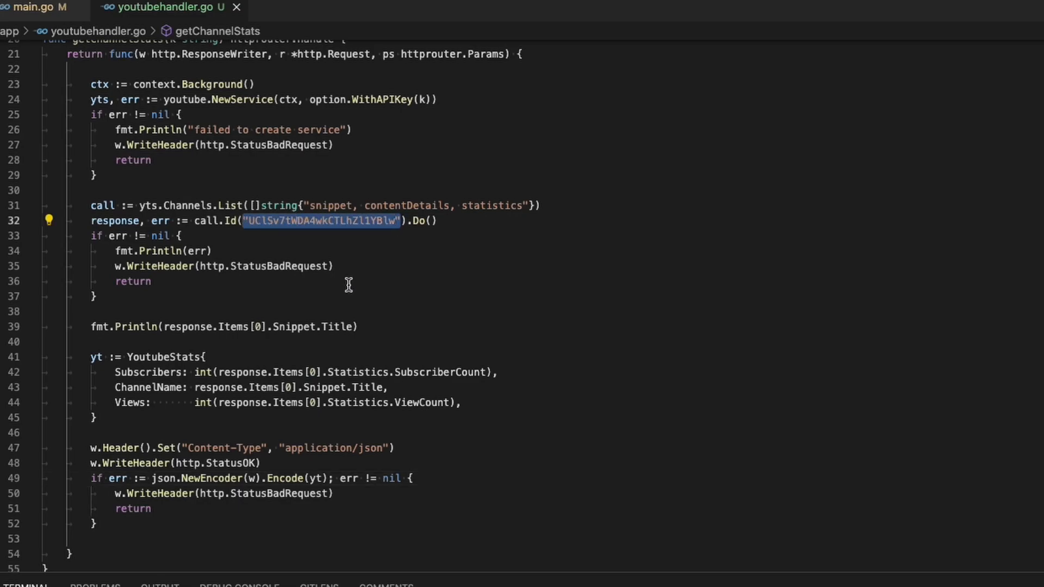
pyautogui.write('channelI')
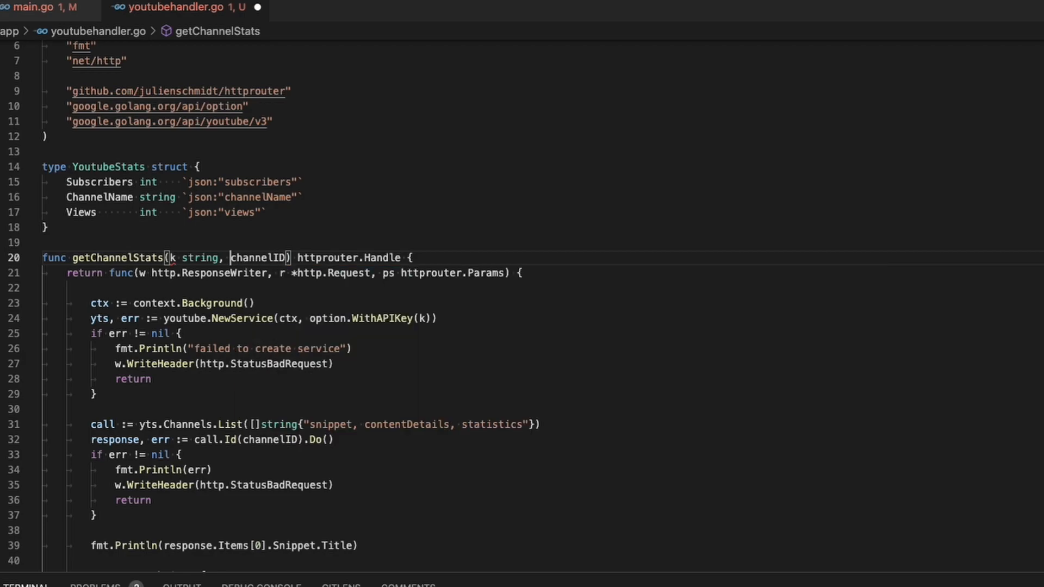
pyautogui.write('st')
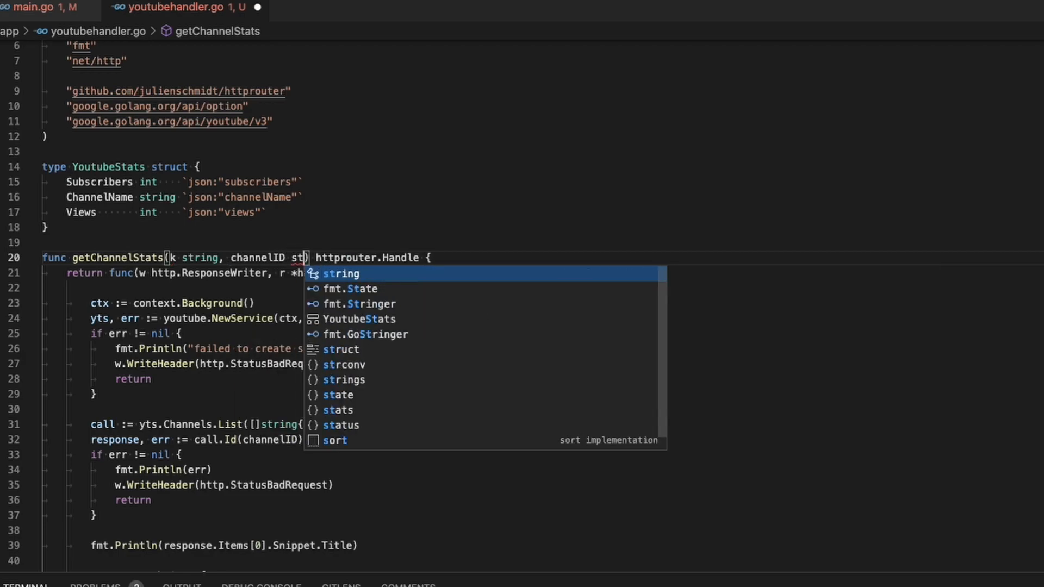
pyautogui.click(341, 274)
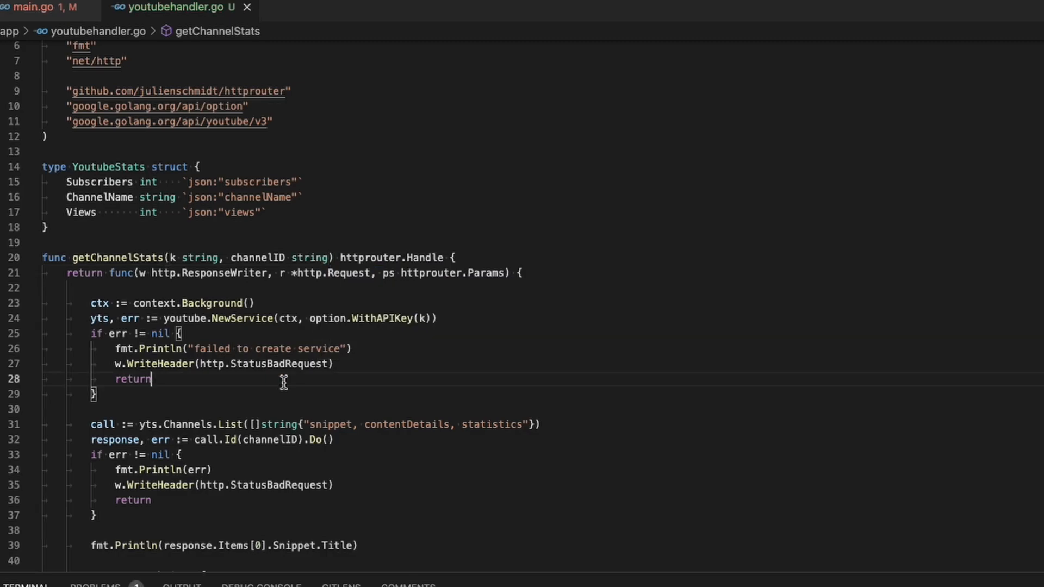
pyautogui.scroll(-3)
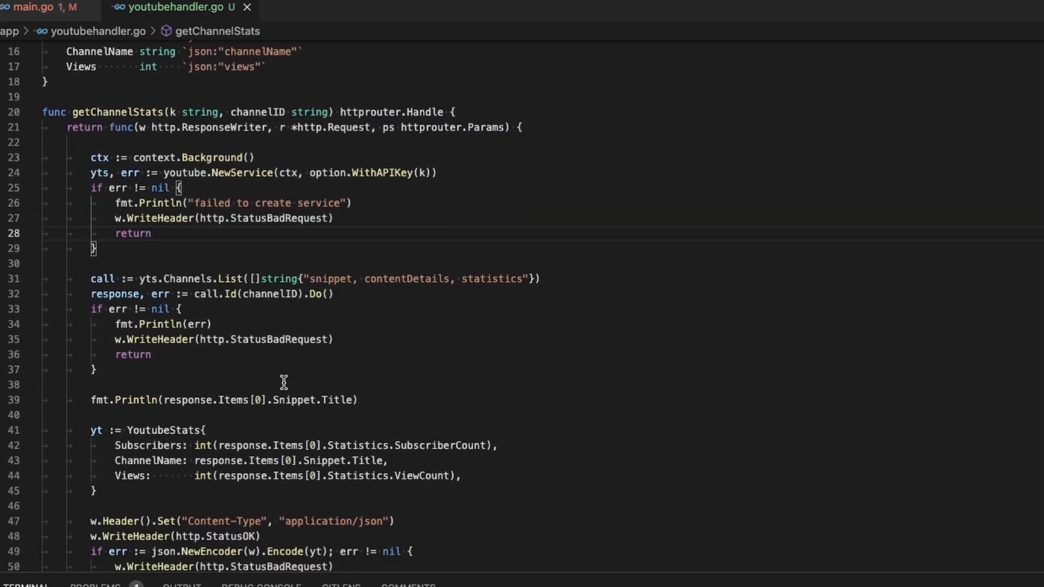
pyautogui.click(40, 7)
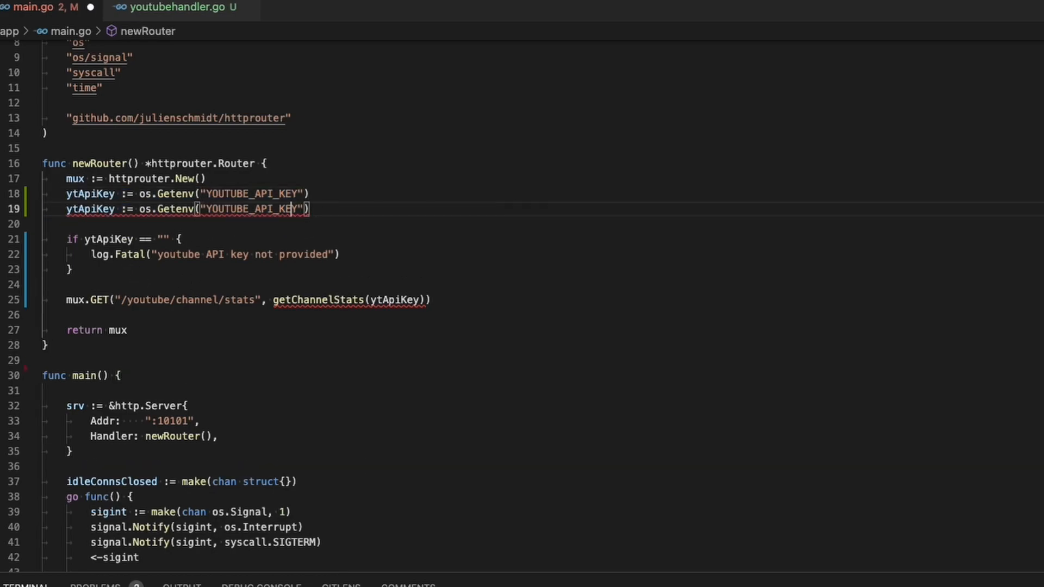
# Add ytChannelID := os.Getenv("YOUTUBE_CHANNEL_ID") and pass ytChannelID to getChannelStats
pyautogui.press('BackSpace')
pyautogui.write('CHANNEL_ID')
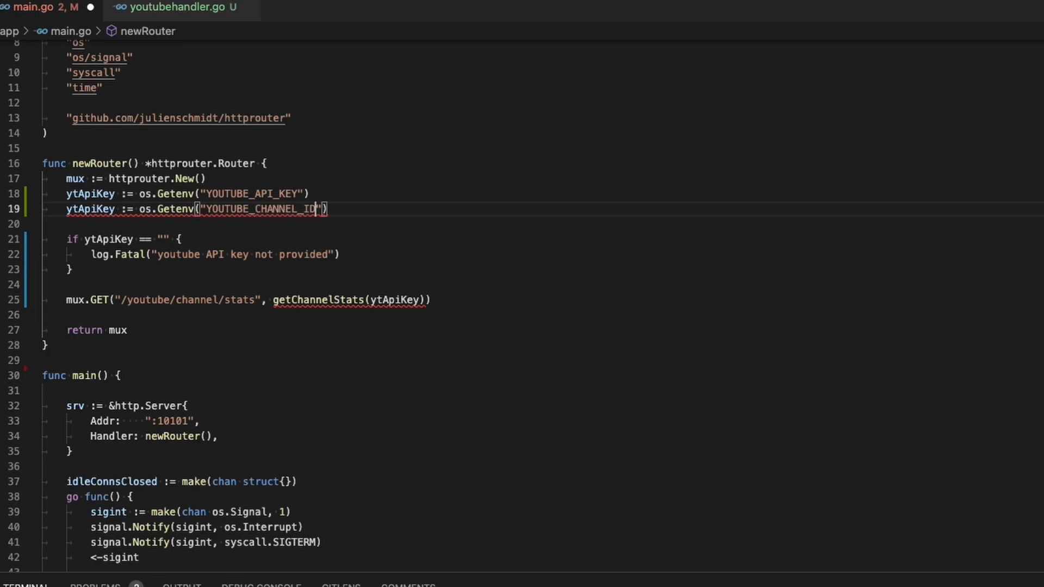
pyautogui.click(115, 208)
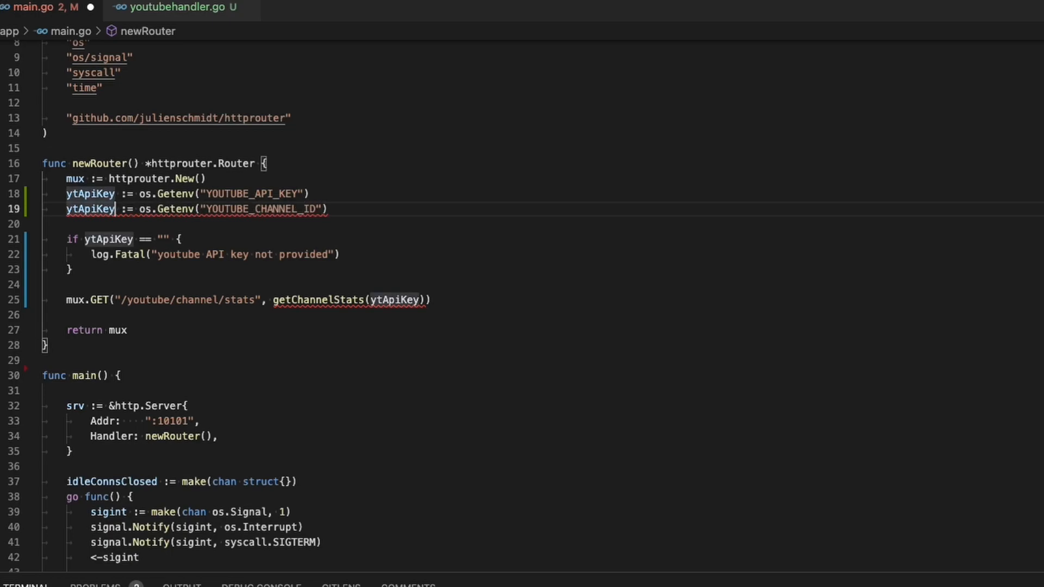
pyautogui.write('ytChannelID')
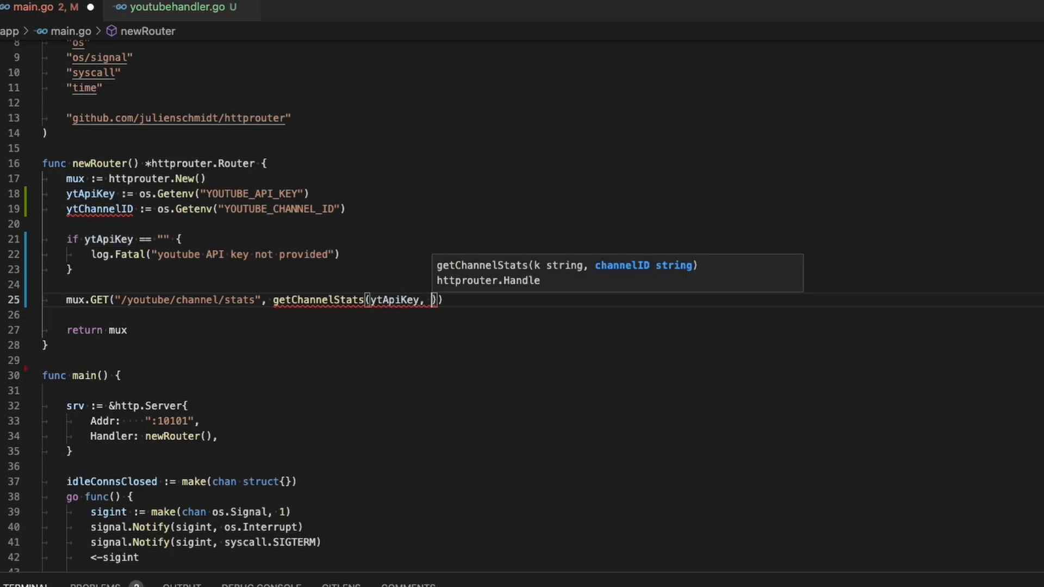
pyautogui.write('ytChannelID')
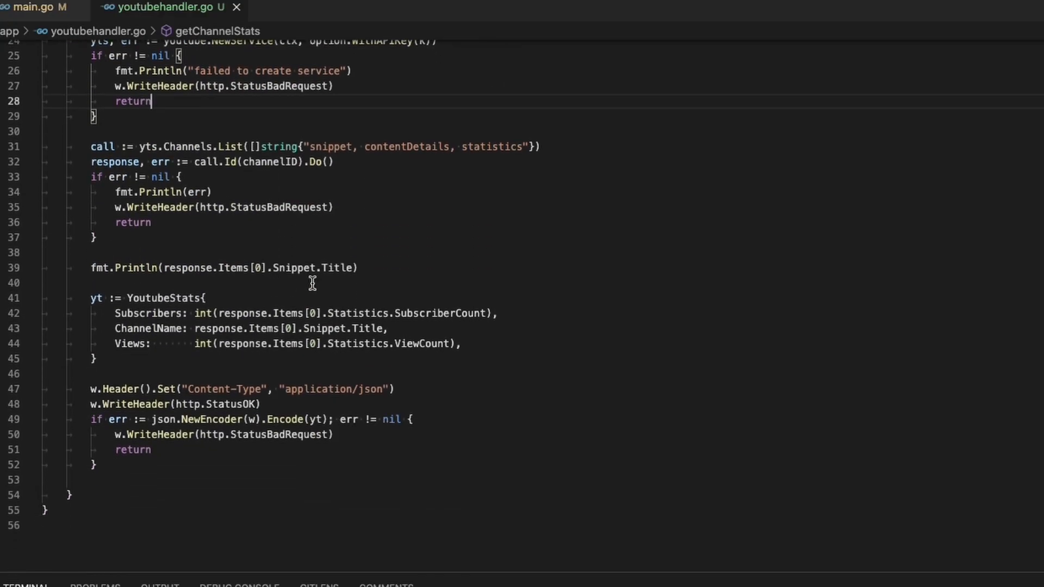
# Guard the yt assignment with if val, ok := response.Items[0]; ok, else 400, using len(response.Items)
pyautogui.write('if')
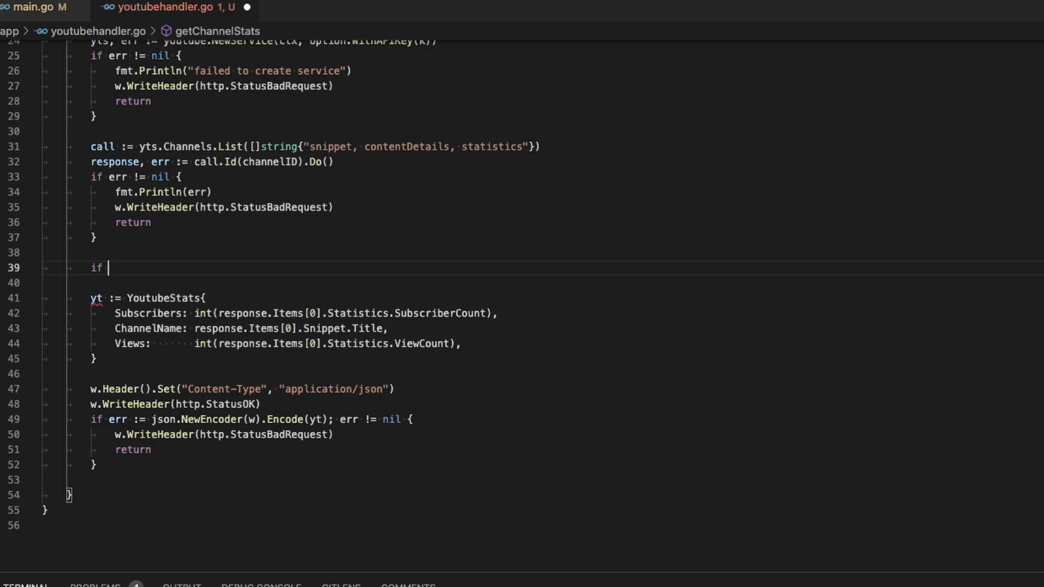
pyautogui.write('val, ok :=')
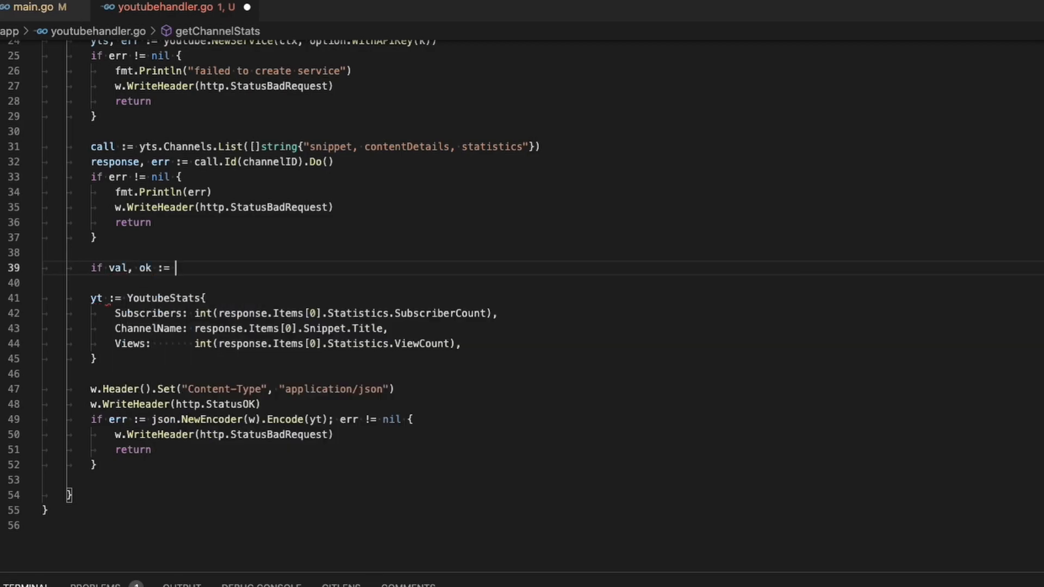
pyautogui.write('channel')
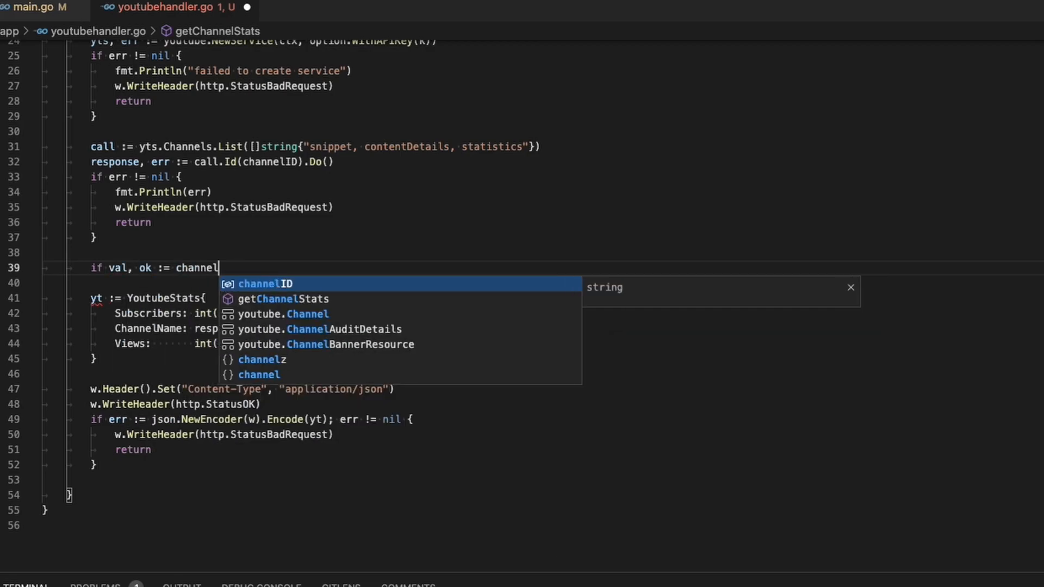
pyautogui.write('response.Items[0];')
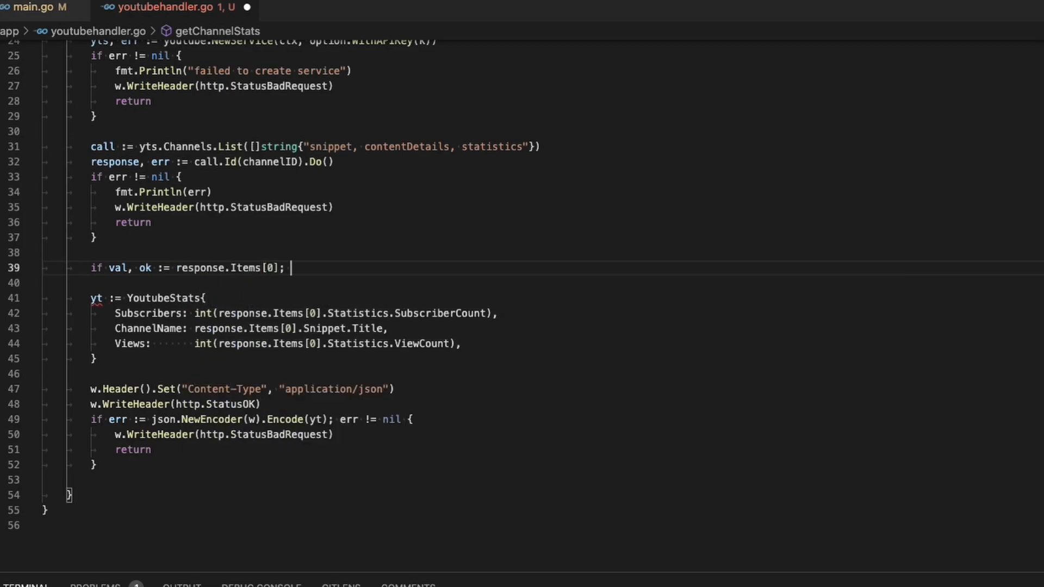
pyautogui.write('ok {')
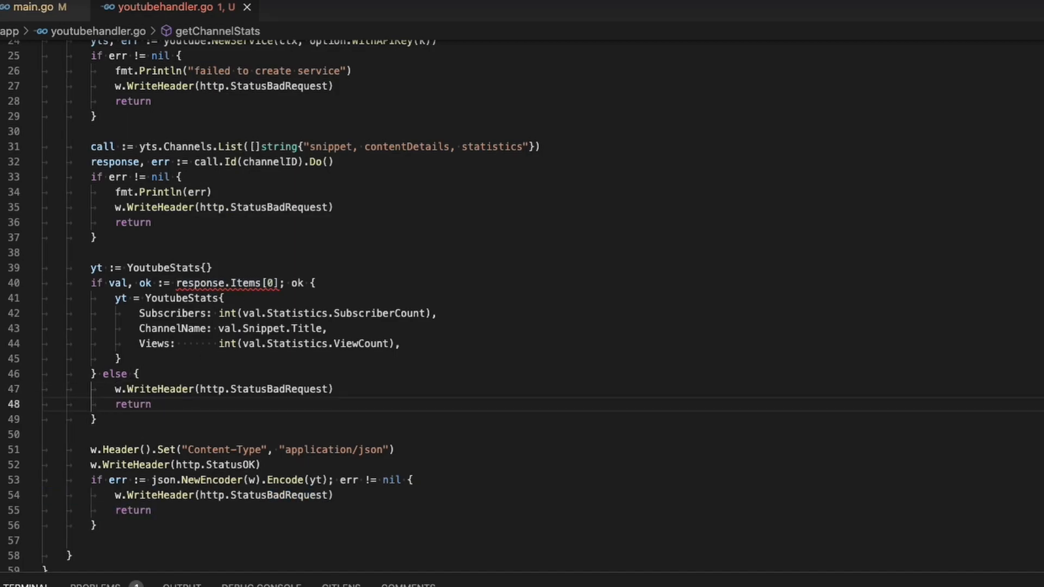
pyautogui.write('len(response.Items)')
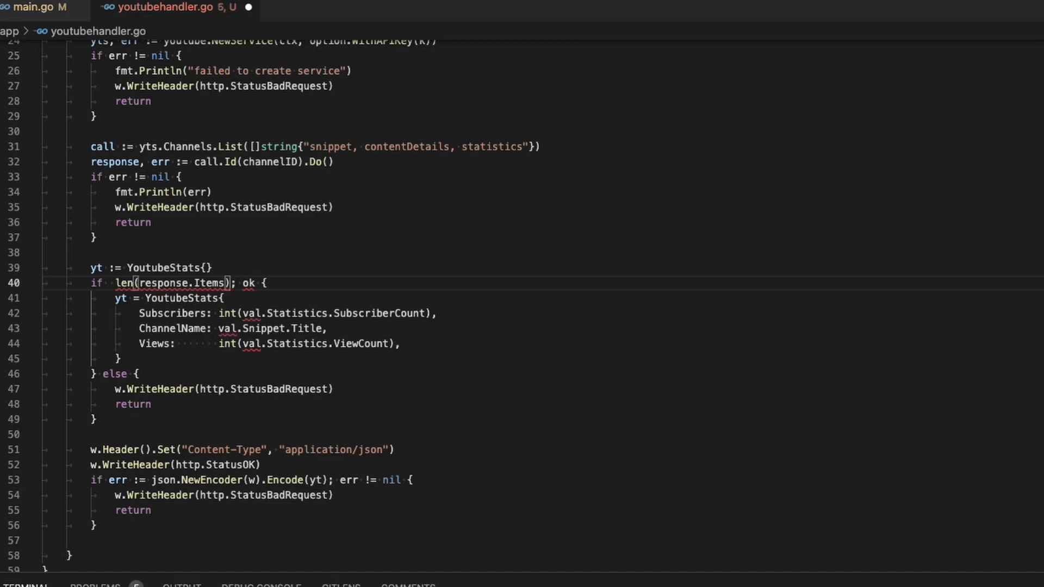